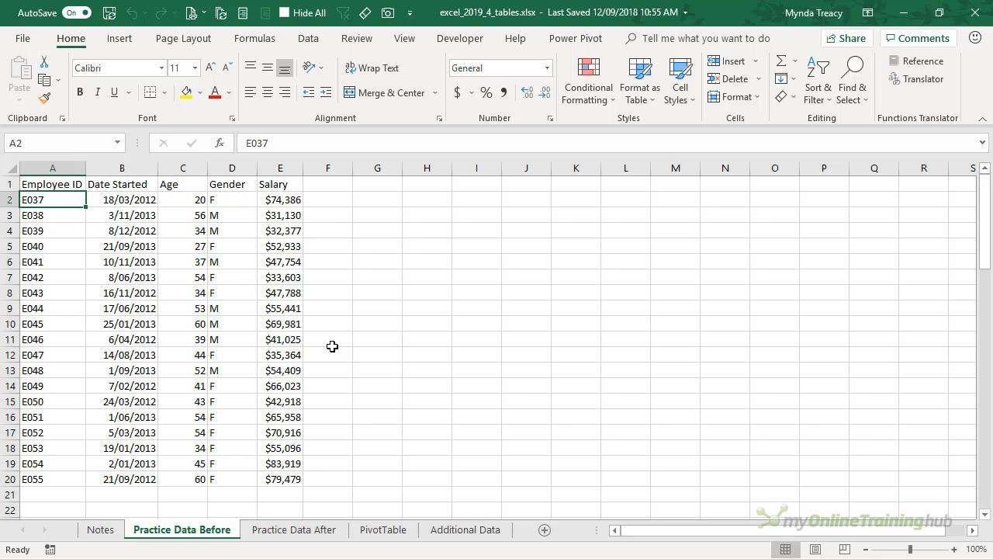
pyautogui.moveTo(316, 302)
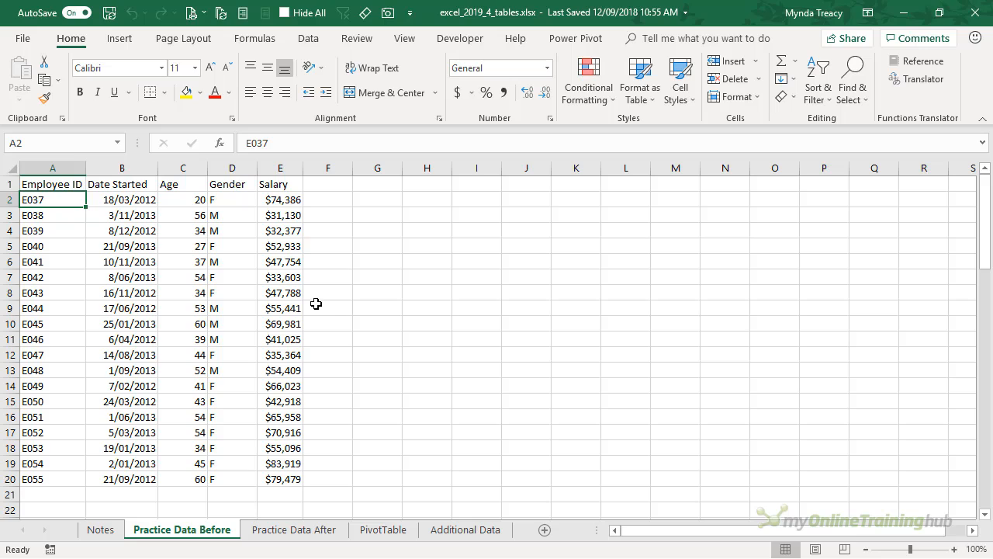
# Step: Select the employee data block A1:E20 and start converting it to a table with Ctrl+T
pyautogui.click(183, 261)
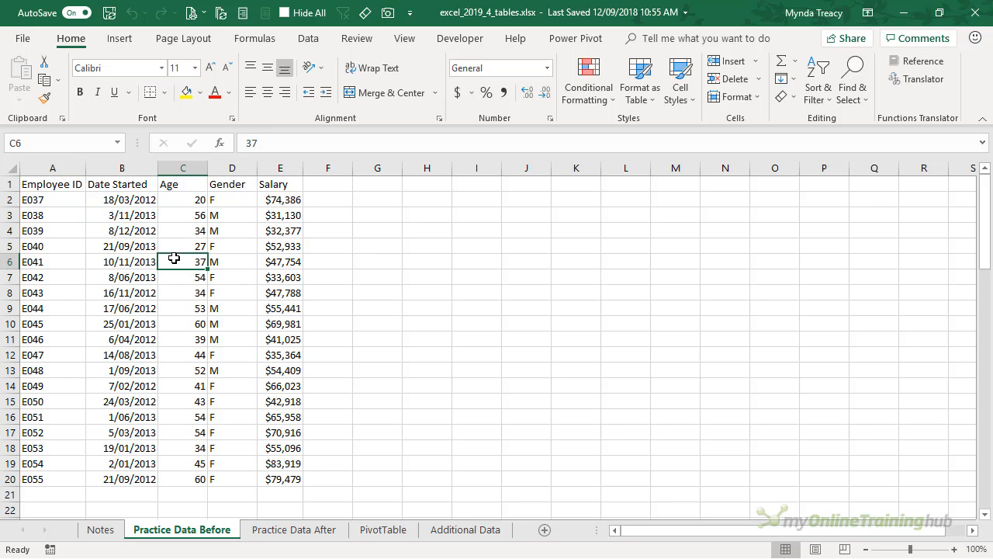
pyautogui.moveTo(392, 277)
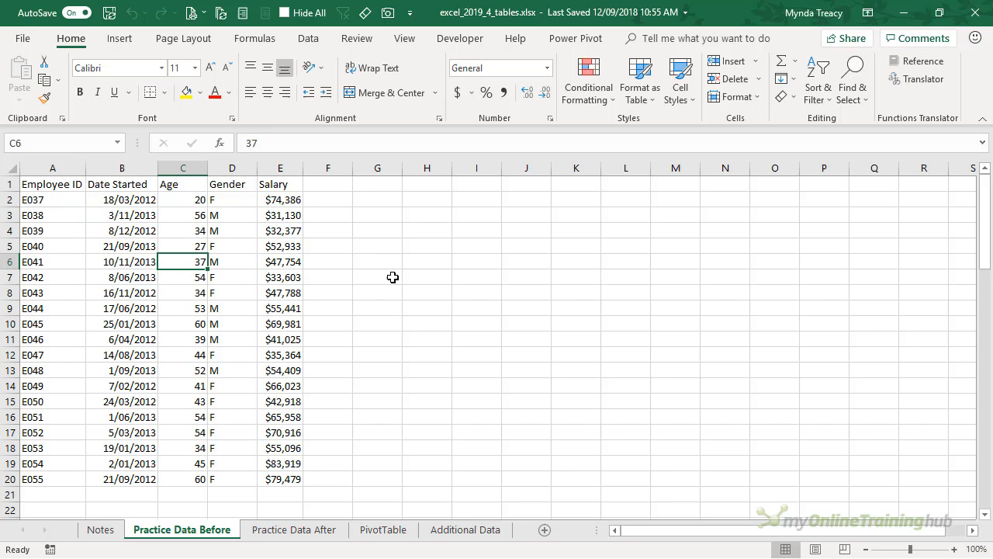
pyautogui.moveTo(43, 193)
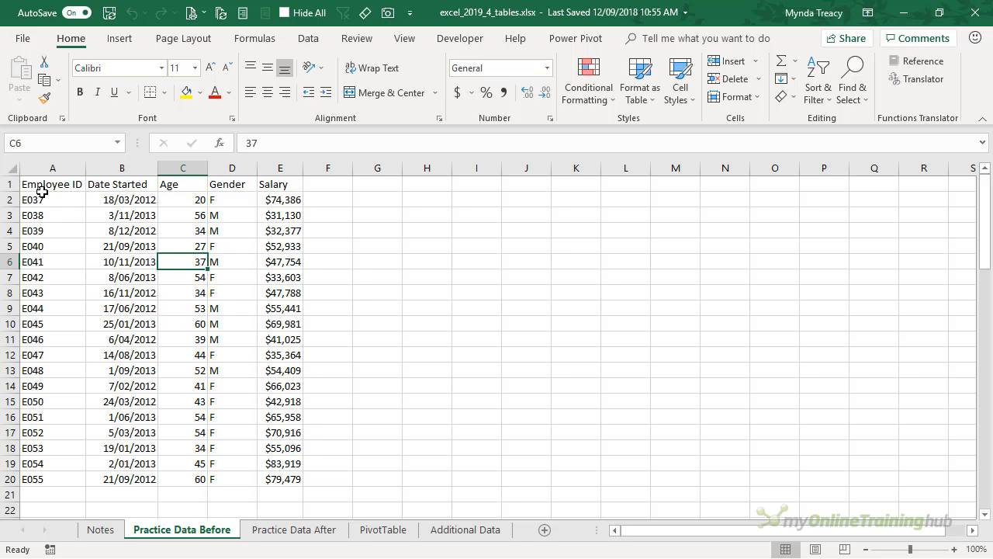
pyautogui.moveTo(52, 183); pyautogui.dragTo(232, 324)
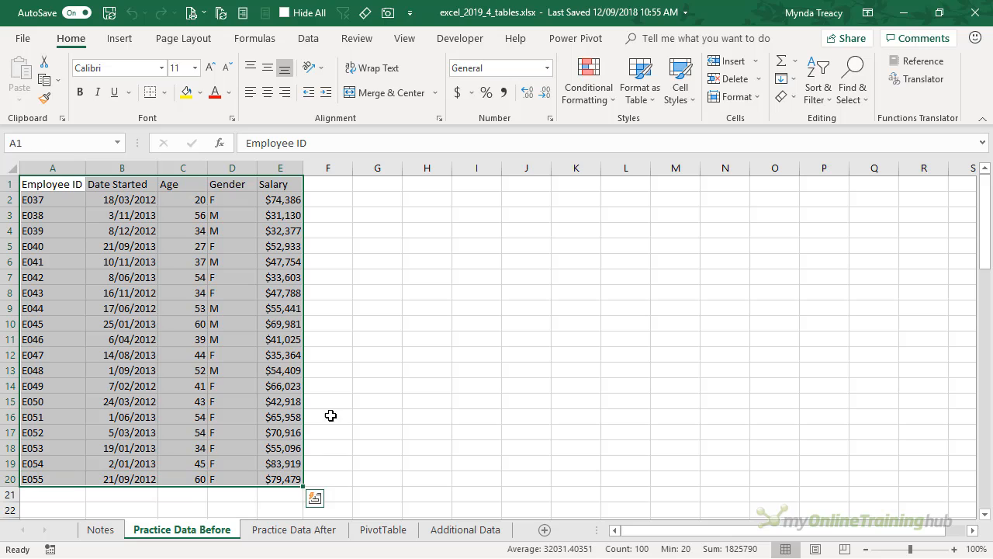
pyautogui.moveTo(398, 364)
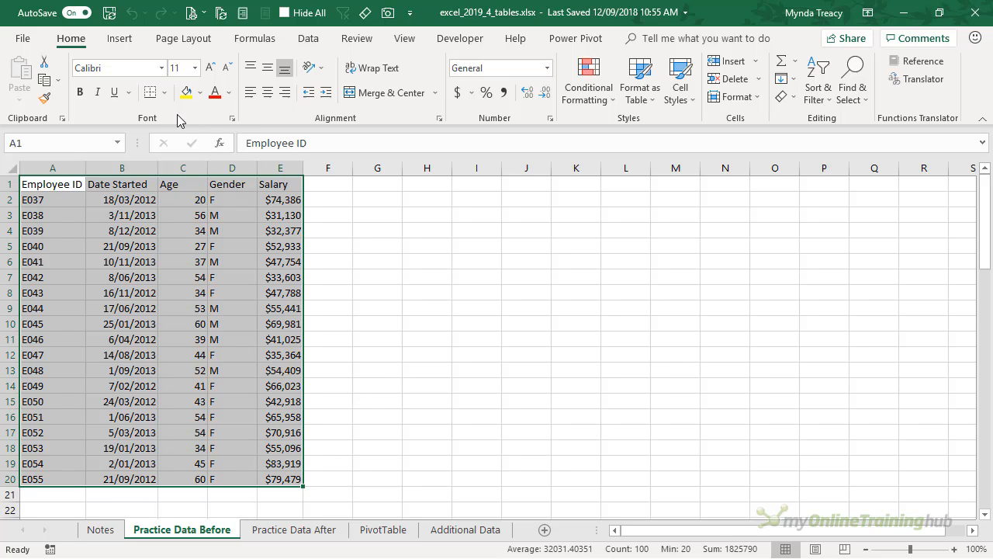
pyautogui.click(119, 38)
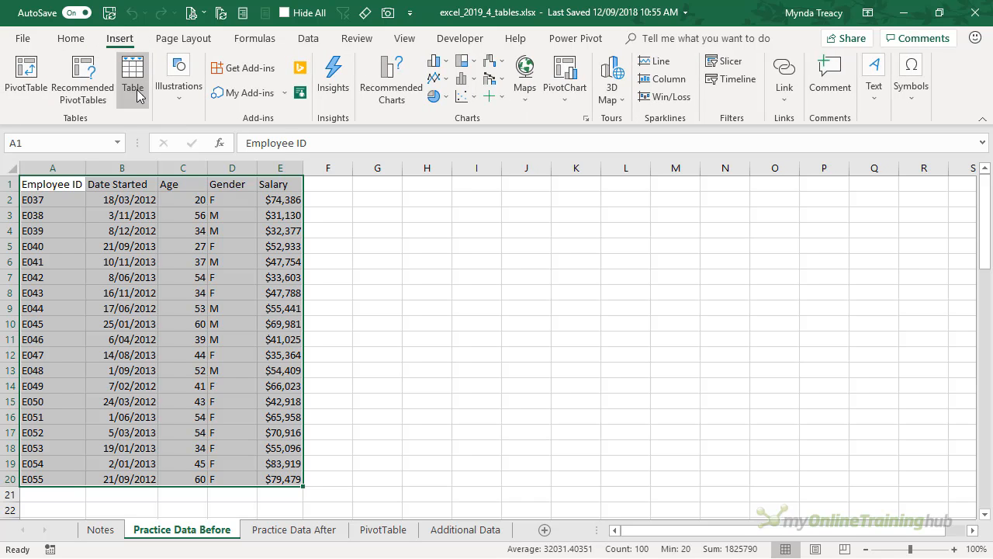
pyautogui.moveTo(132, 74)
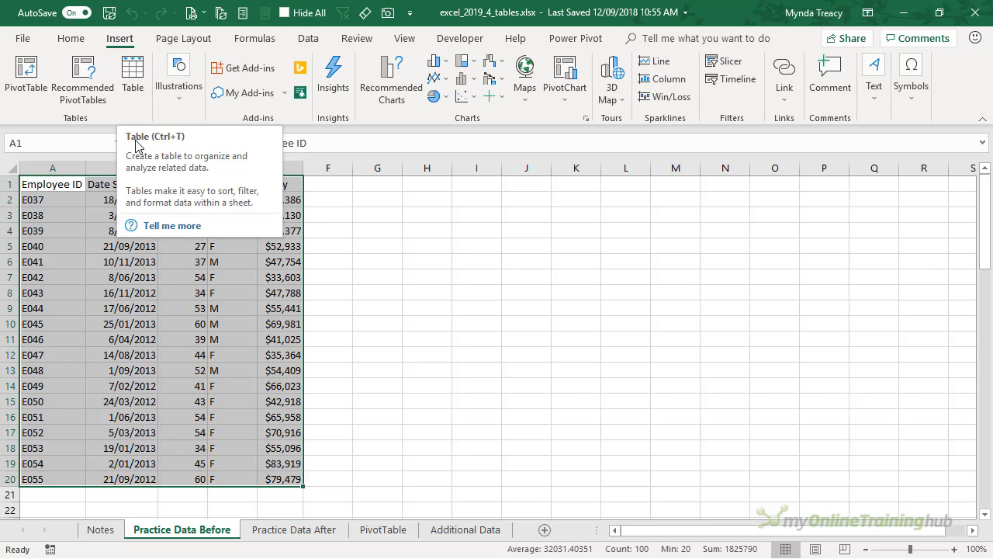
pyautogui.press('Ctrl+t')
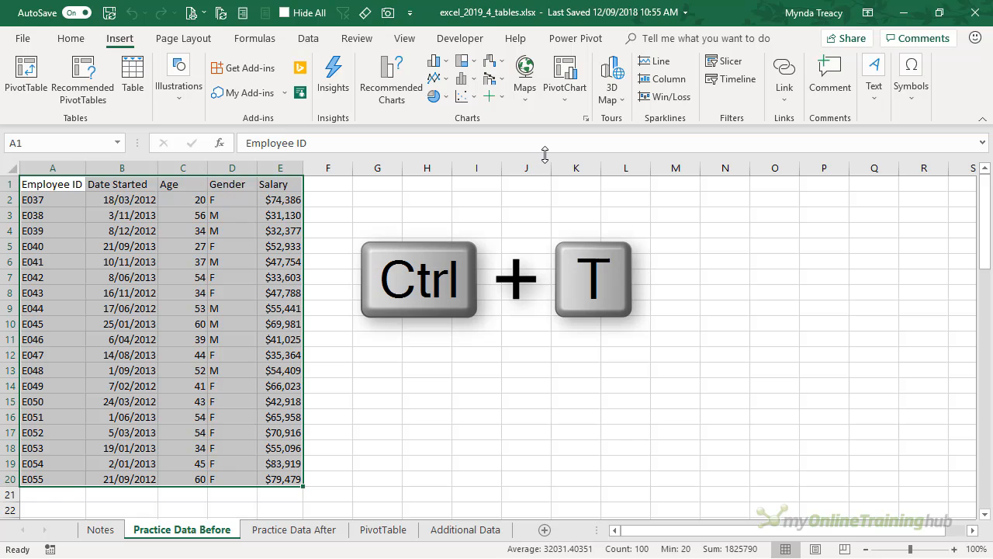
# Step: Create the table from =$A$1:$E$20 with 'My table has headers' ticked, giving green banded rows
pyautogui.press('ctrl+t')
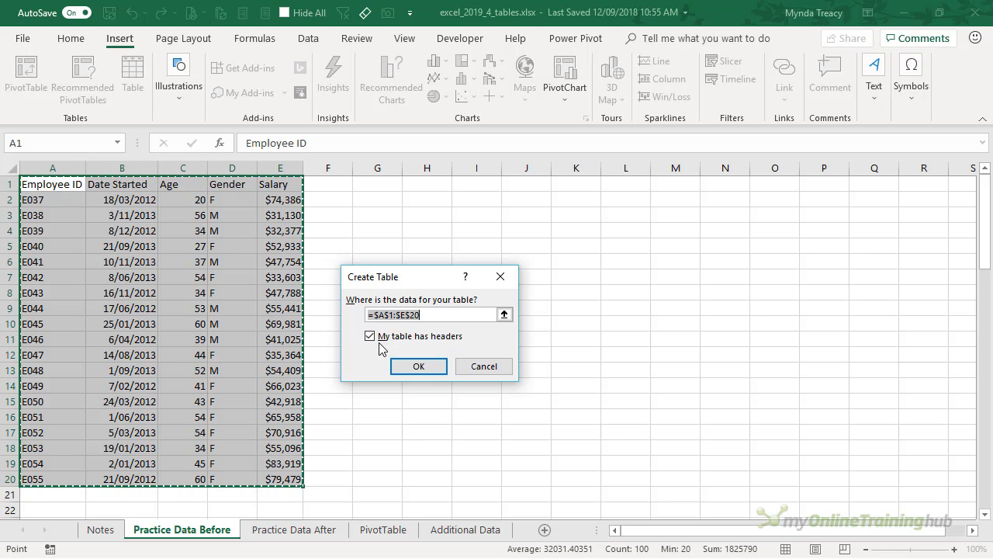
pyautogui.moveTo(214, 253)
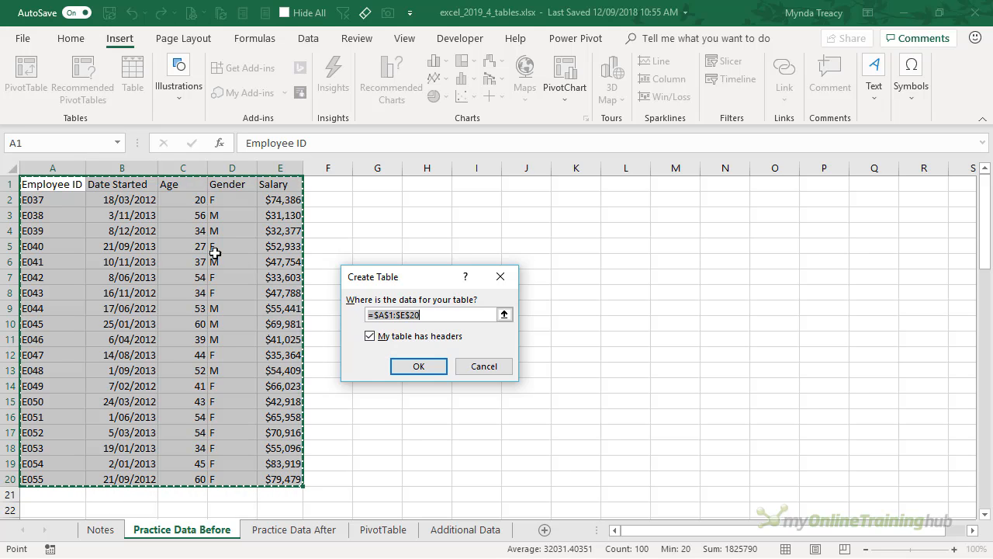
pyautogui.moveTo(257, 286)
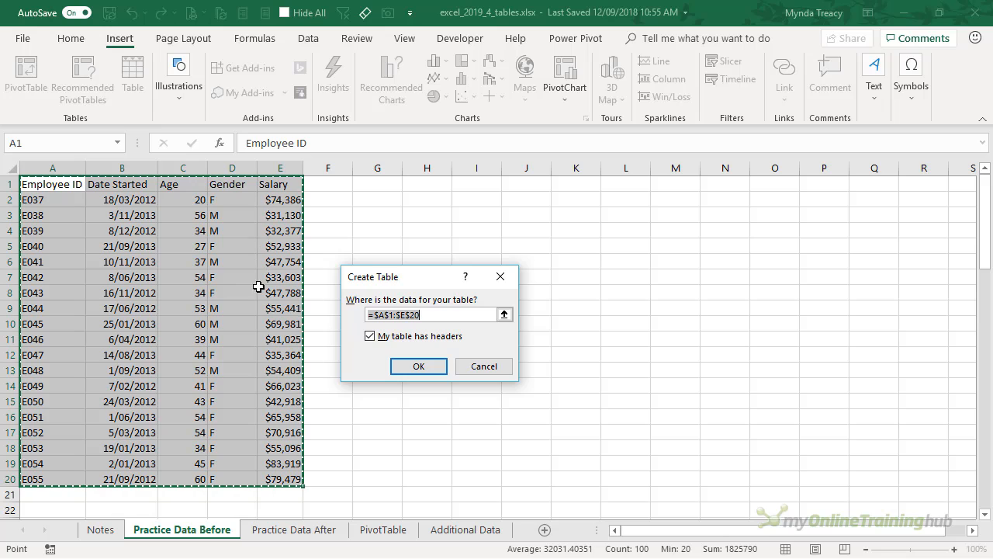
pyautogui.moveTo(320, 326)
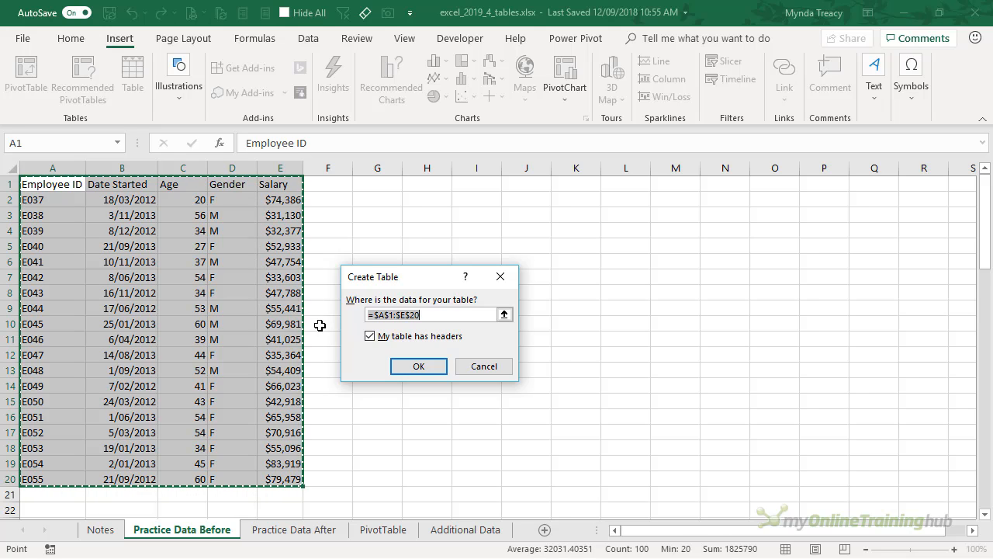
pyautogui.moveTo(388, 356)
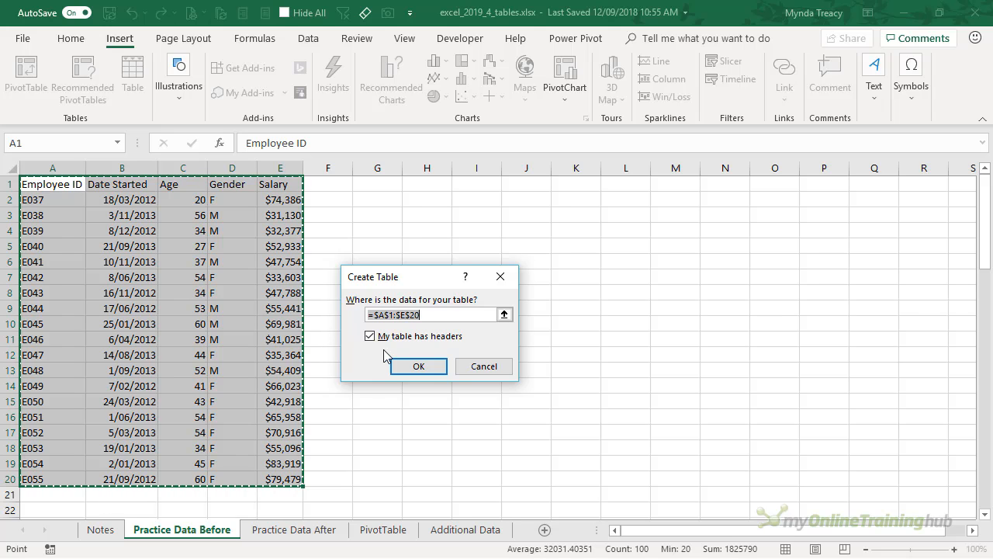
pyautogui.click(419, 366)
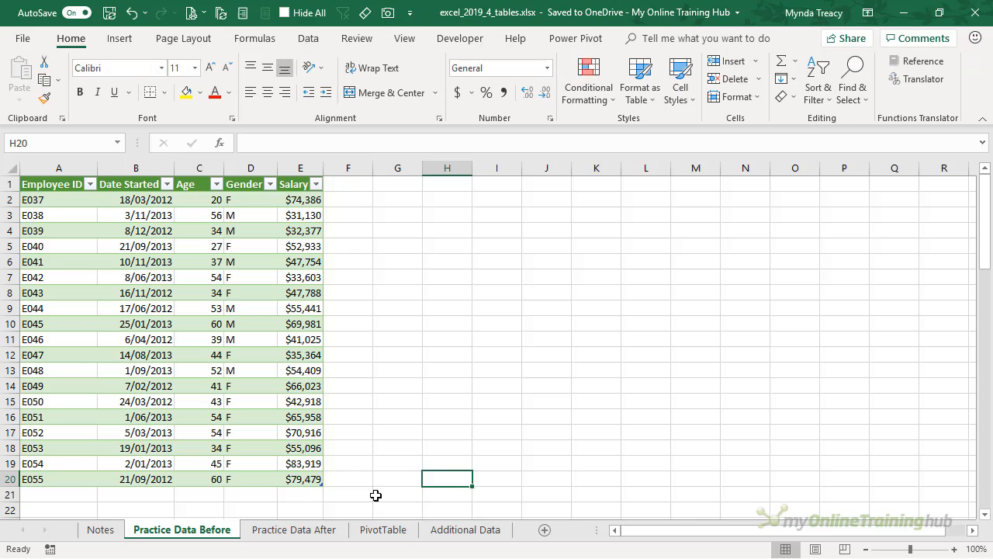
pyautogui.click(314, 478)
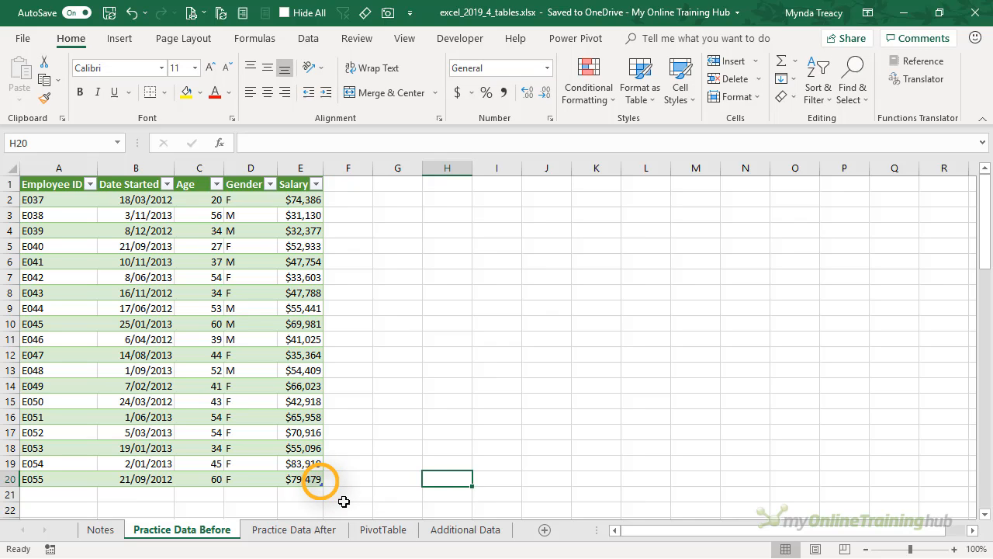
pyautogui.click(137, 354)
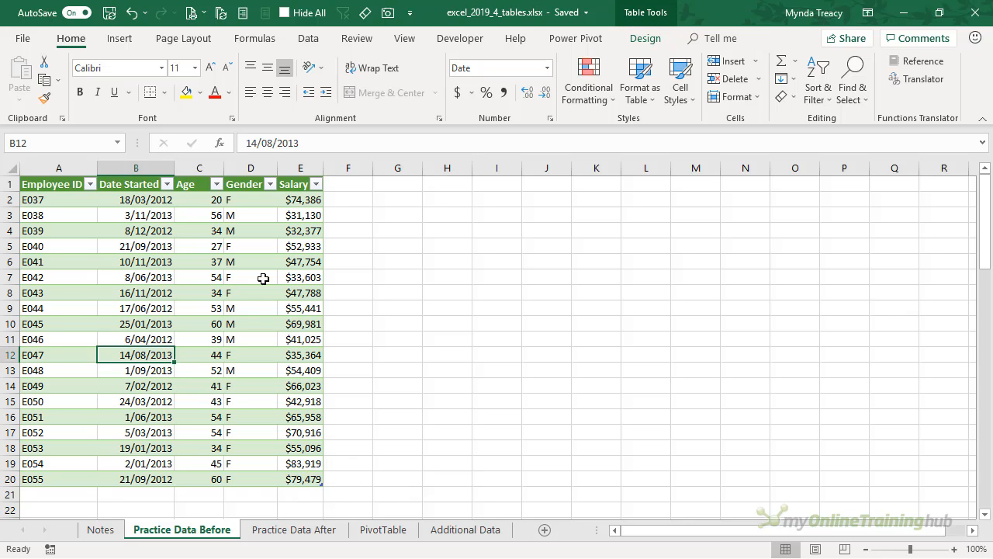
# Step: Name the table Employees in the Table Design Table Name box
pyautogui.click(646, 37)
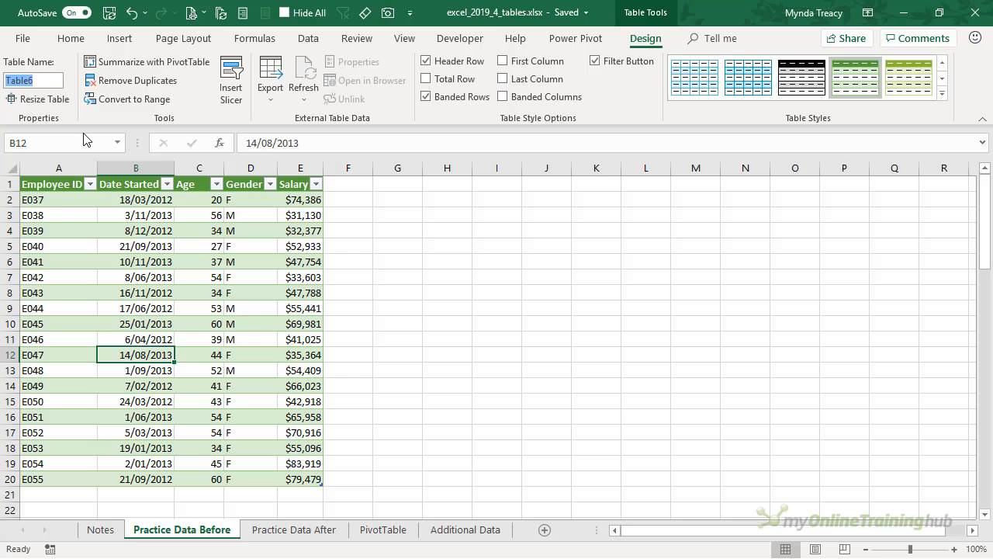
pyautogui.write('Em')
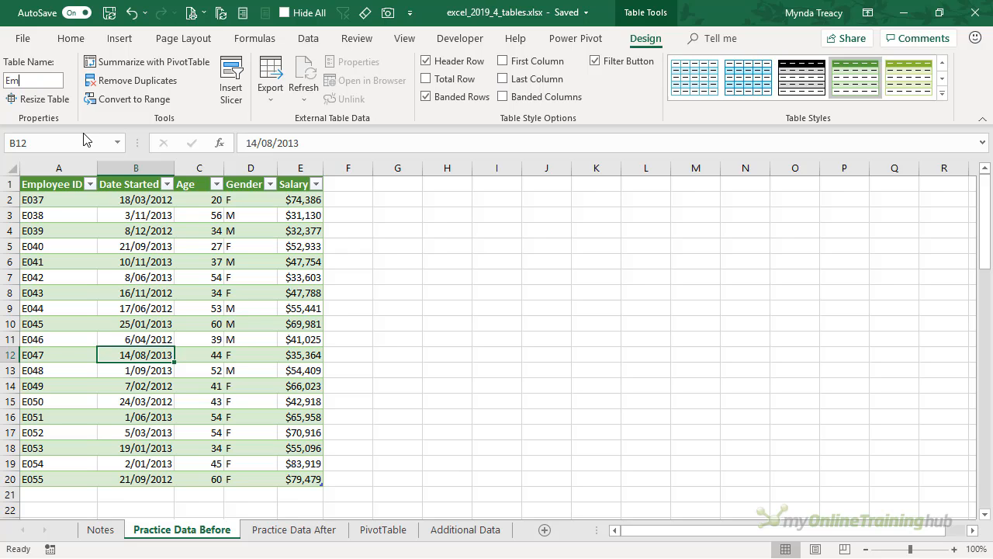
pyautogui.write('ployees')
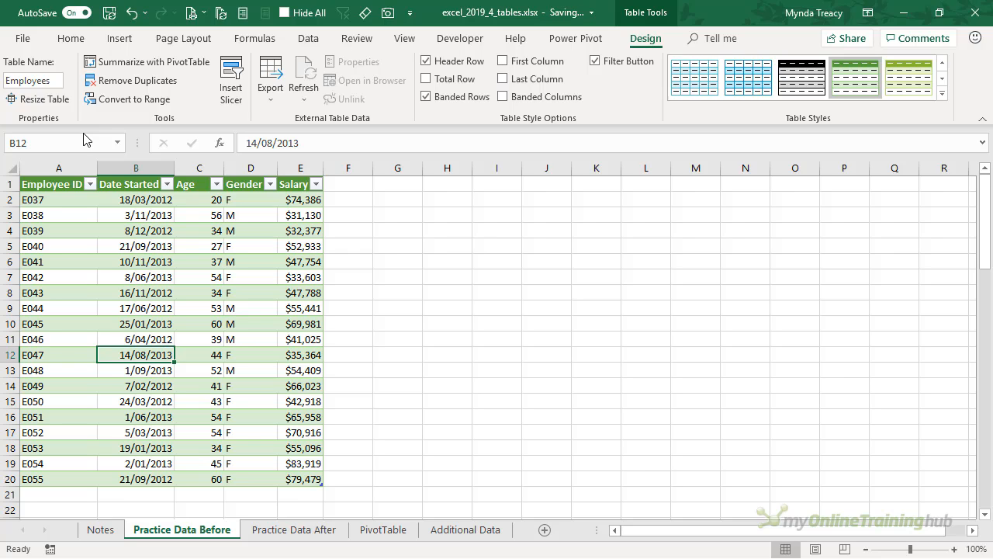
pyautogui.moveTo(241, 39)
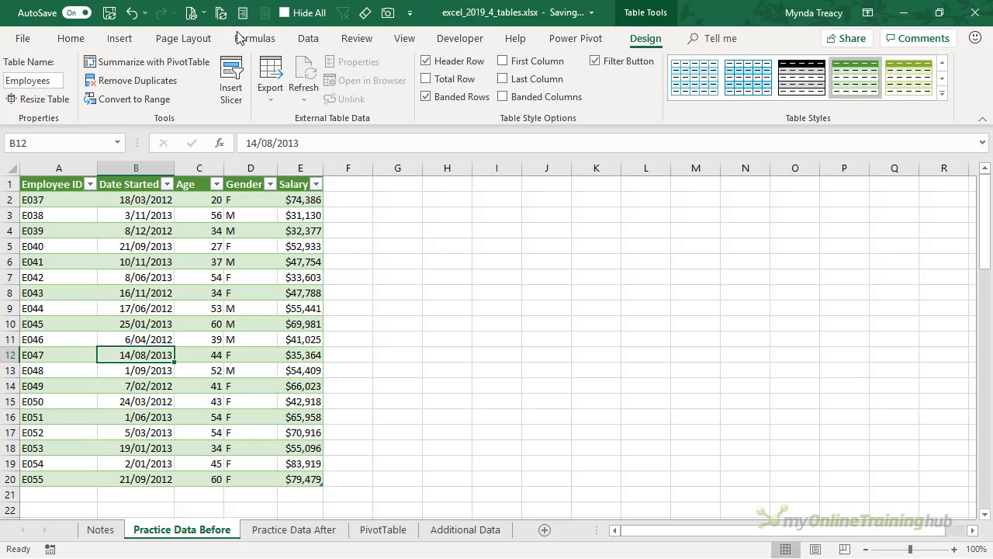
pyautogui.click(254, 37)
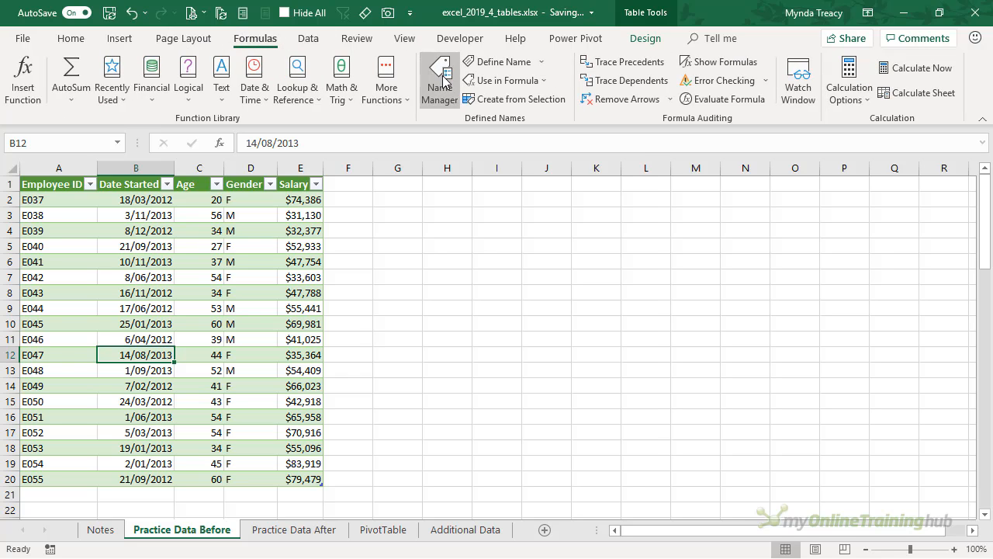
pyautogui.click(438, 78)
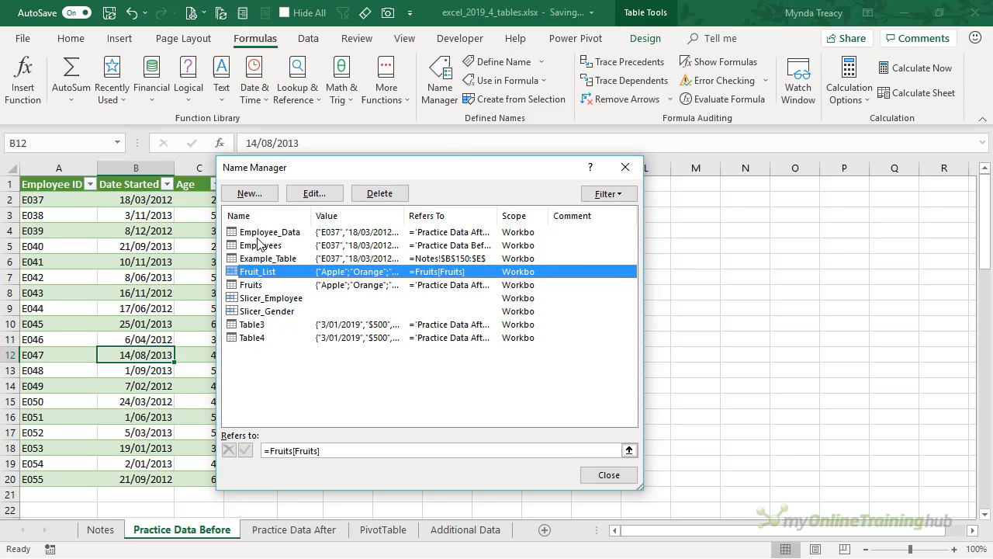
pyautogui.click(264, 246)
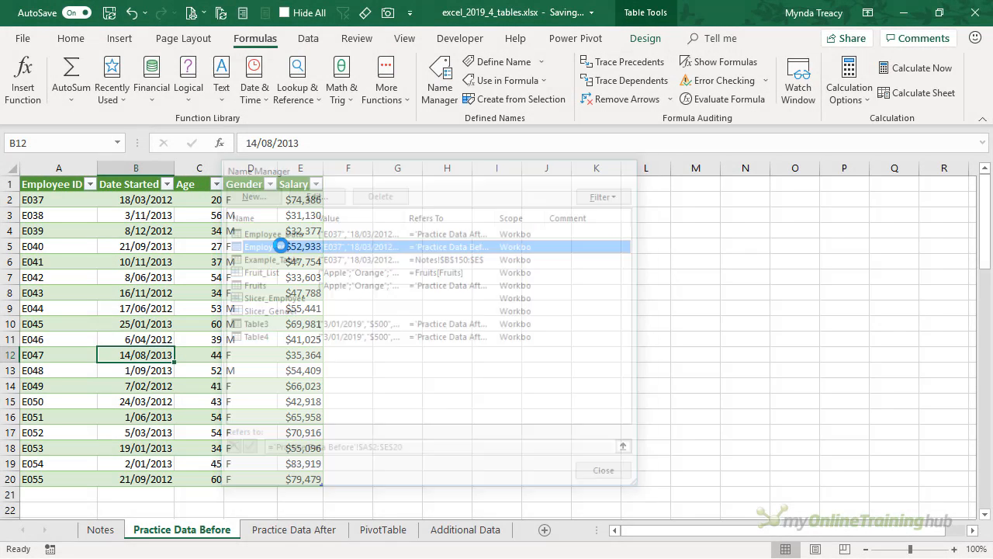
pyautogui.doubleClick(260, 245)
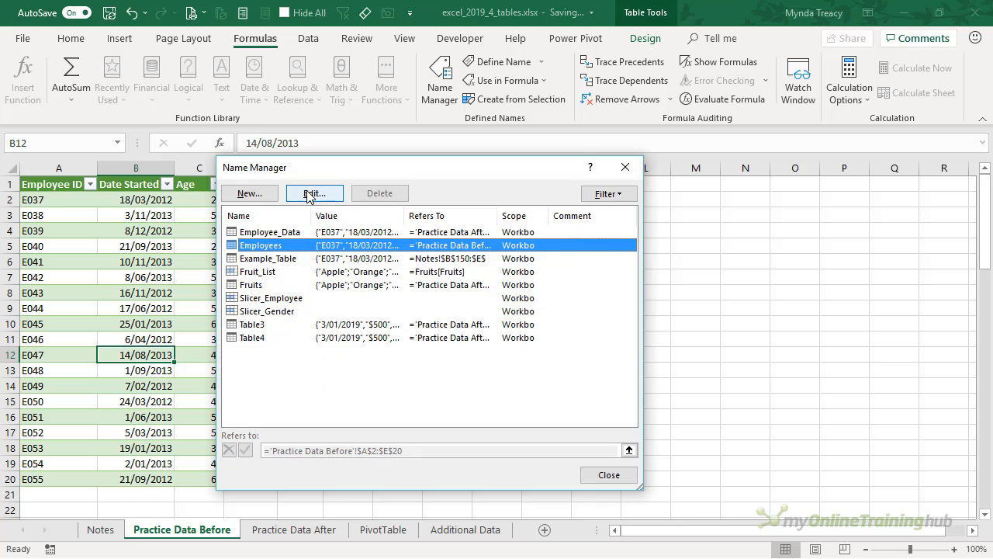
pyautogui.moveTo(598, 466)
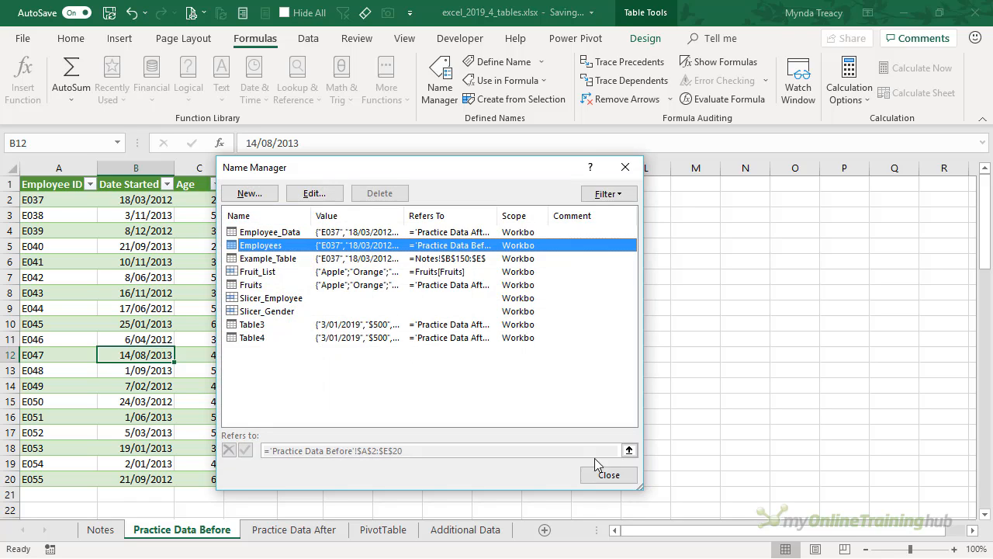
pyautogui.press('ctrl+F3')
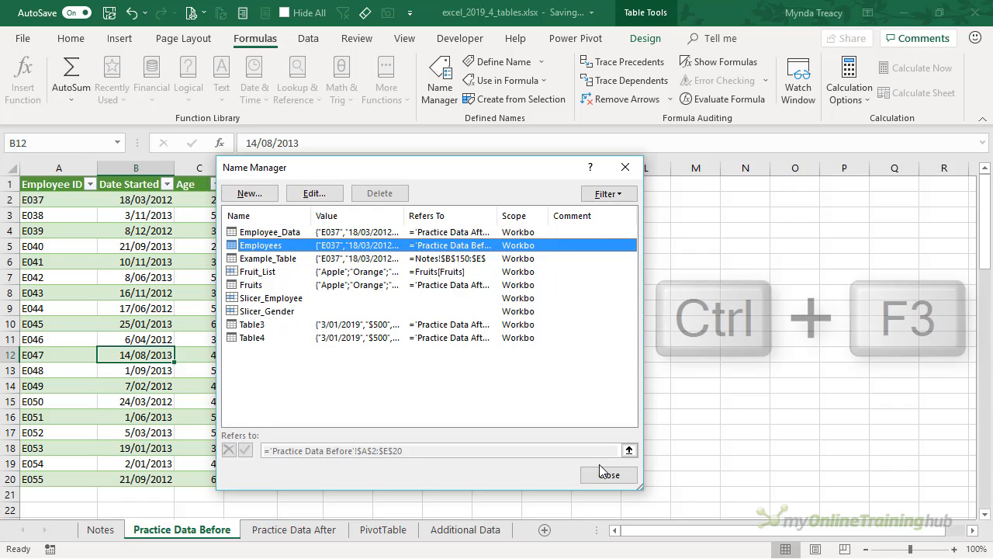
pyautogui.click(606, 472)
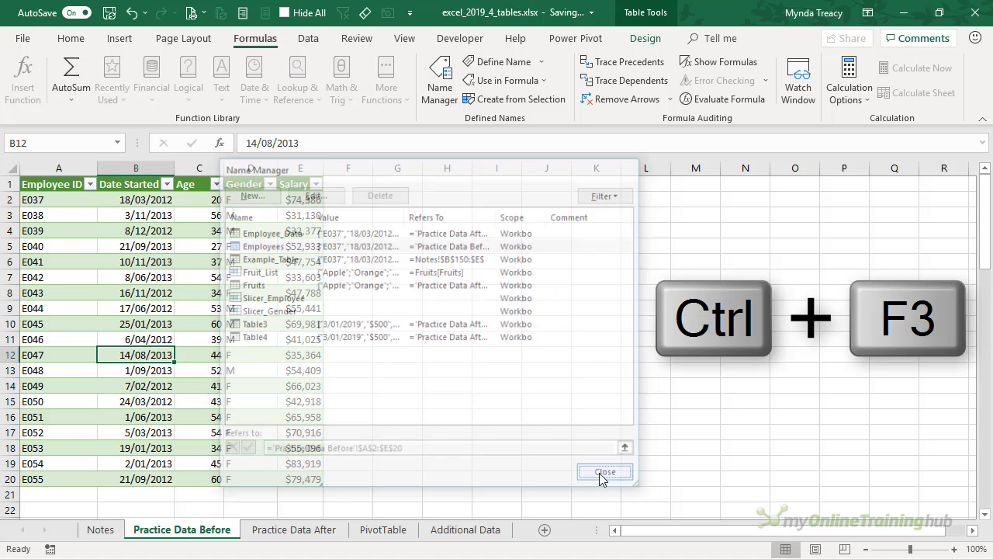
pyautogui.click(605, 472)
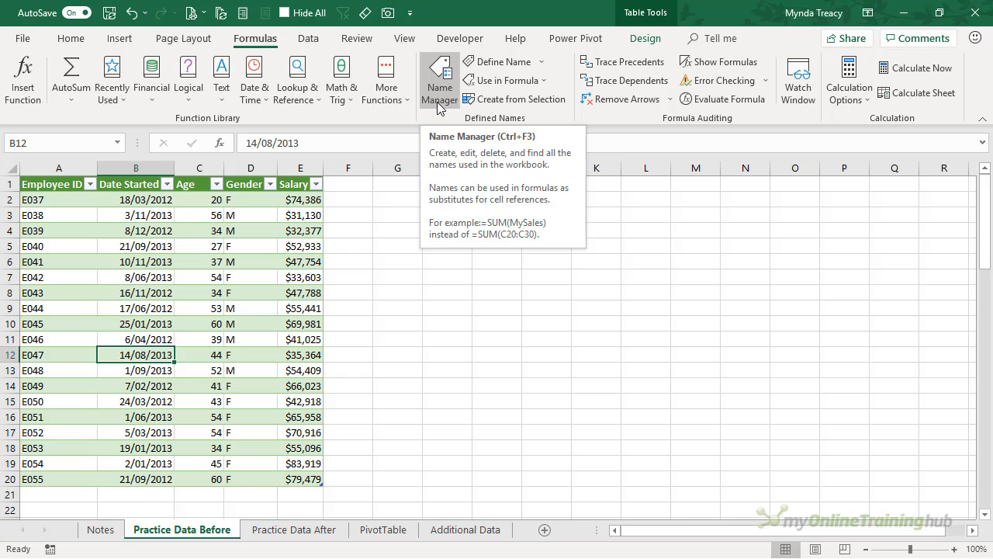
pyautogui.moveTo(240, 324)
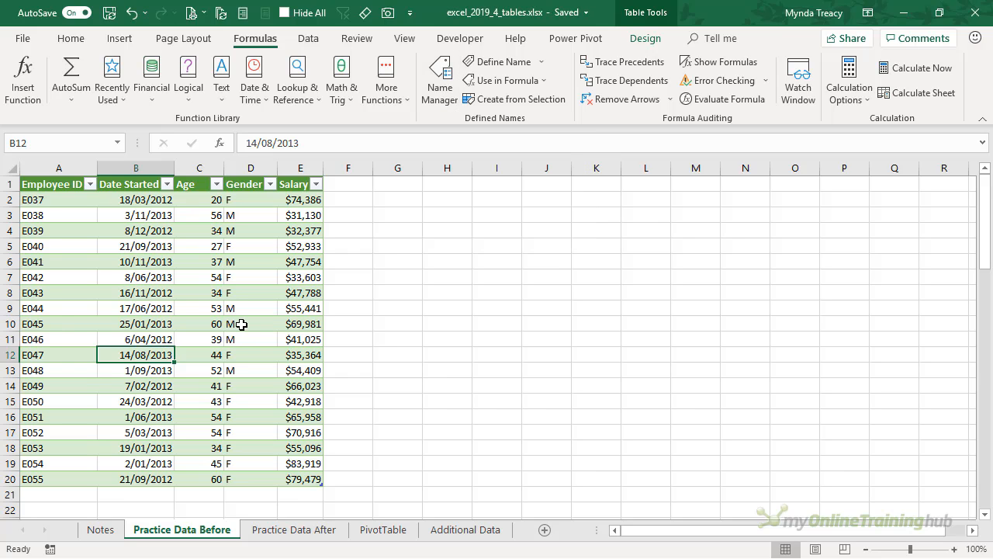
pyautogui.moveTo(137, 247)
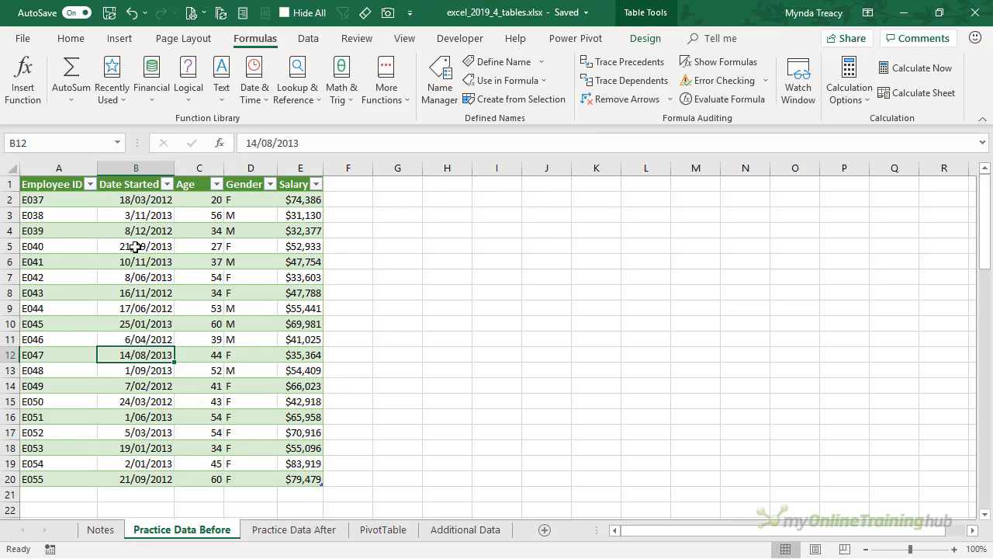
# Step: Select the whole Employees table from the Name Box dropdown and show its design settings
pyautogui.click(117, 143)
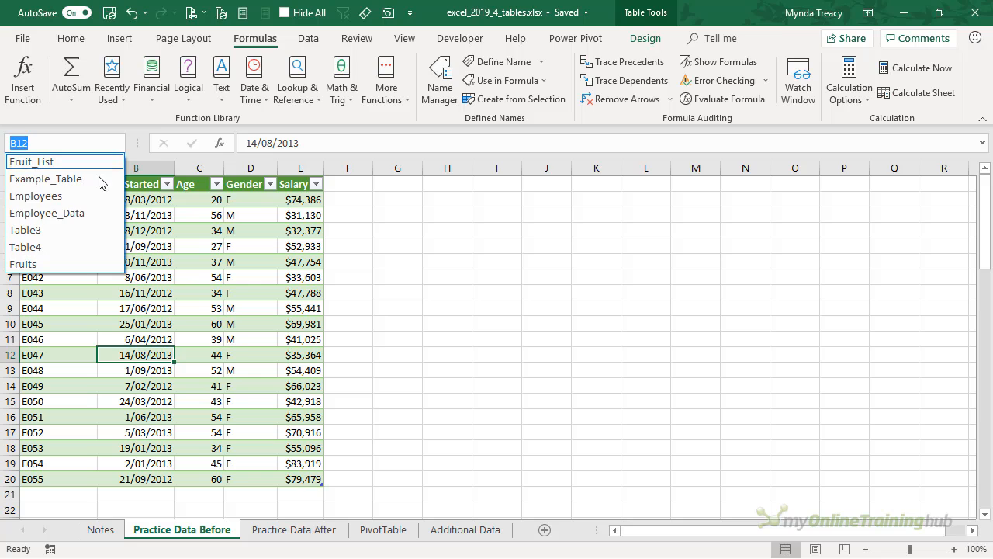
pyautogui.click(36, 195)
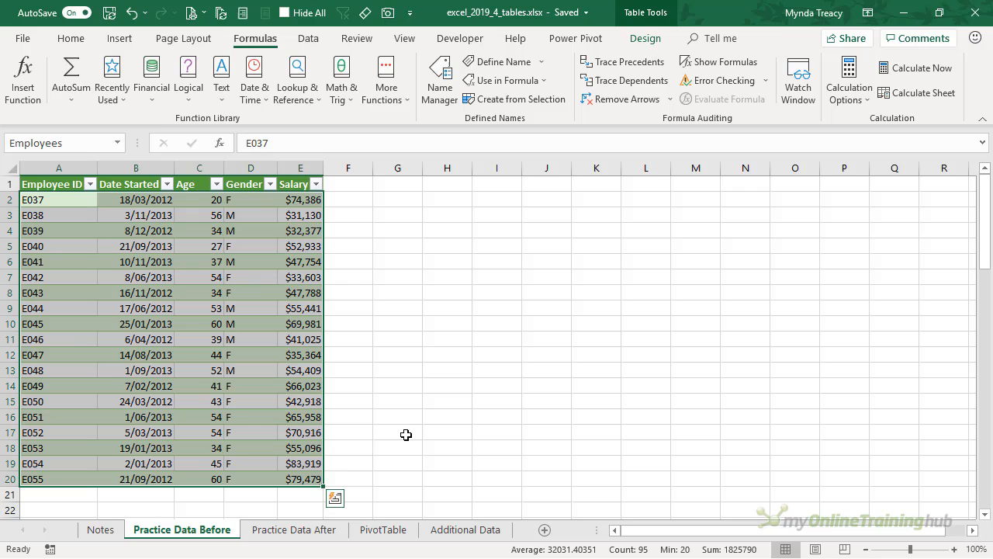
pyautogui.moveTo(190, 229)
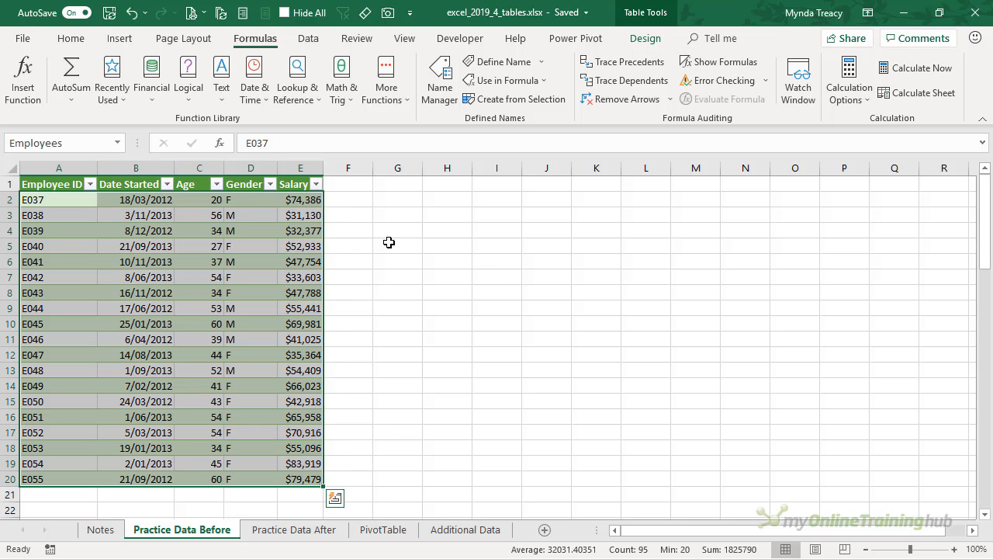
pyautogui.moveTo(393, 230)
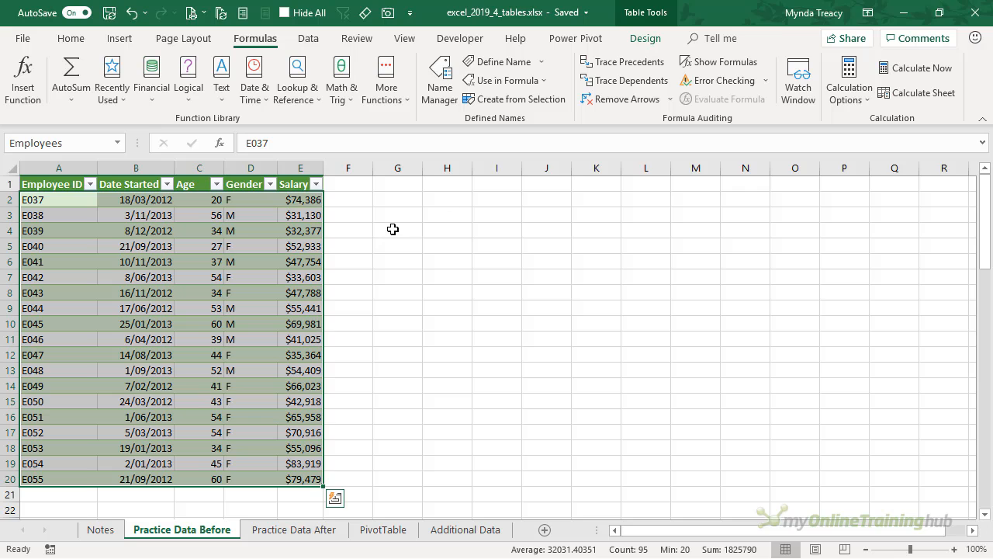
pyautogui.click(646, 37)
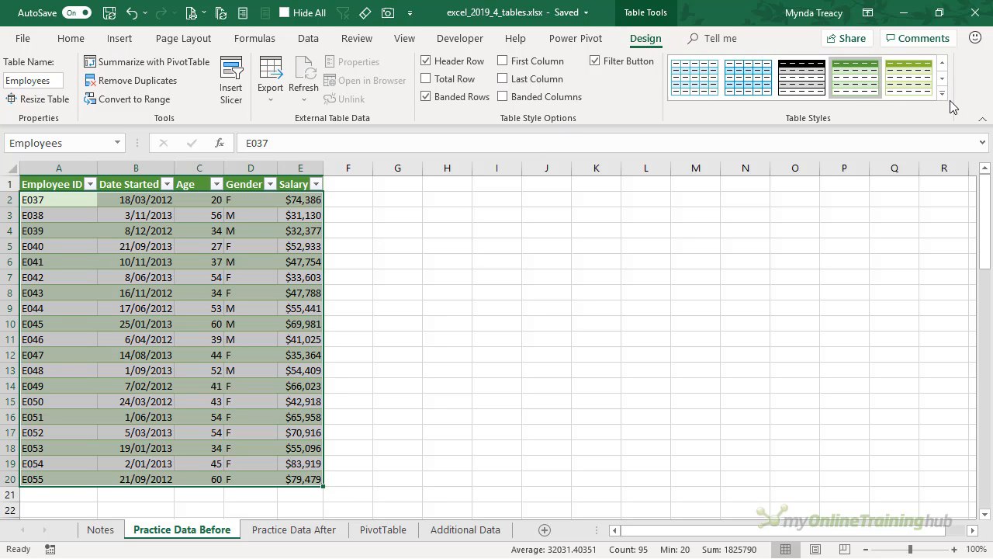
# Step: Browse the Table Styles gallery and view a built-in style's options without changing the look
pyautogui.click(953, 96)
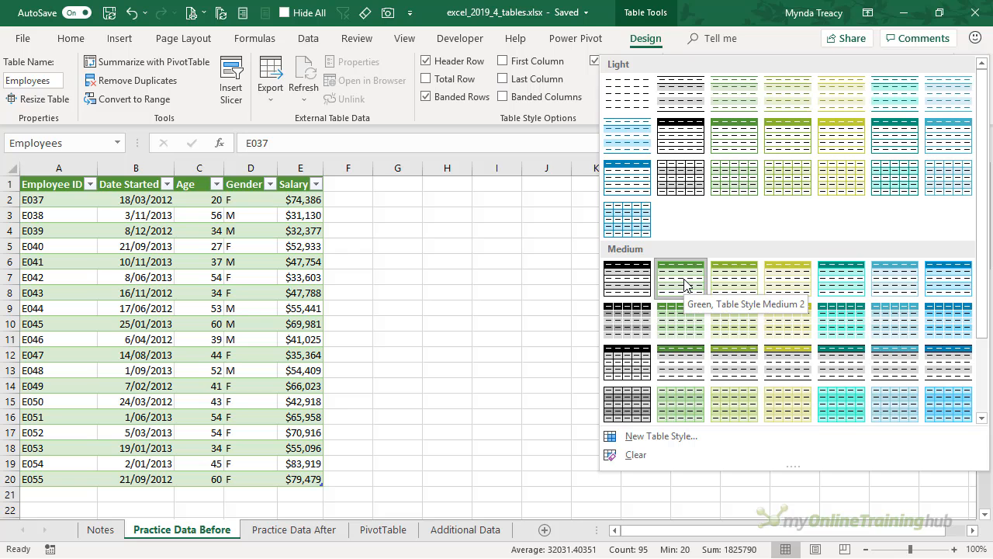
pyautogui.rightClick(680, 276)
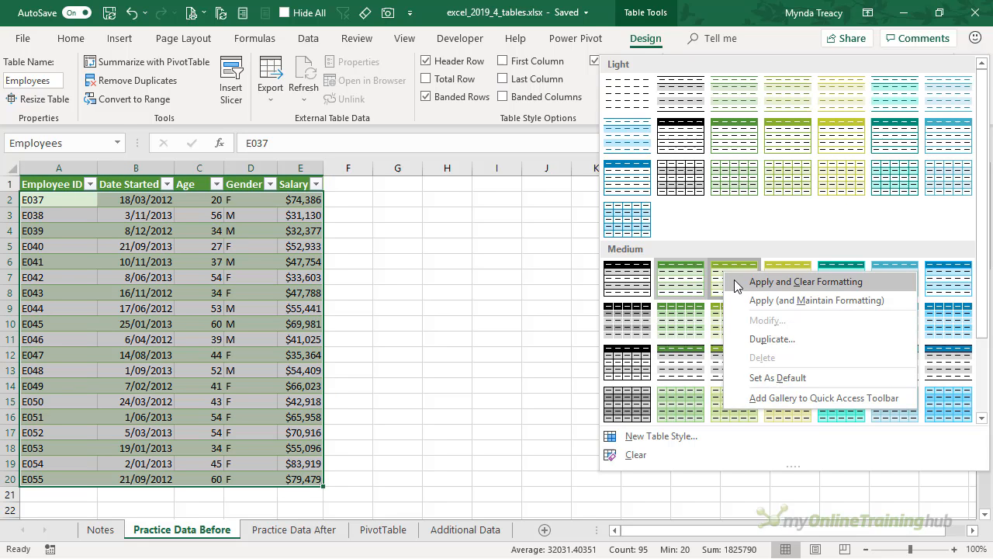
pyautogui.moveTo(810, 346)
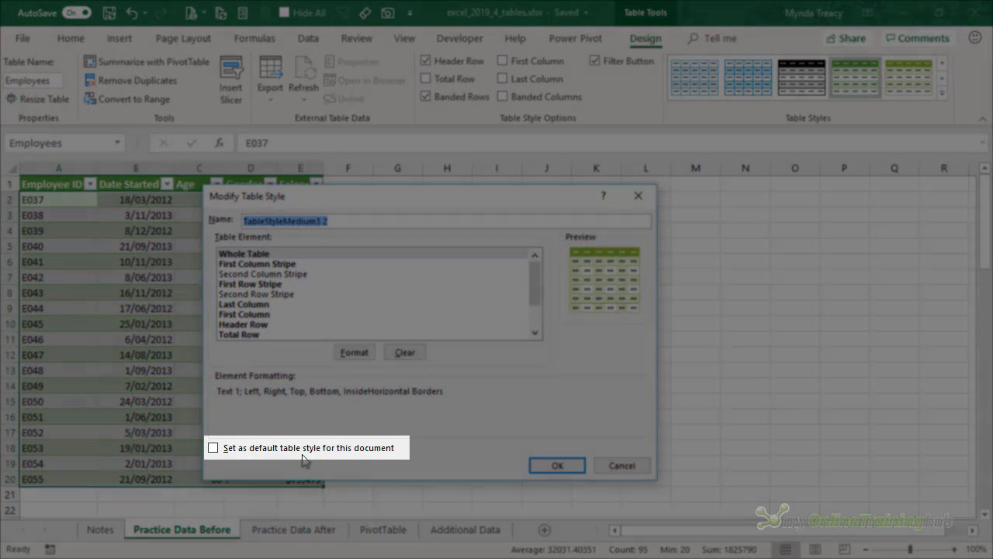
pyautogui.click(557, 466)
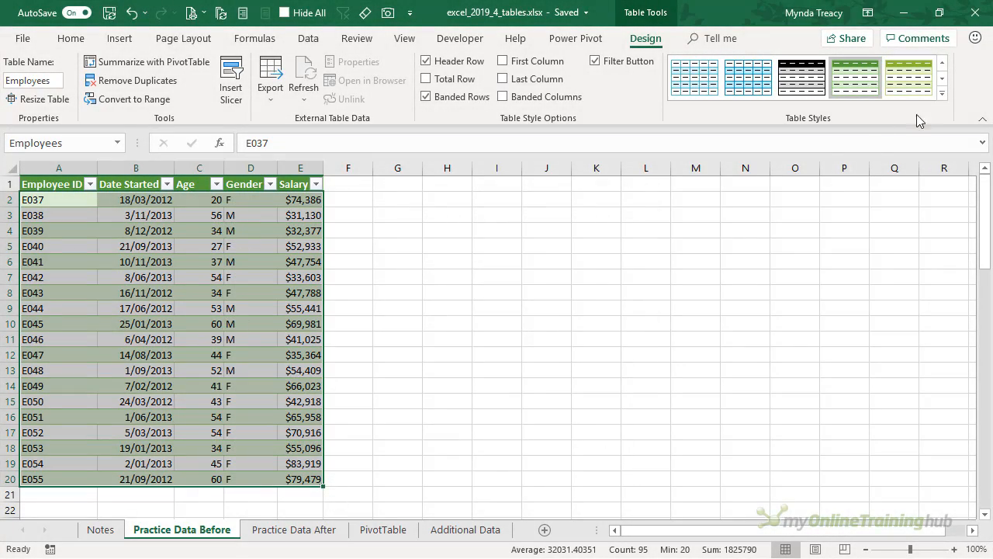
# Step: Toggle the table's filter dropdowns off and back on from Table Design
pyautogui.click(941, 93)
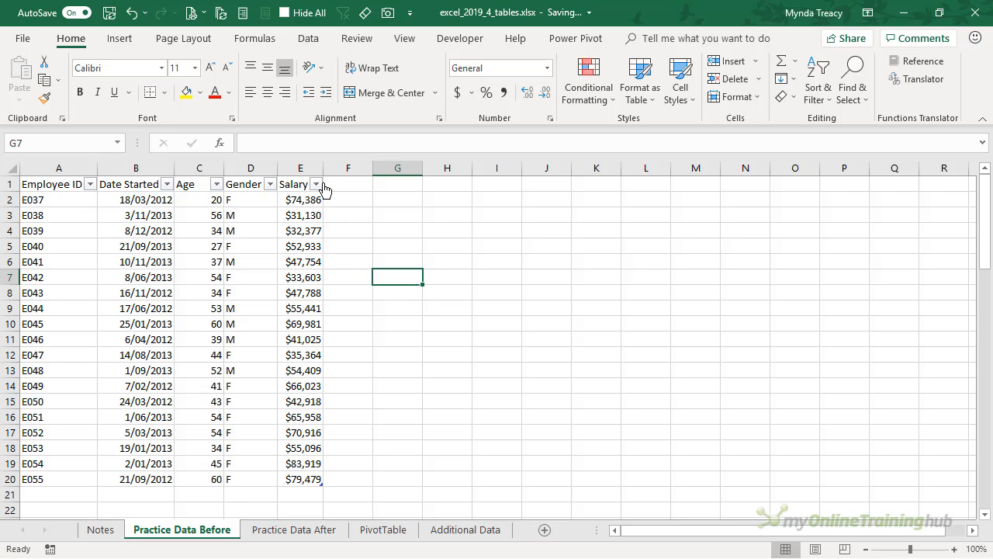
pyautogui.moveTo(437, 252)
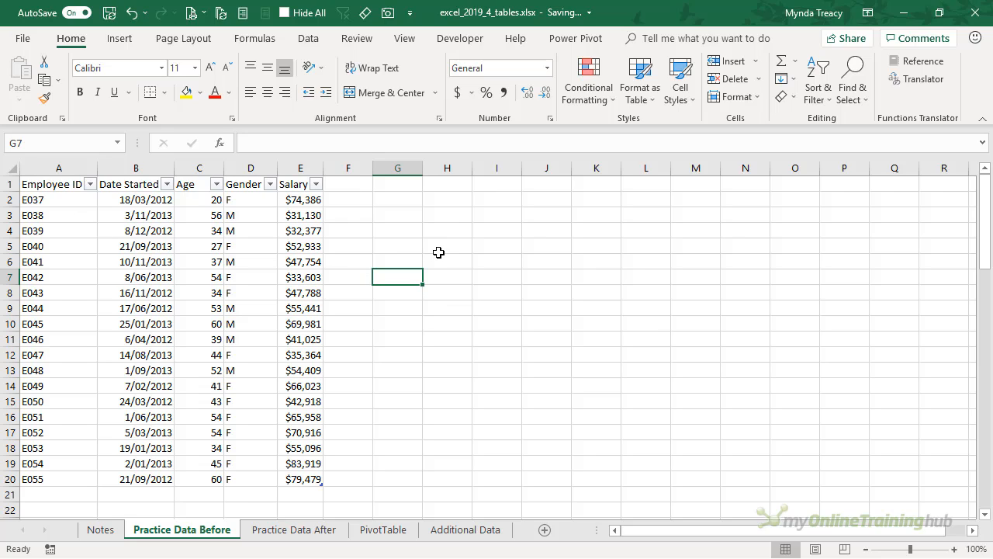
pyautogui.click(301, 261)
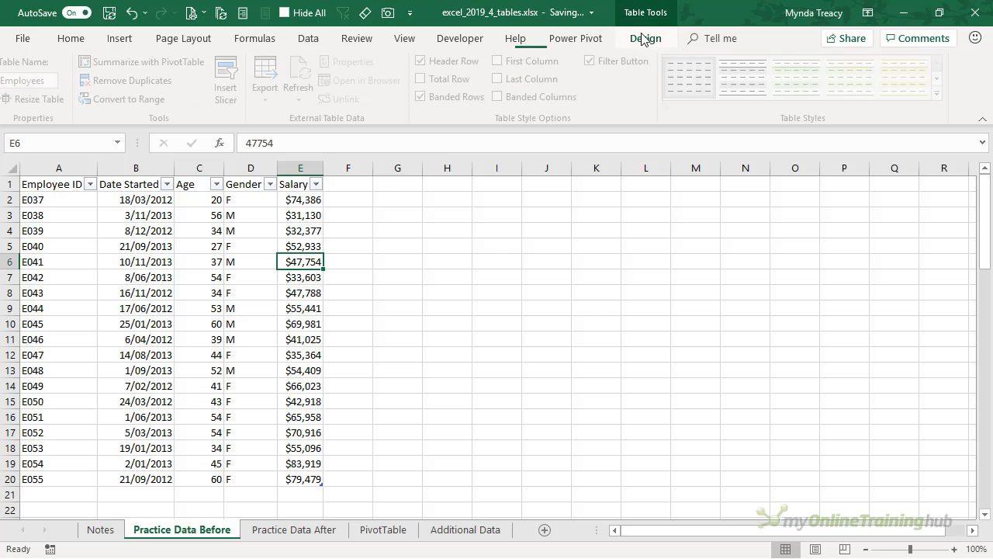
pyautogui.click(646, 37)
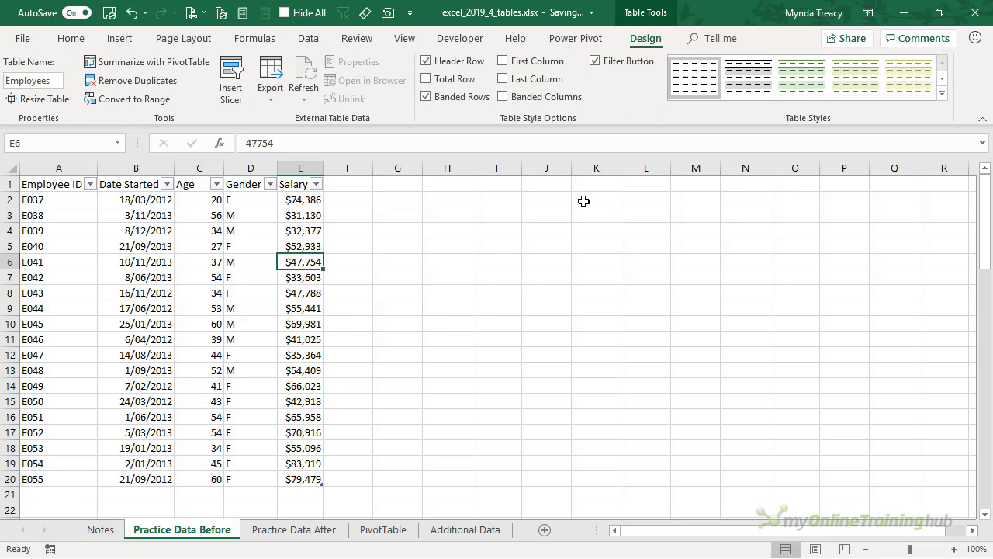
pyautogui.click(595, 61)
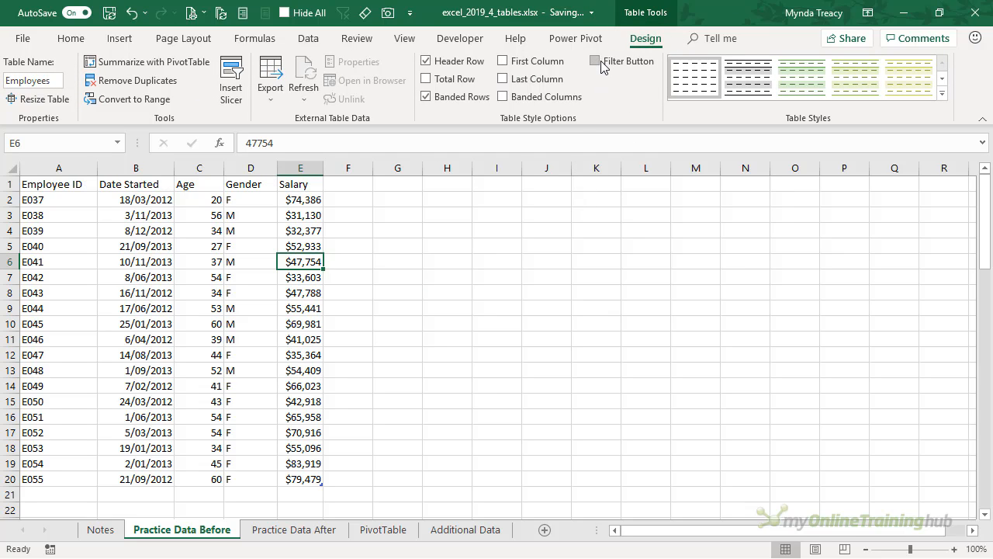
pyautogui.click(595, 61)
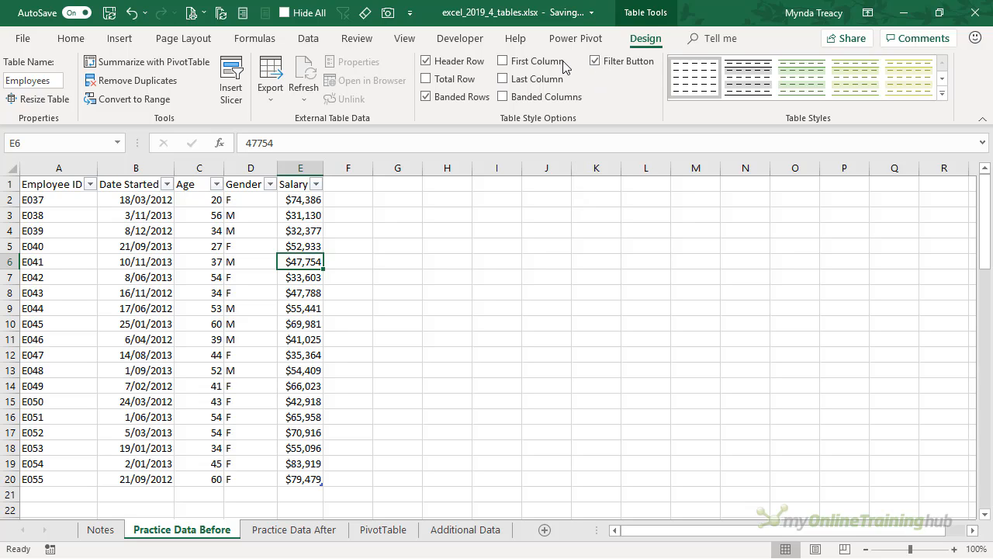
pyautogui.moveTo(425, 61)
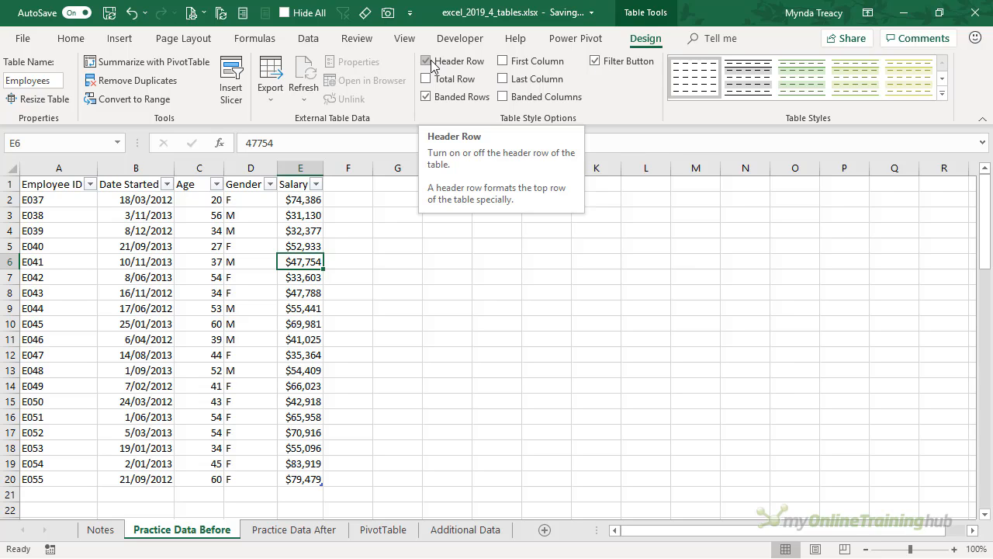
pyautogui.click(425, 61)
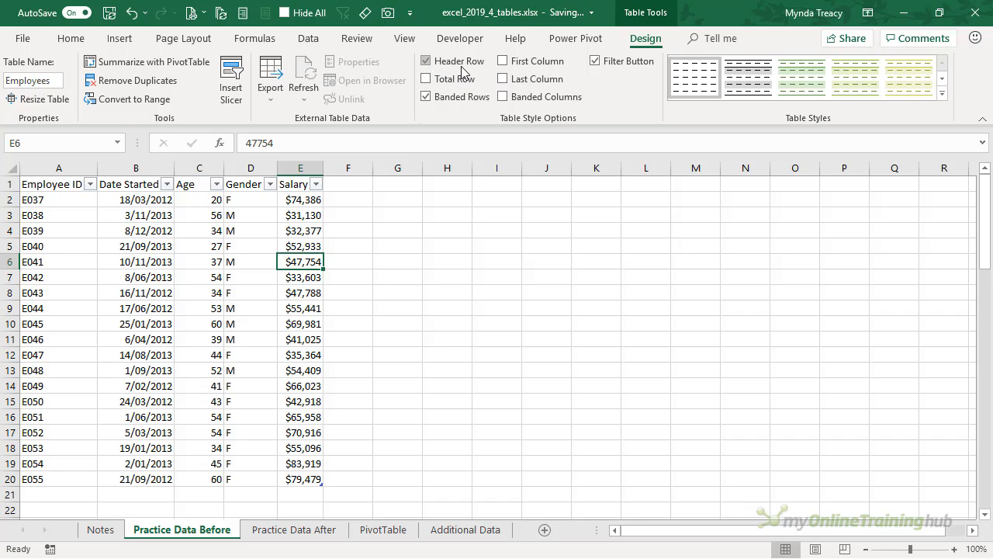
# Step: Keep the green medium style, bold the first and last columns, and turn off banded rows
pyautogui.click(908, 78)
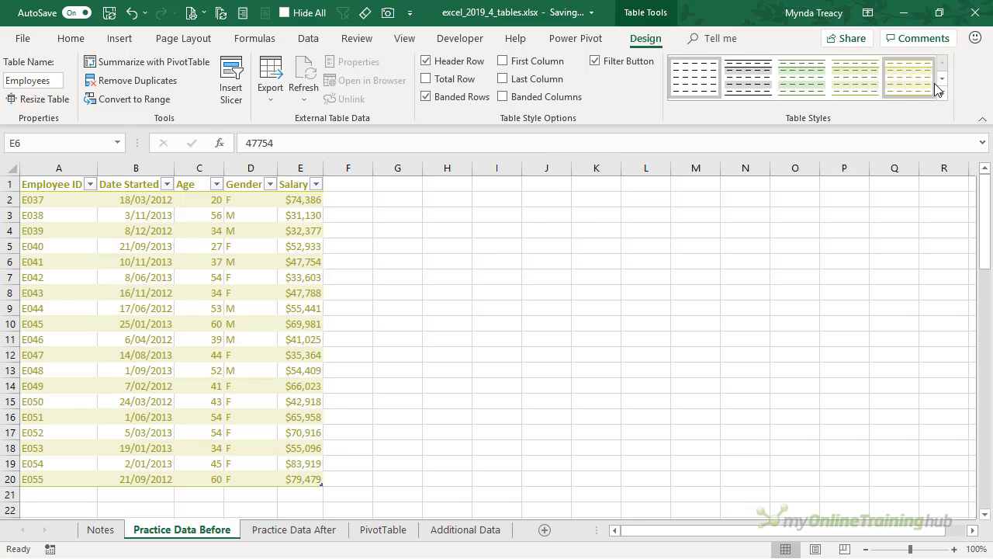
pyautogui.click(941, 87)
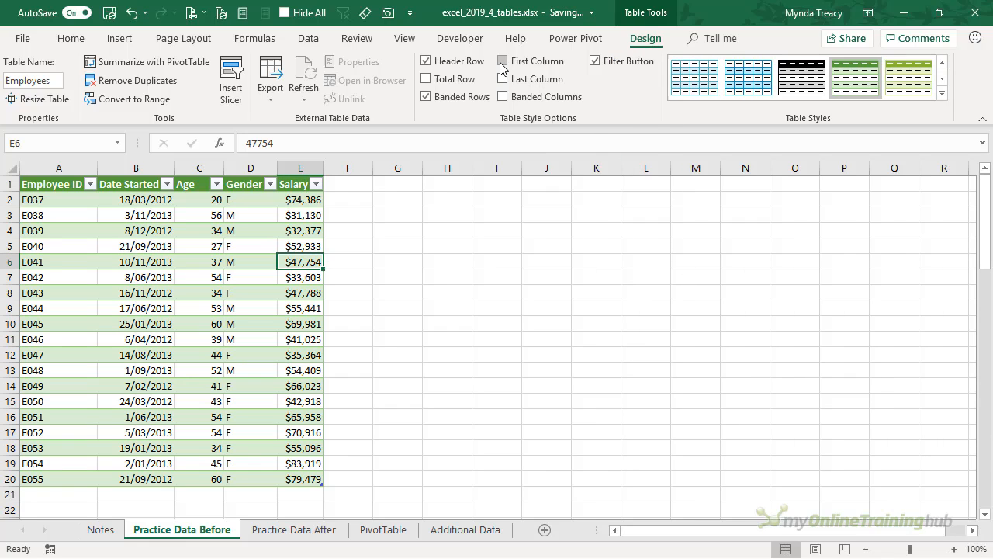
pyautogui.click(502, 61)
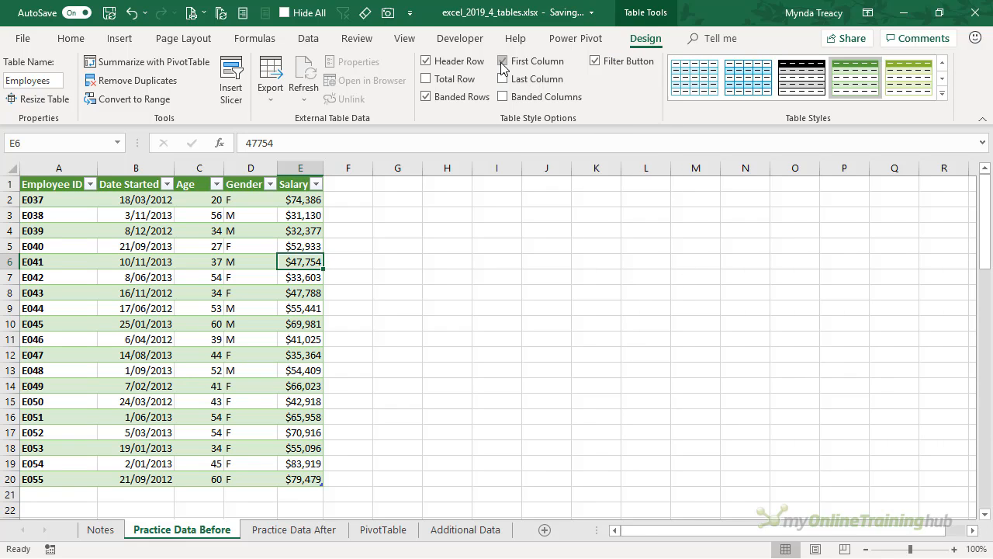
pyautogui.click(503, 61)
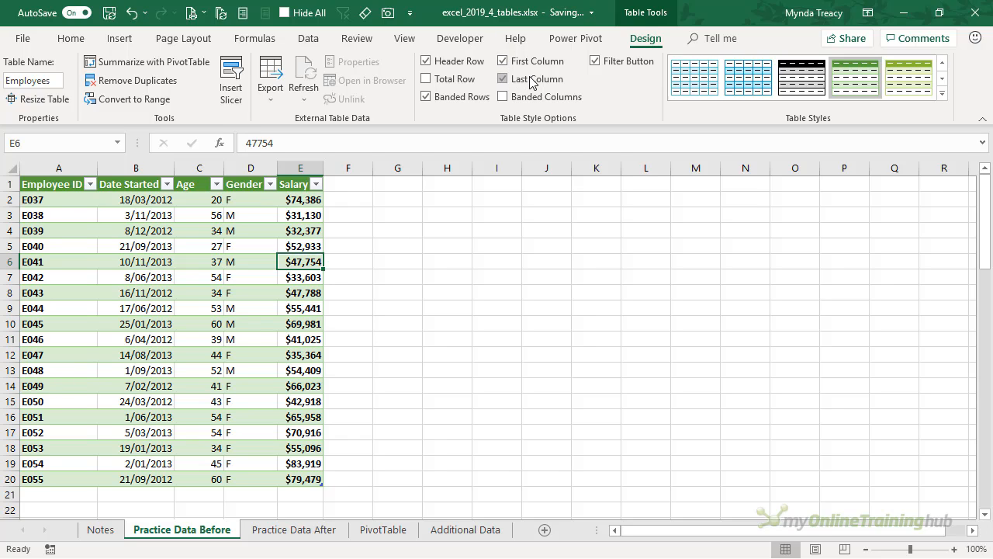
pyautogui.moveTo(502, 96)
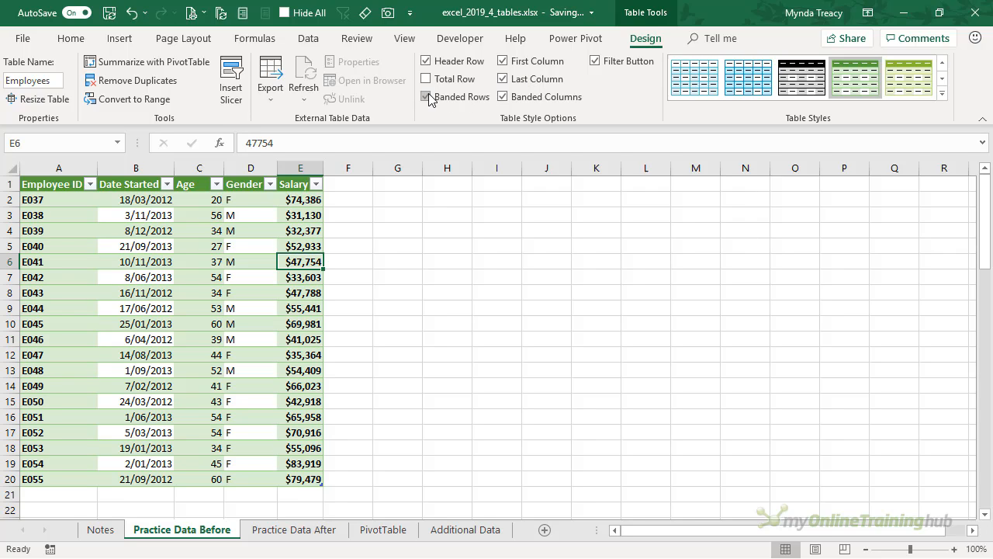
pyautogui.click(427, 96)
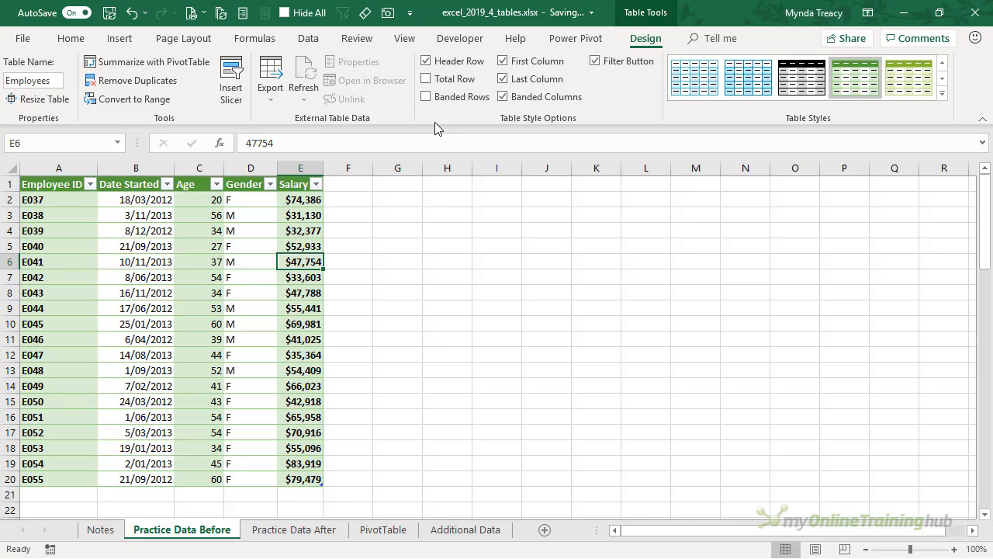
pyautogui.moveTo(244, 257)
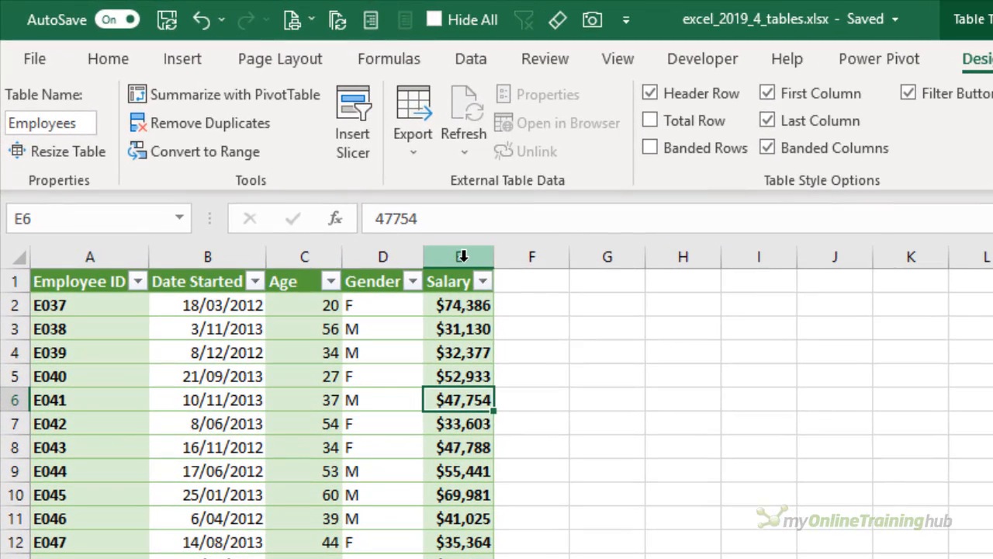
pyautogui.moveTo(465, 276)
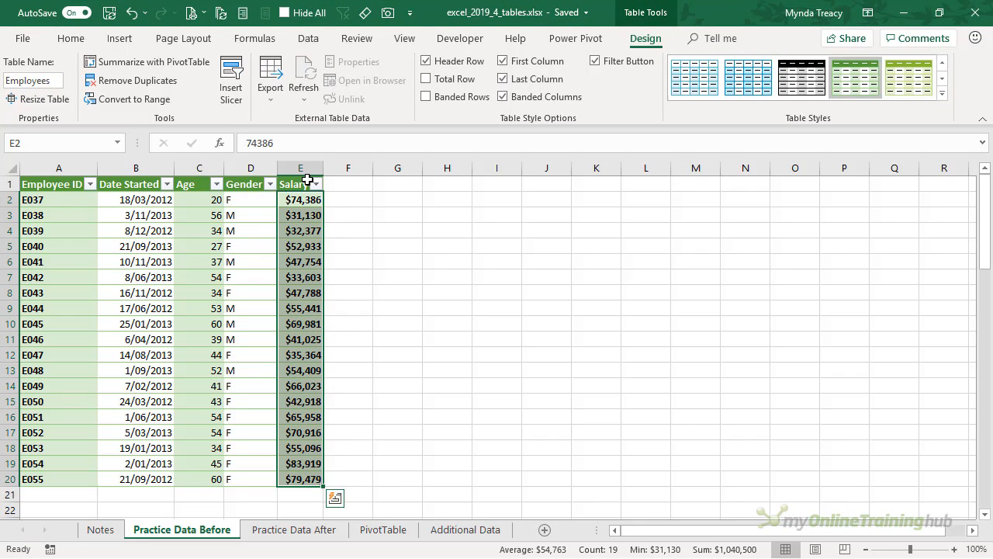
pyautogui.click(300, 183)
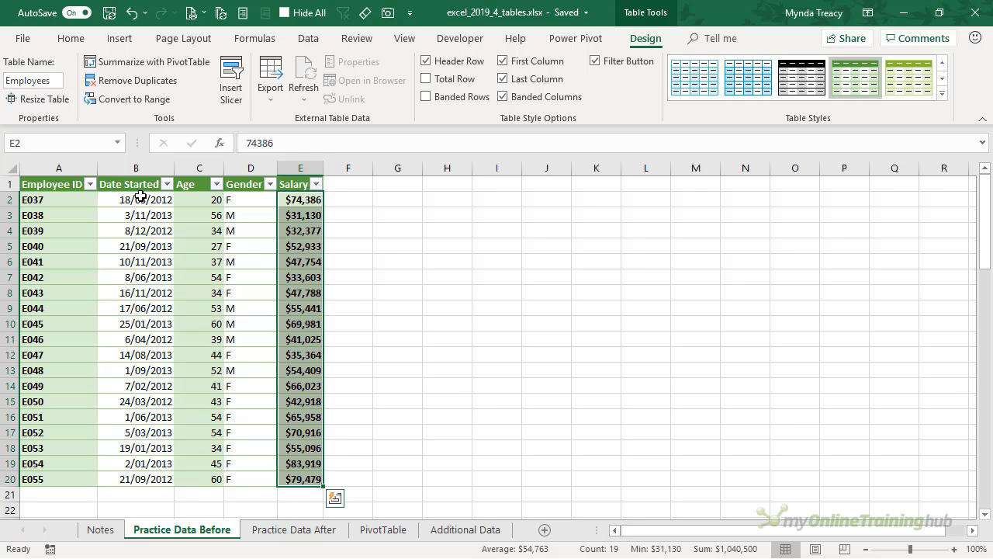
pyautogui.click(32, 199)
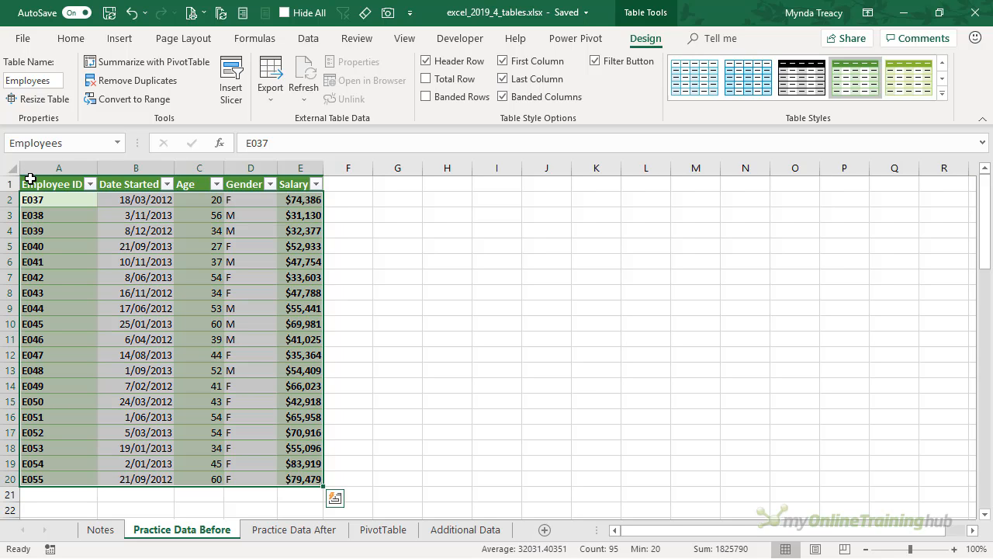
pyautogui.click(51, 183)
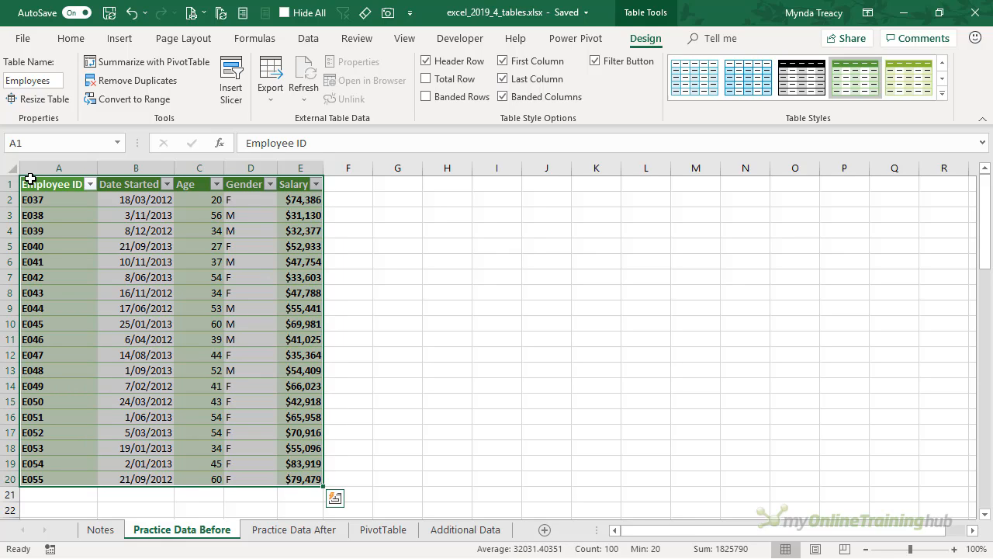
pyautogui.click(59, 199)
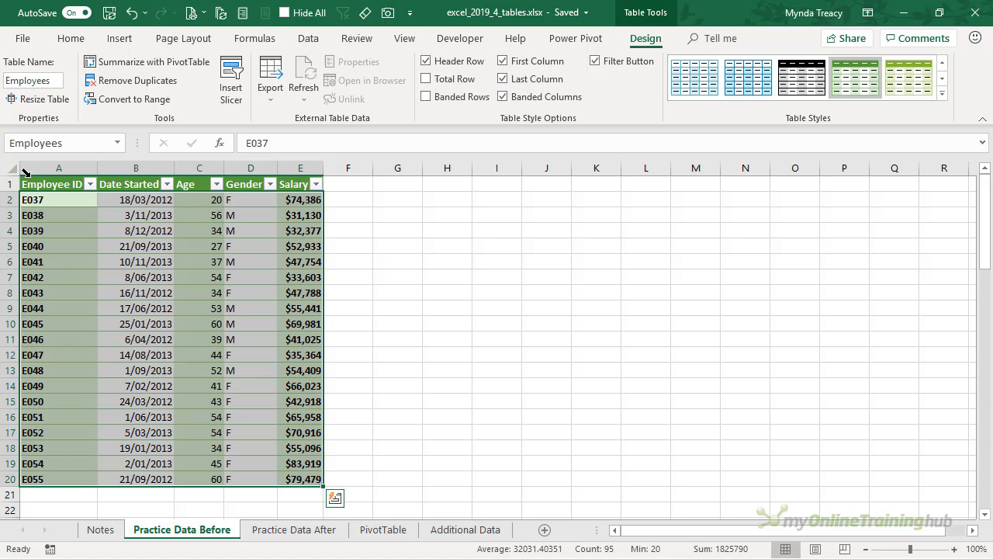
pyautogui.click(199, 261)
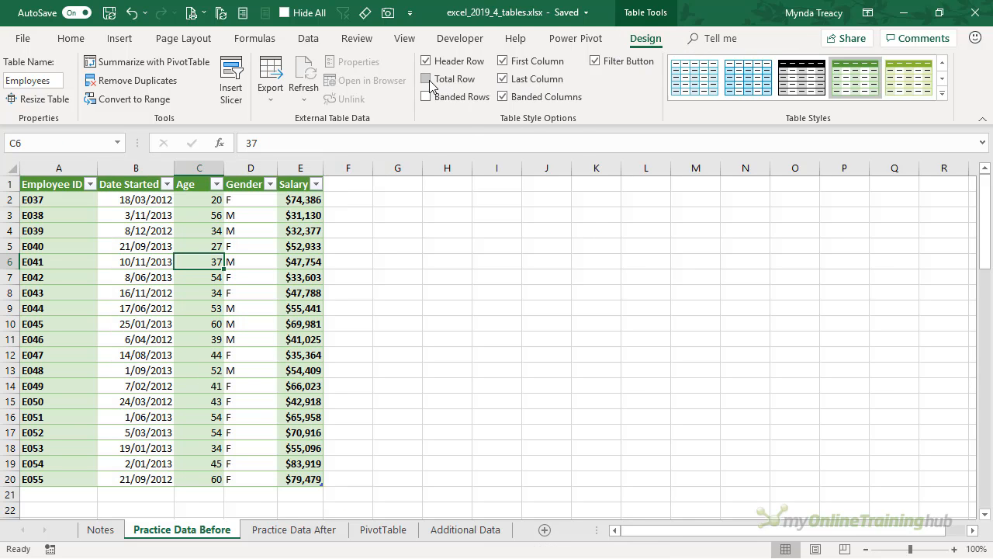
# Step: Add a Total Row and show the average salary in its Salary cell
pyautogui.click(425, 78)
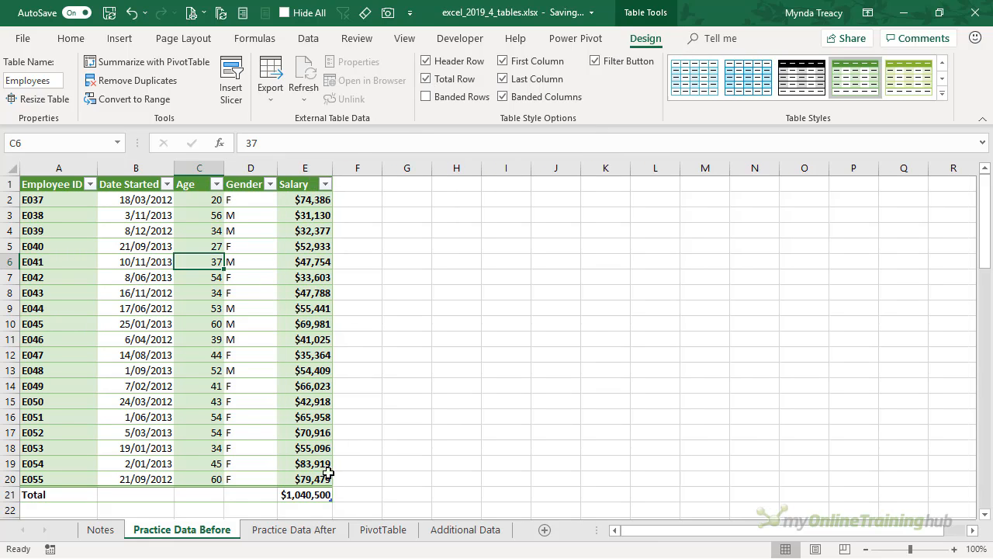
pyautogui.moveTo(323, 215)
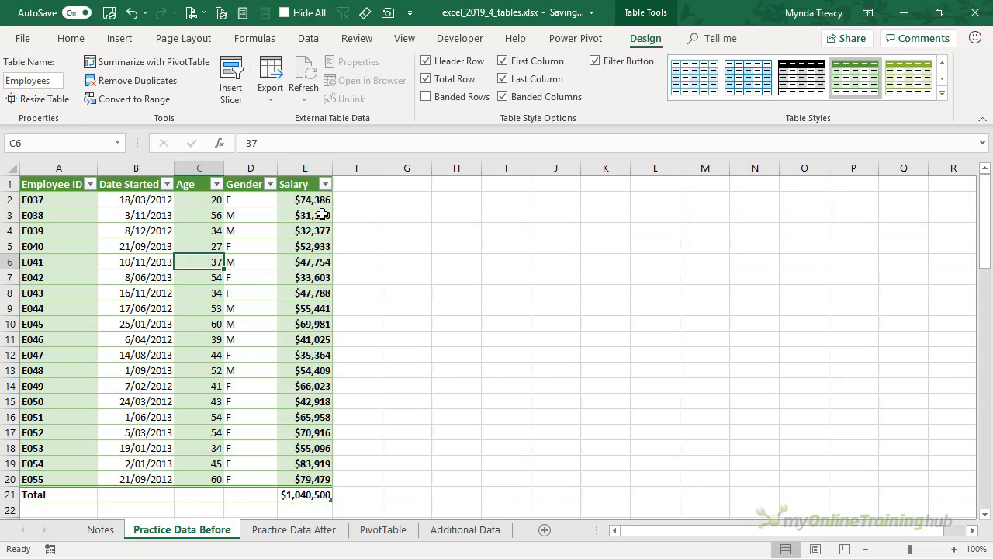
pyautogui.moveTo(364, 222)
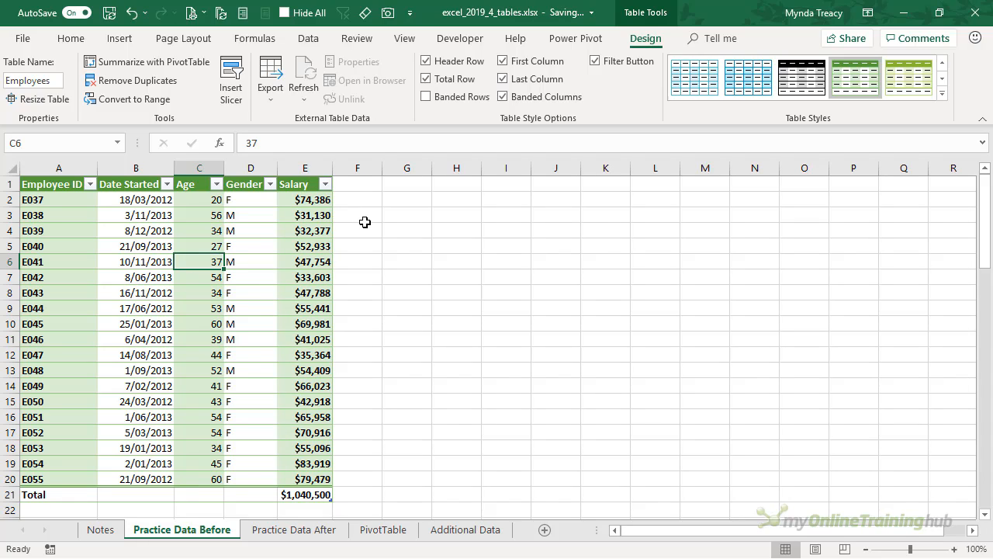
pyautogui.click(305, 199)
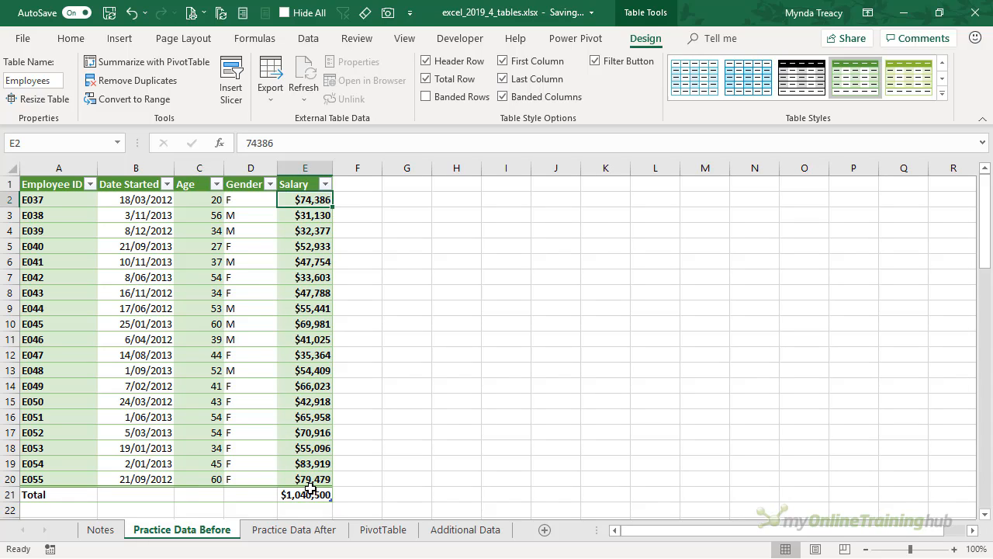
pyautogui.click(305, 494)
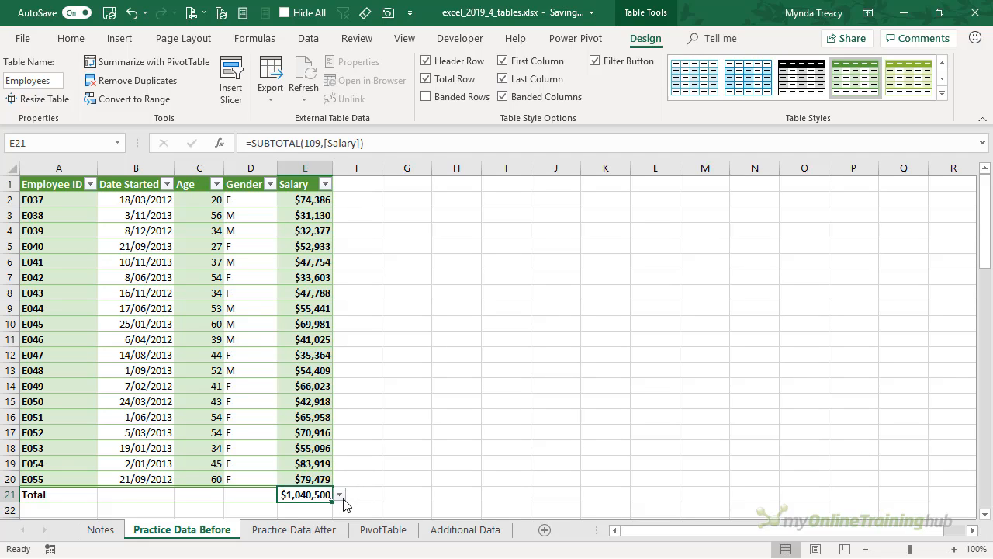
pyautogui.click(338, 493)
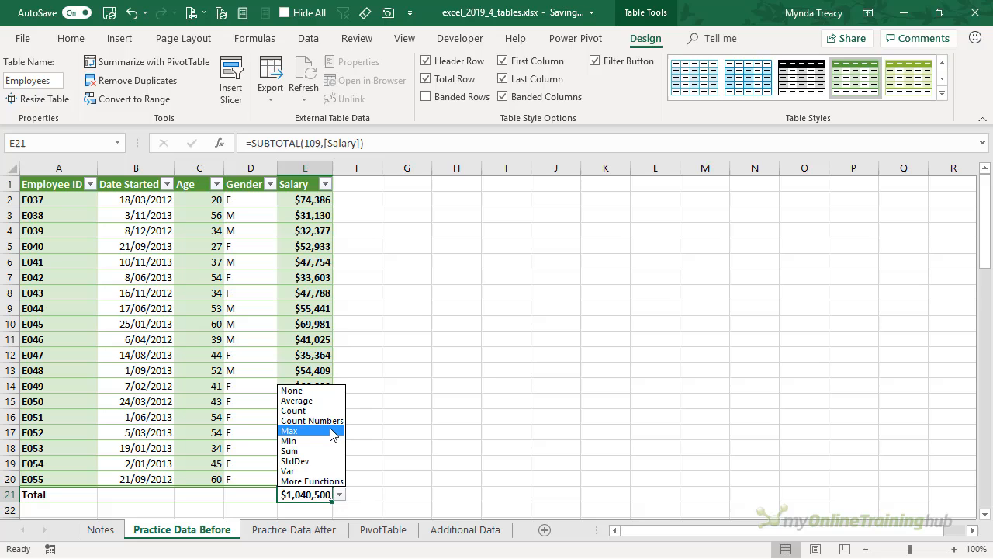
pyautogui.moveTo(329, 451)
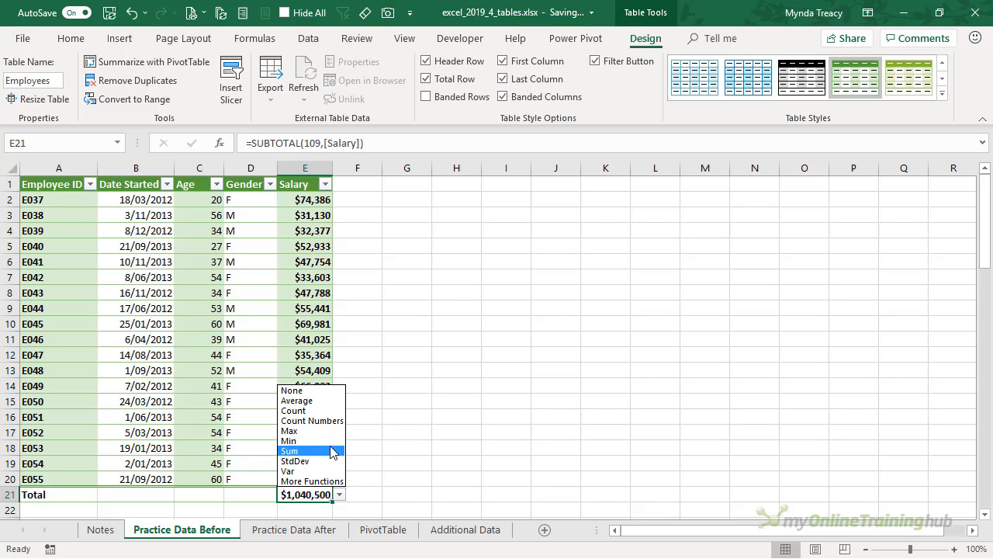
pyautogui.moveTo(323, 401)
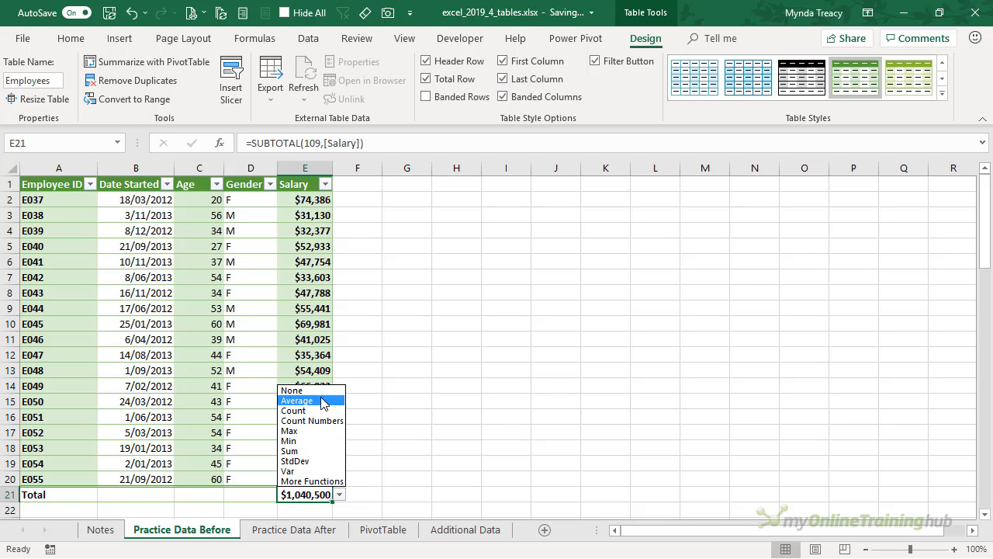
pyautogui.click(298, 401)
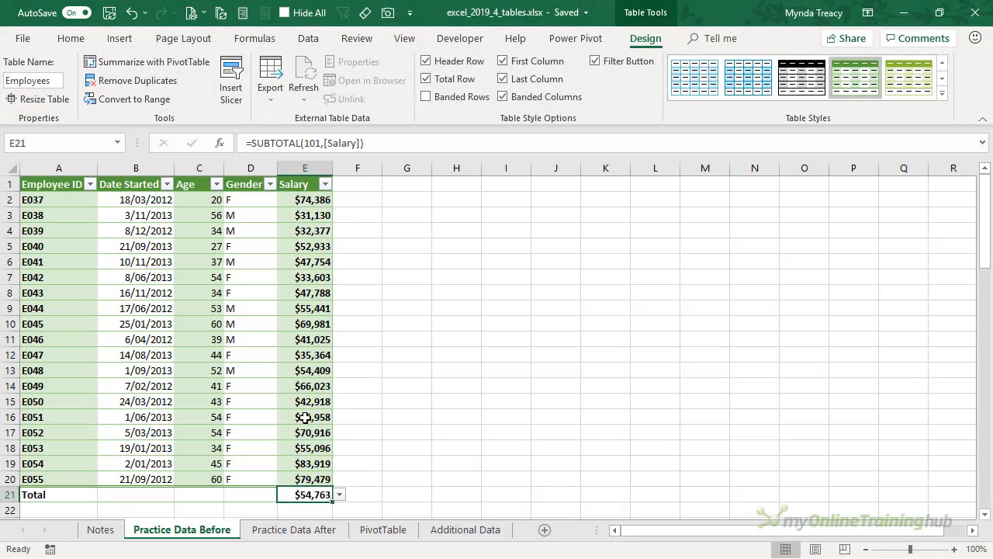
pyautogui.moveTo(351, 478)
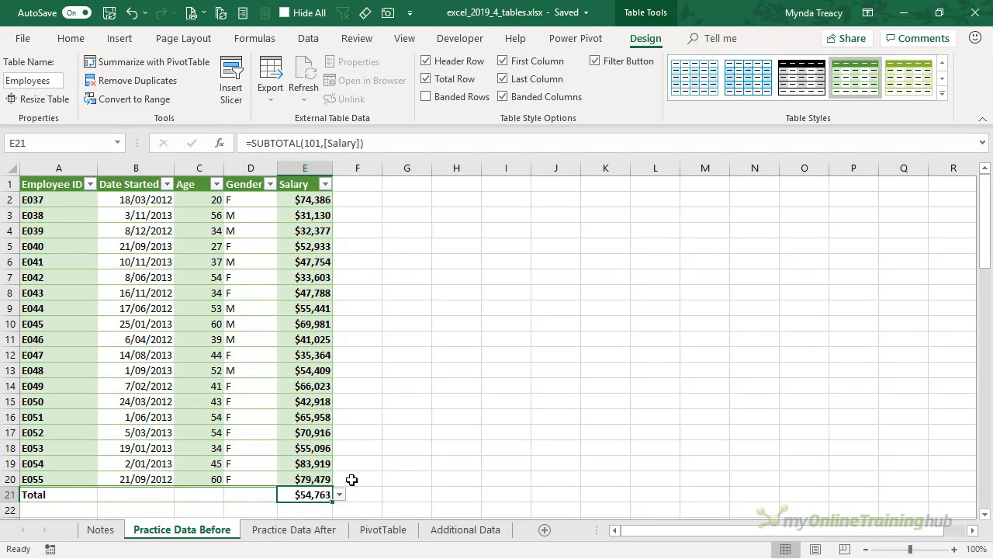
# Step: Try the count of salaries, then set the total back to Sum, $1,040,500
pyautogui.click(338, 494)
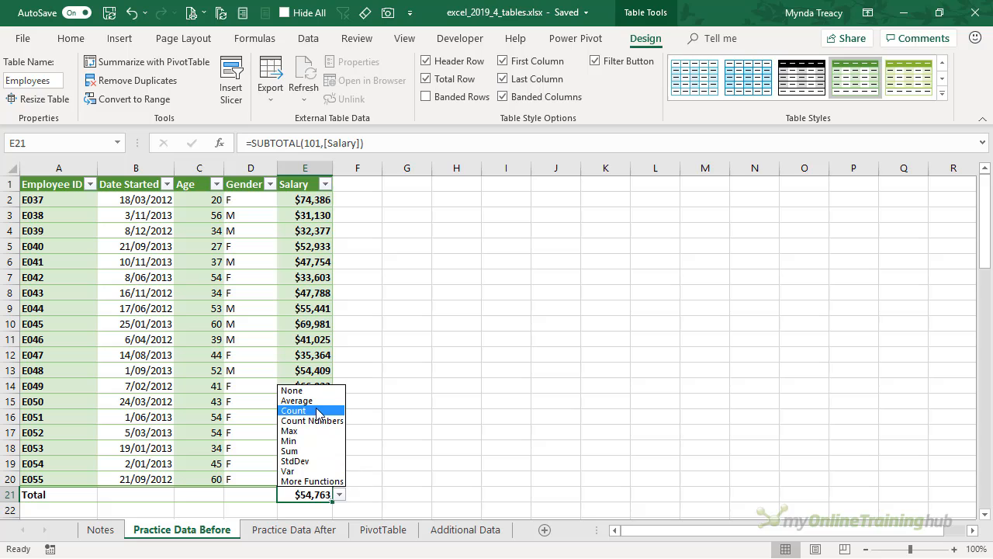
pyautogui.click(294, 410)
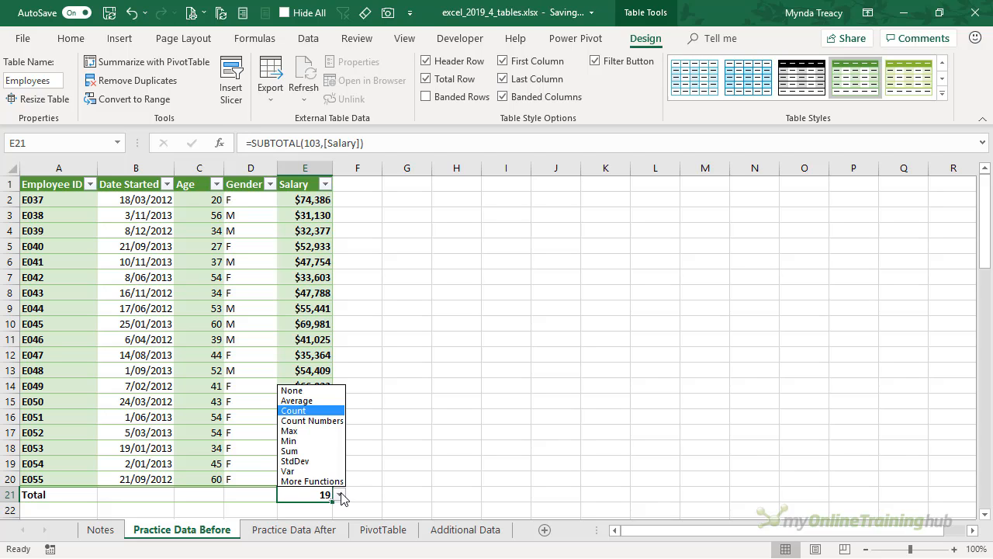
pyautogui.click(288, 450)
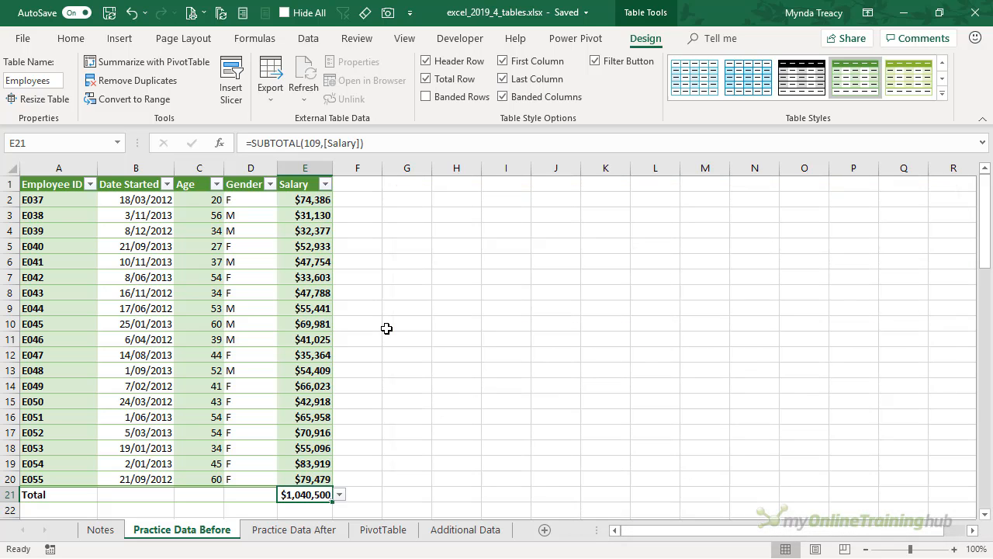
# Step: Check in Name Manager that Employees refers to 'Practice Data Before'!$A$2:$E$20, then close it
pyautogui.click(304, 324)
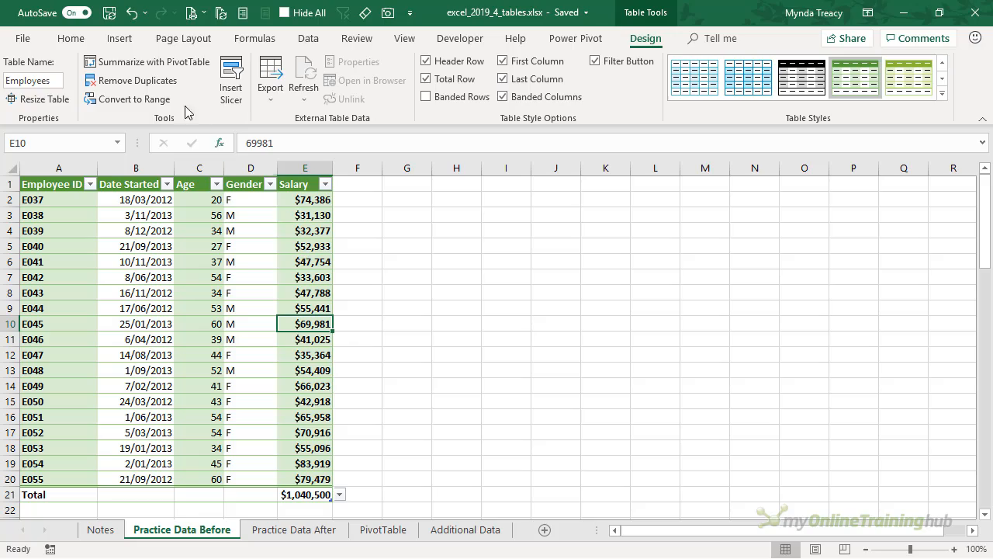
pyautogui.click(254, 38)
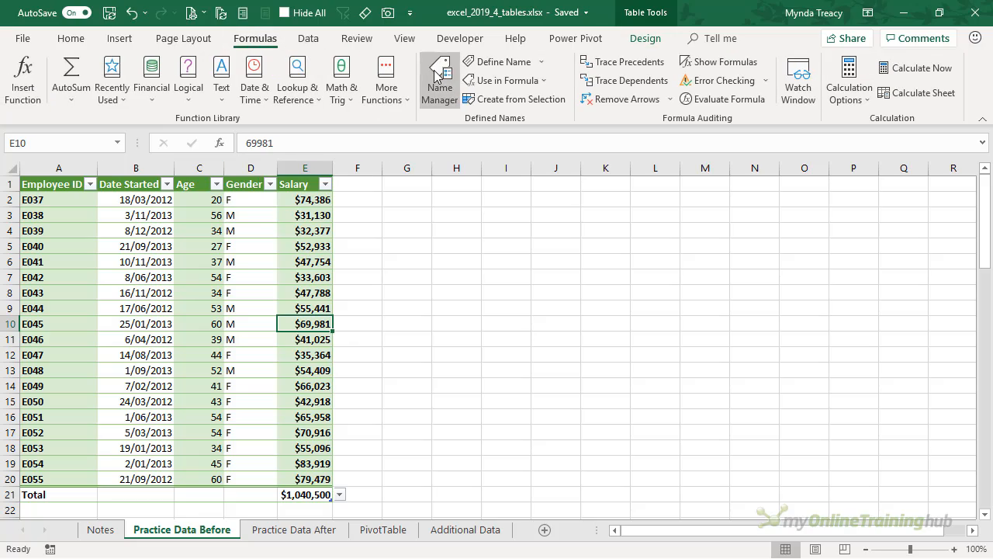
pyautogui.click(438, 81)
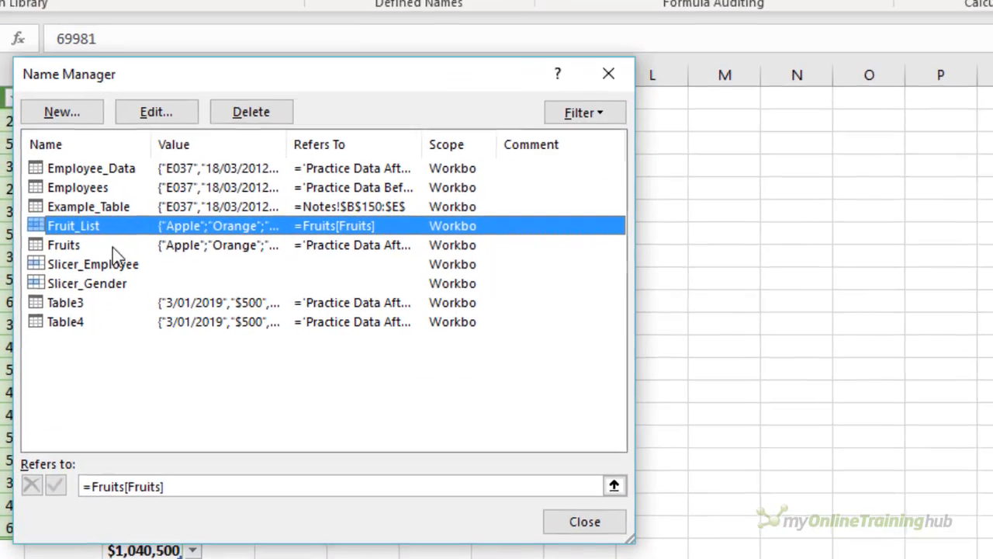
pyautogui.click(74, 186)
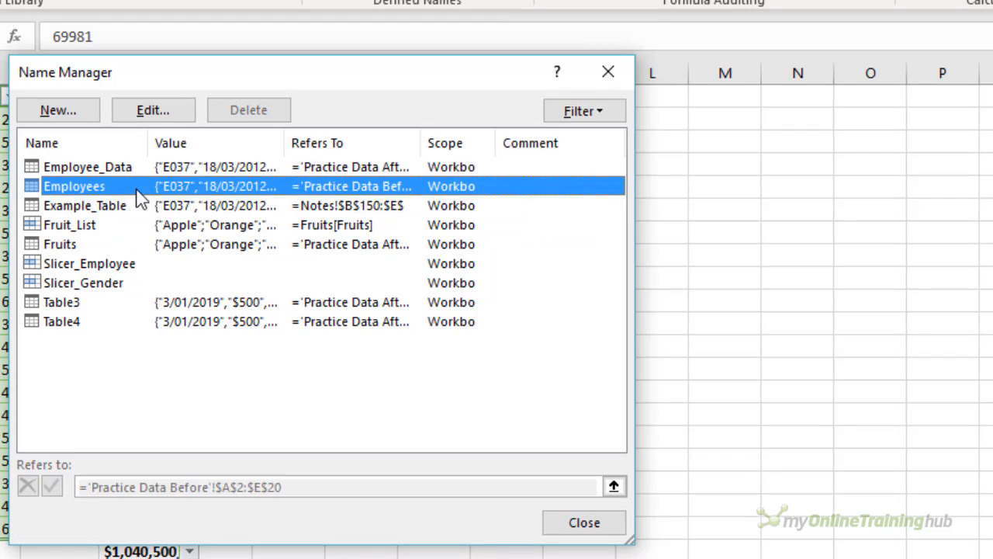
pyautogui.moveTo(245, 510)
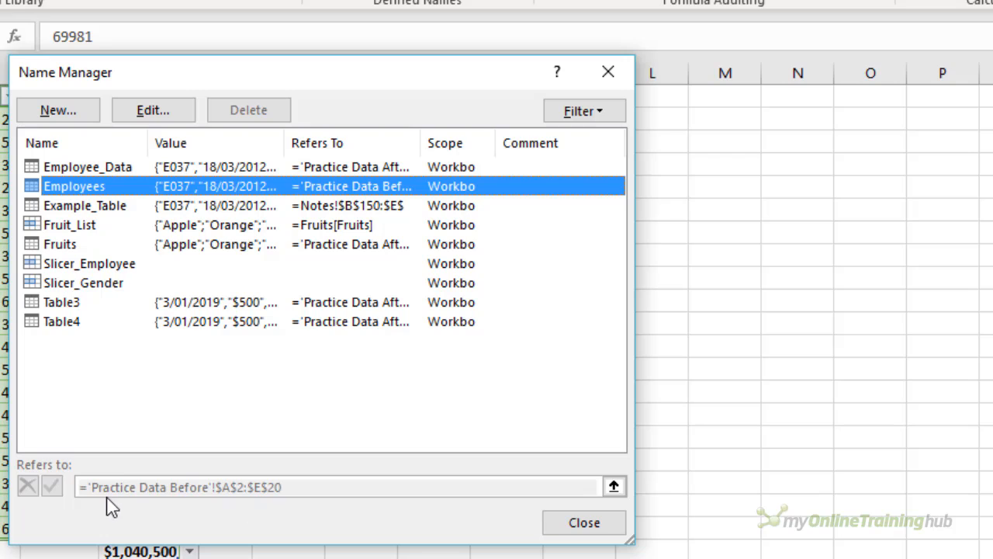
pyautogui.moveTo(225, 506)
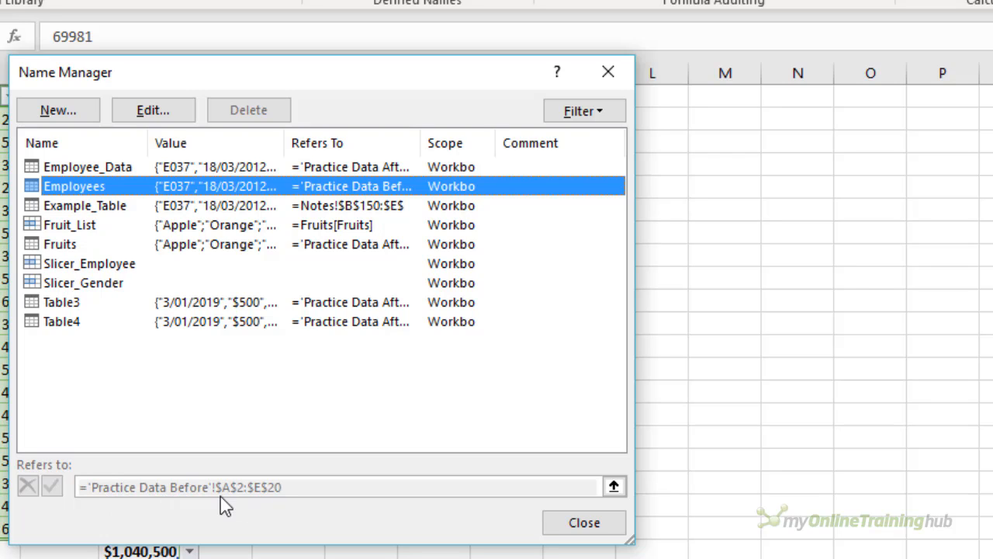
pyautogui.moveTo(270, 505)
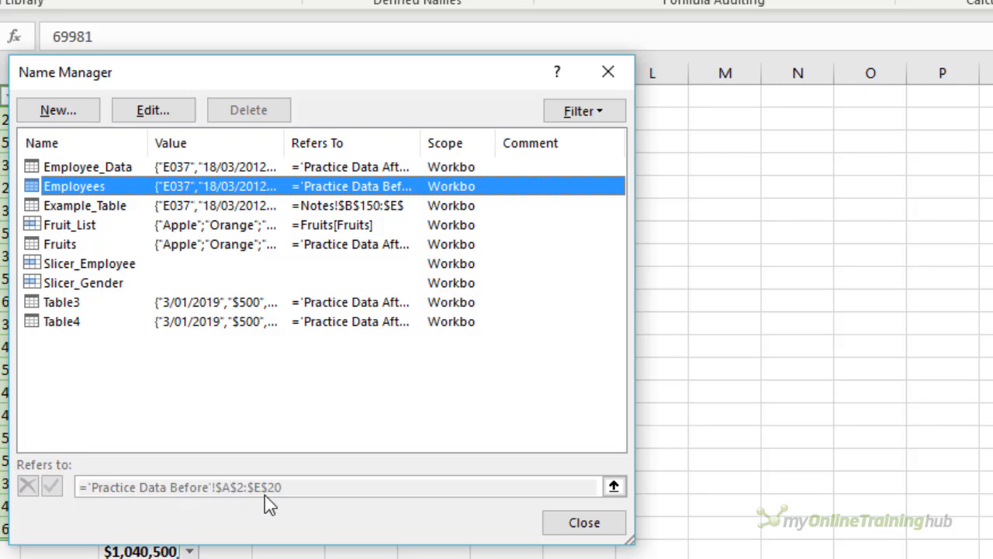
pyautogui.moveTo(225, 500)
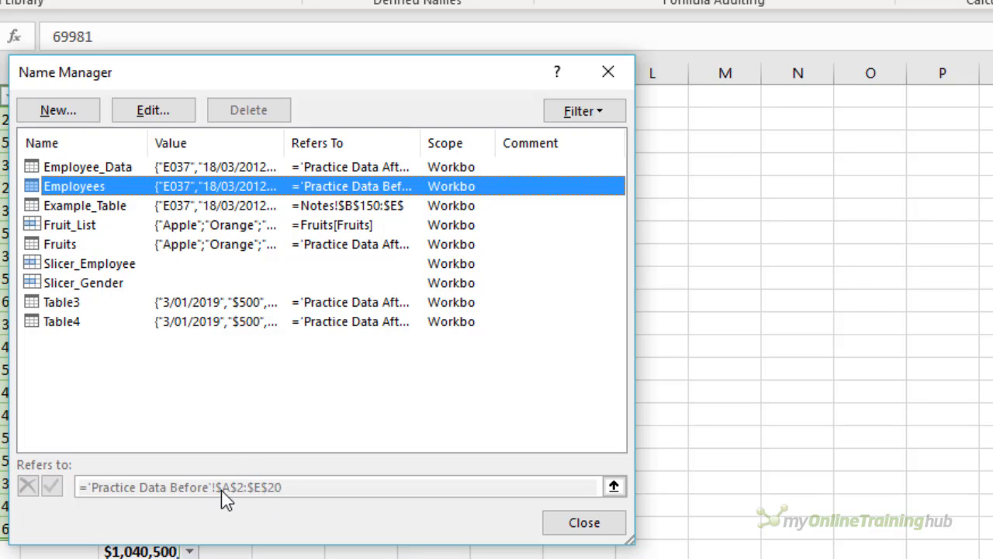
pyautogui.moveTo(233, 516)
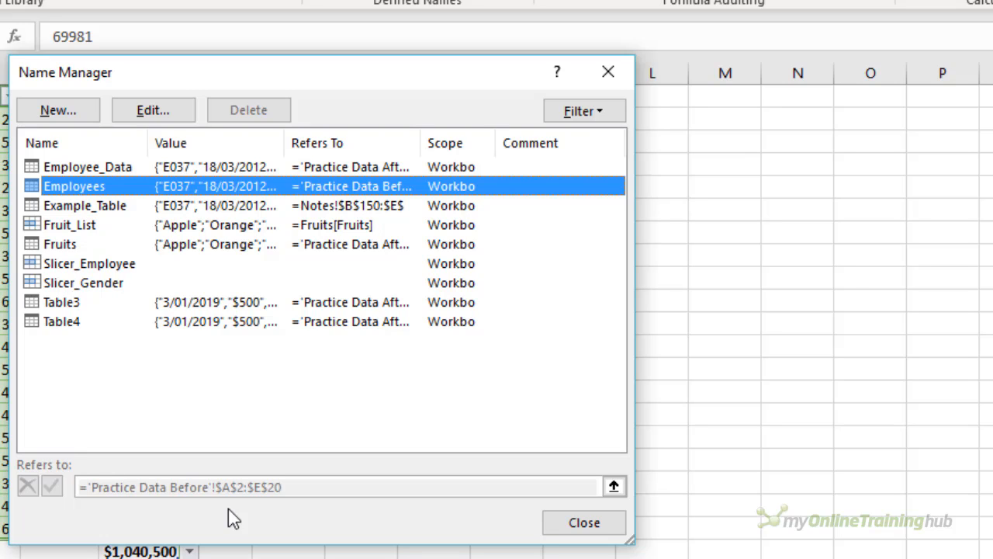
pyautogui.moveTo(258, 484)
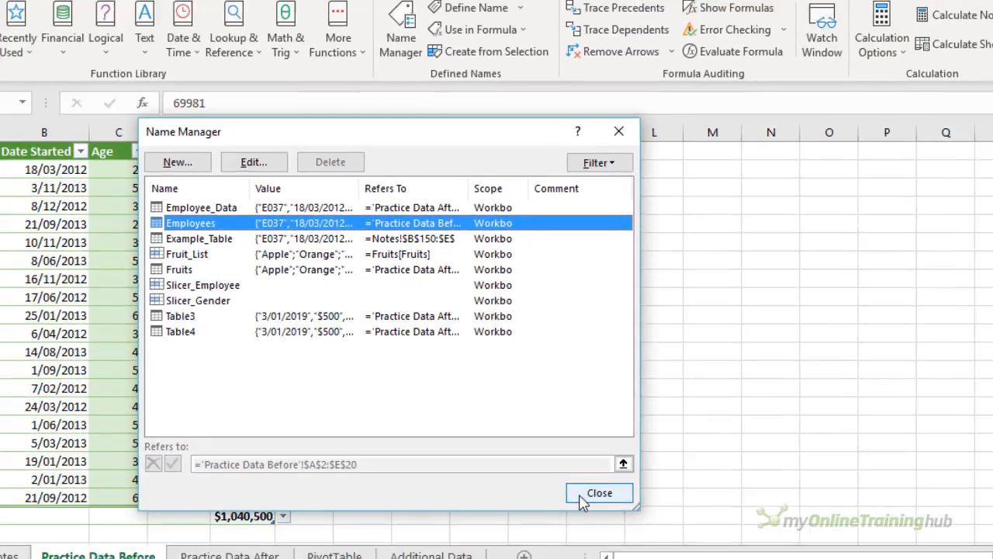
pyautogui.click(599, 494)
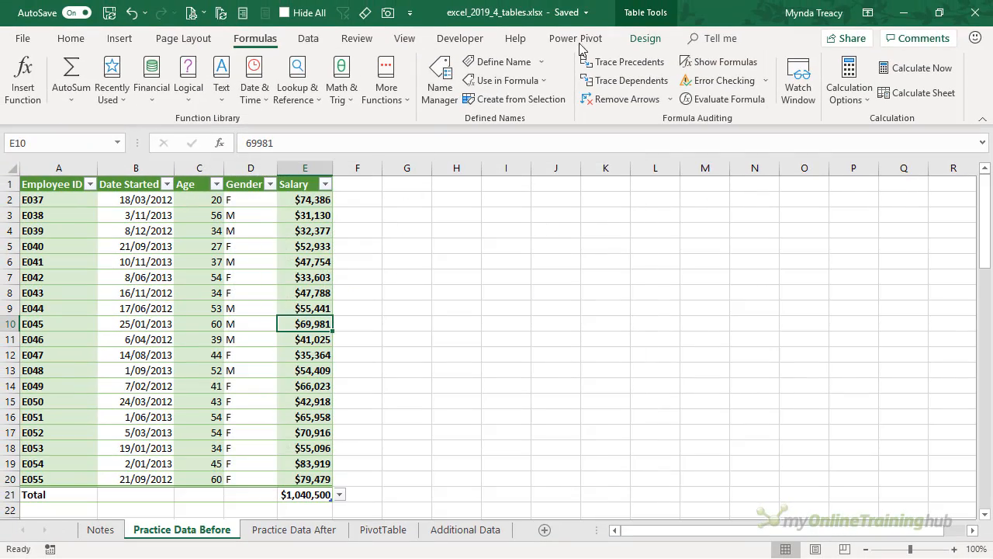
# Step: Copy rows E061–E066 from Additional Data and paste them below the table so it expands to row 26
pyautogui.click(645, 38)
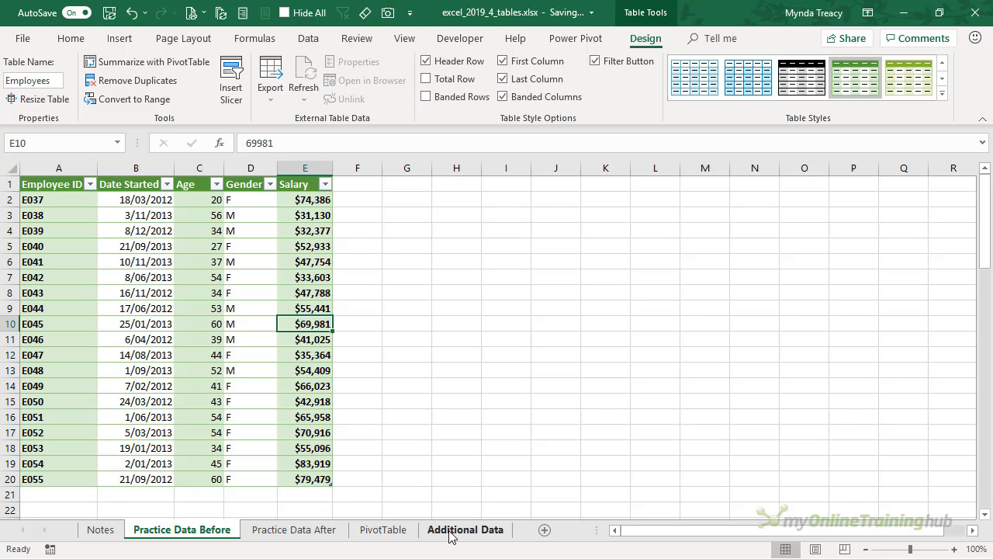
pyautogui.click(466, 530)
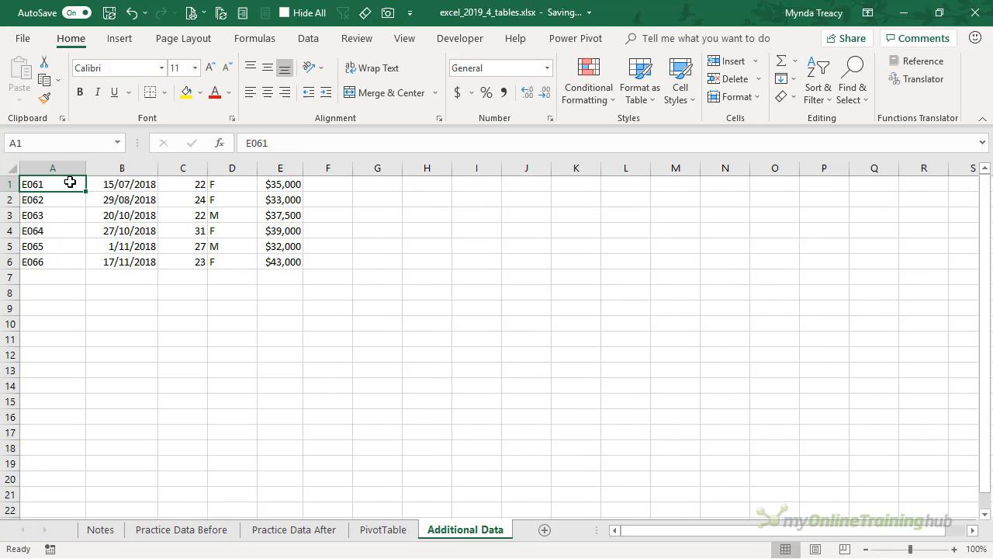
pyautogui.moveTo(53, 183); pyautogui.dragTo(282, 261)
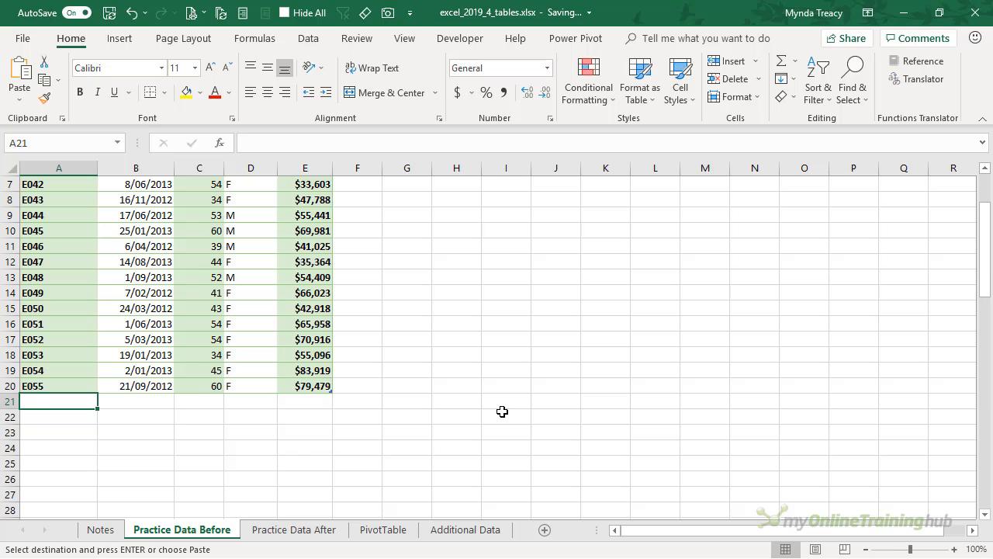
pyautogui.press('ctrl+v')
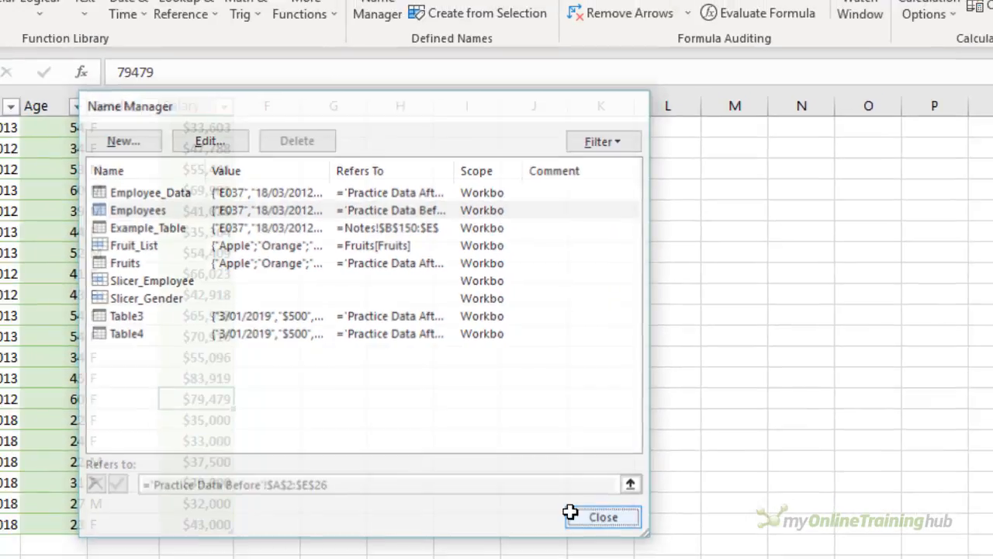
pyautogui.click(603, 517)
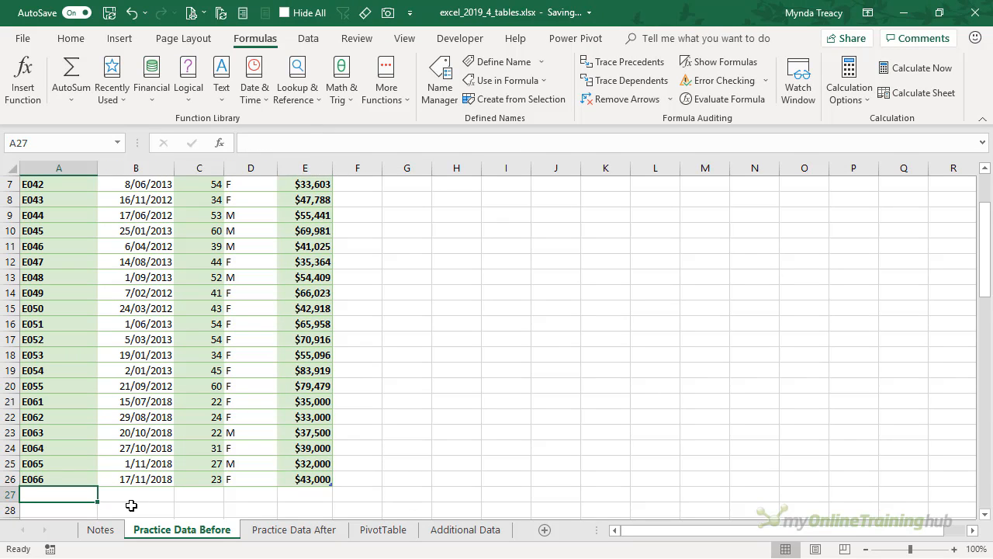
# Step: Enter a new row E067, 12/09/2018, 45, M, $50,000 that the table absorbs, and view insert-row options
pyautogui.write('E067')
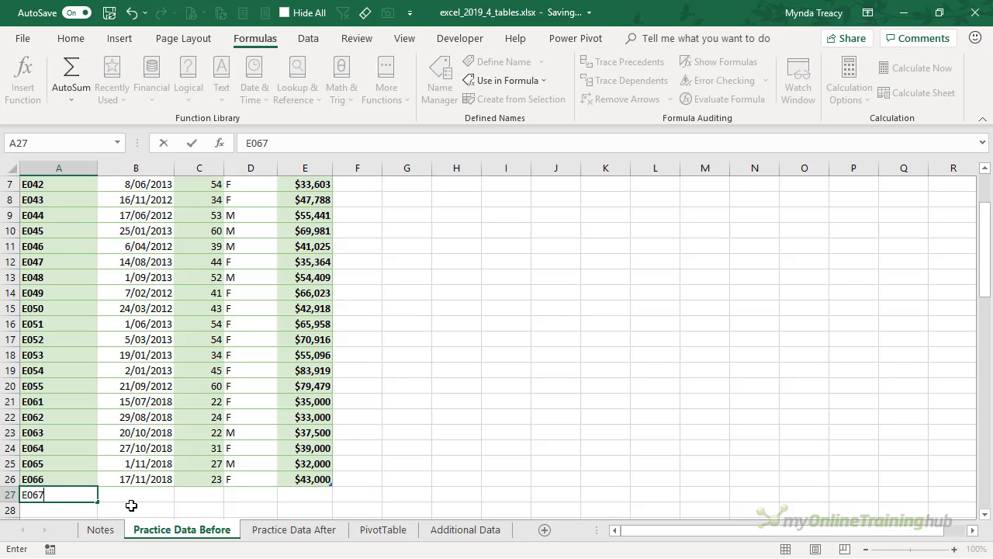
pyautogui.write('12/09/2018')
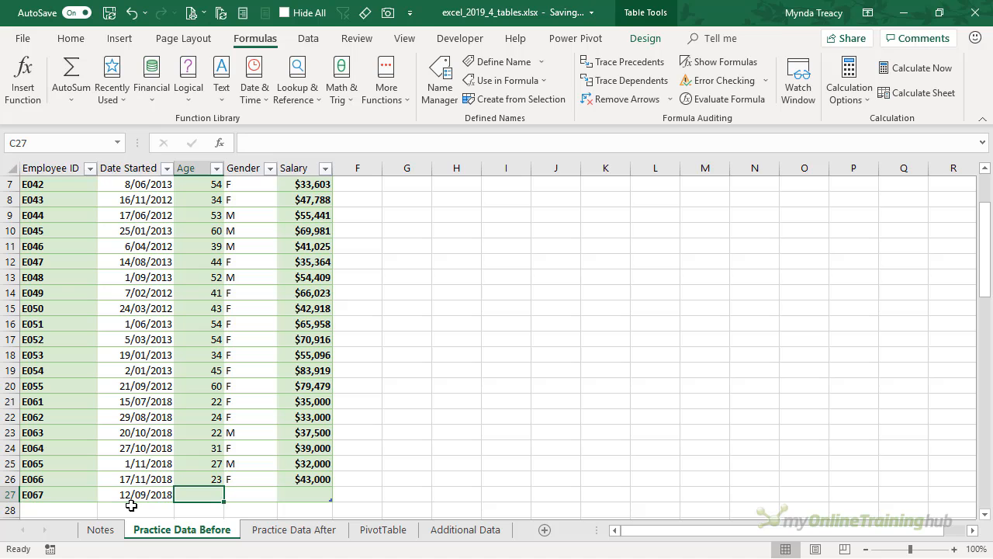
pyautogui.write('45')
pyautogui.click(250, 495)
pyautogui.write('M')
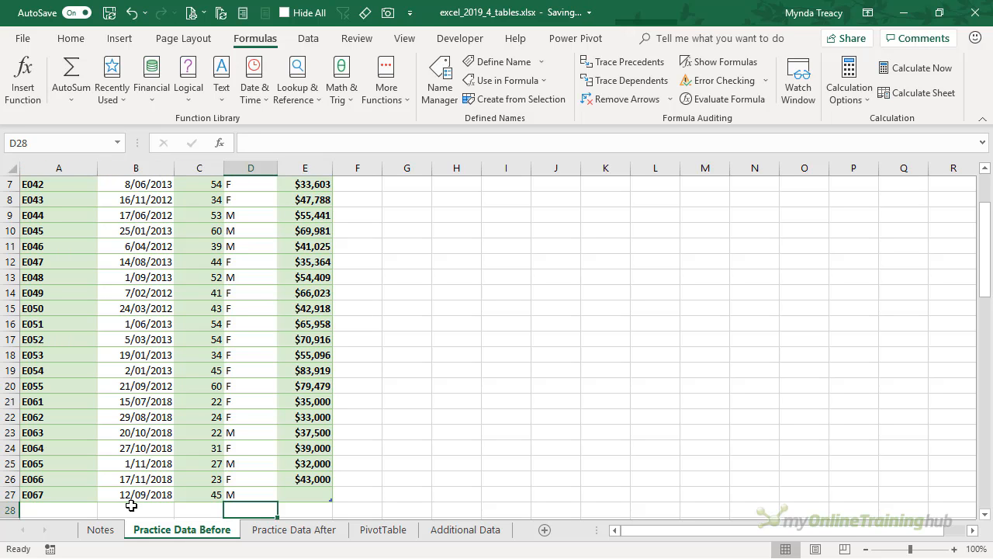
pyautogui.write('5000')
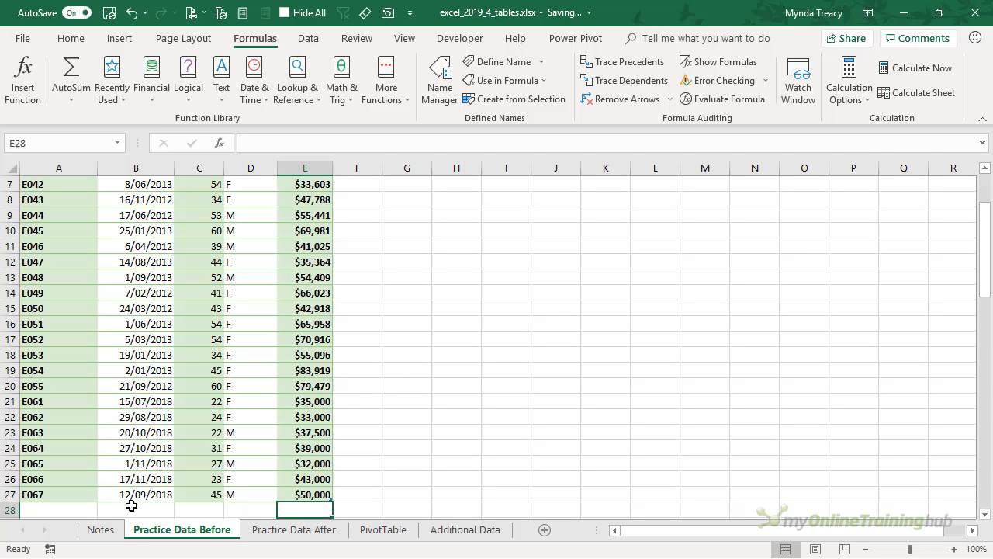
pyautogui.moveTo(350, 497)
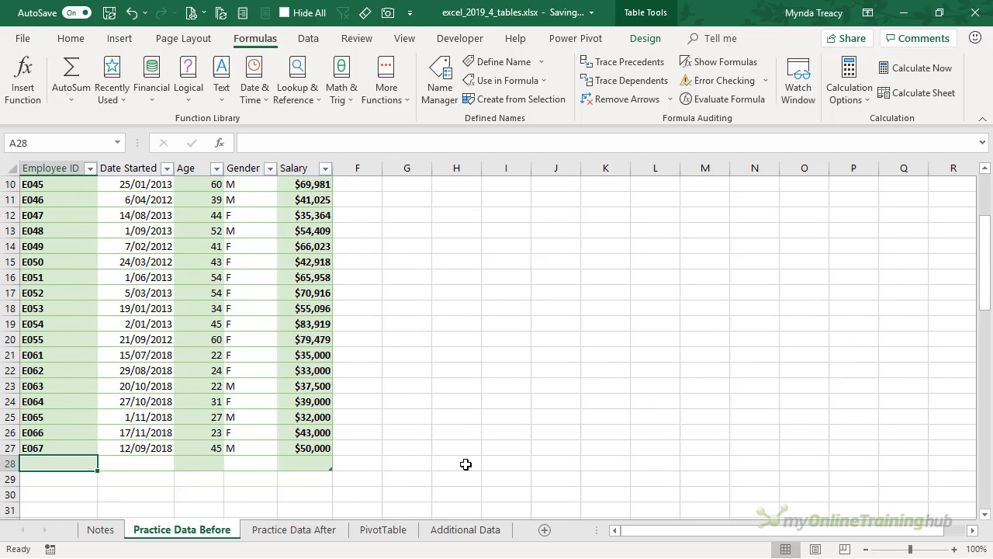
pyautogui.moveTo(279, 465)
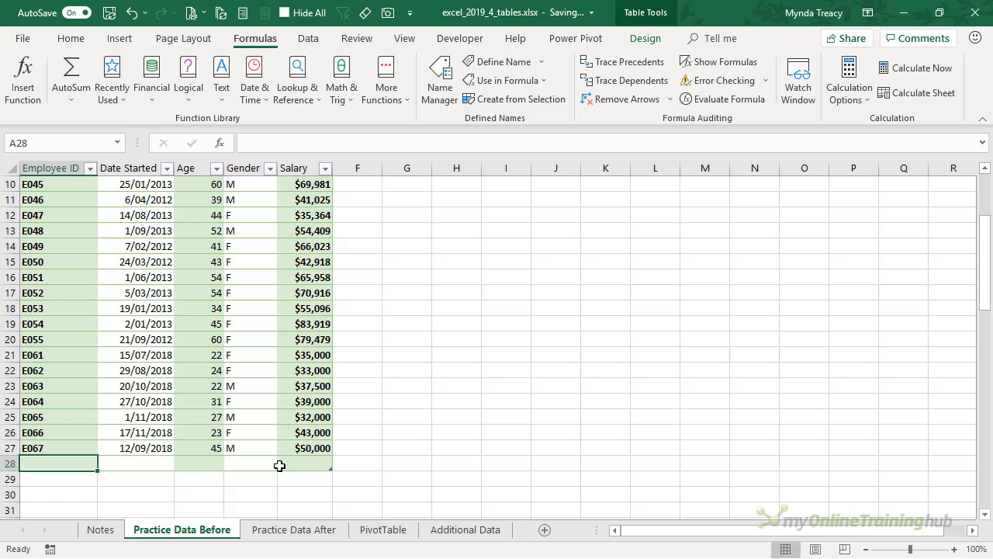
pyautogui.moveTo(42, 490)
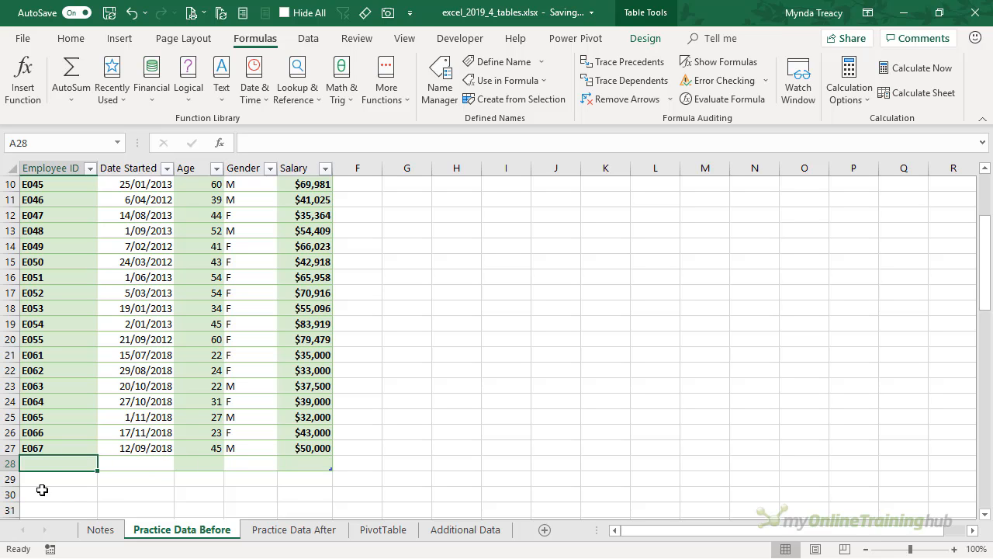
pyautogui.rightClick(59, 463)
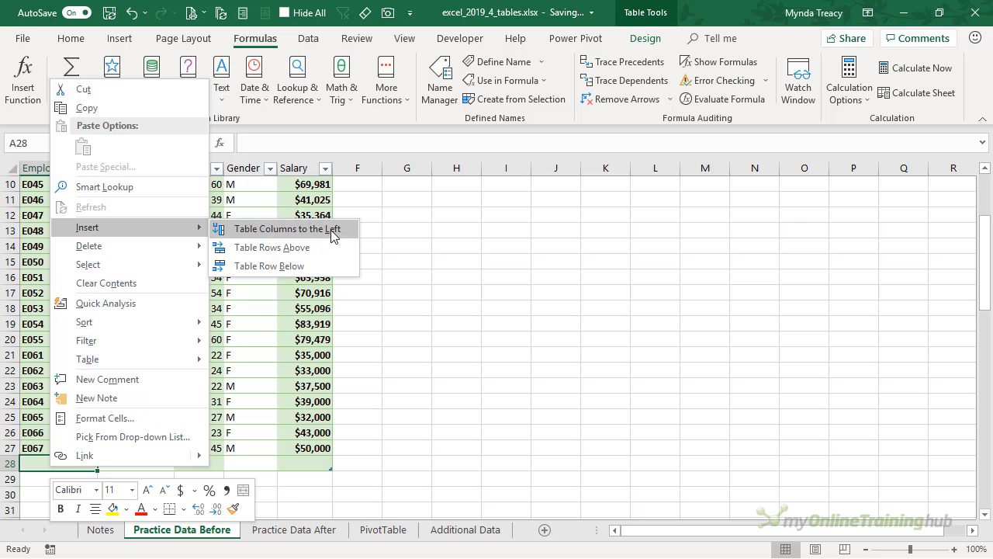
pyautogui.moveTo(332, 245)
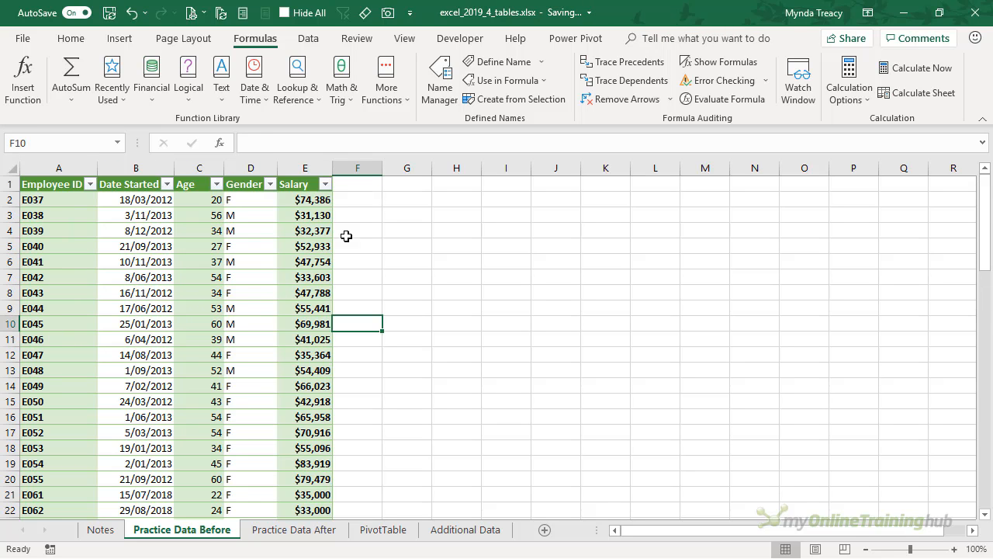
# Step: Type a Bonus heading in F1 beside Salary so it becomes a new table column
pyautogui.click(357, 198)
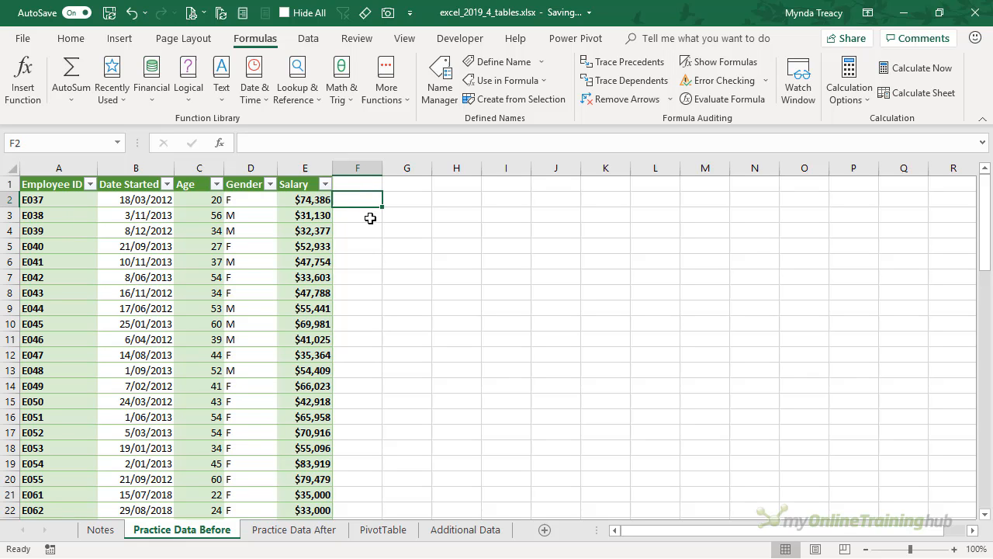
pyautogui.write('Bon')
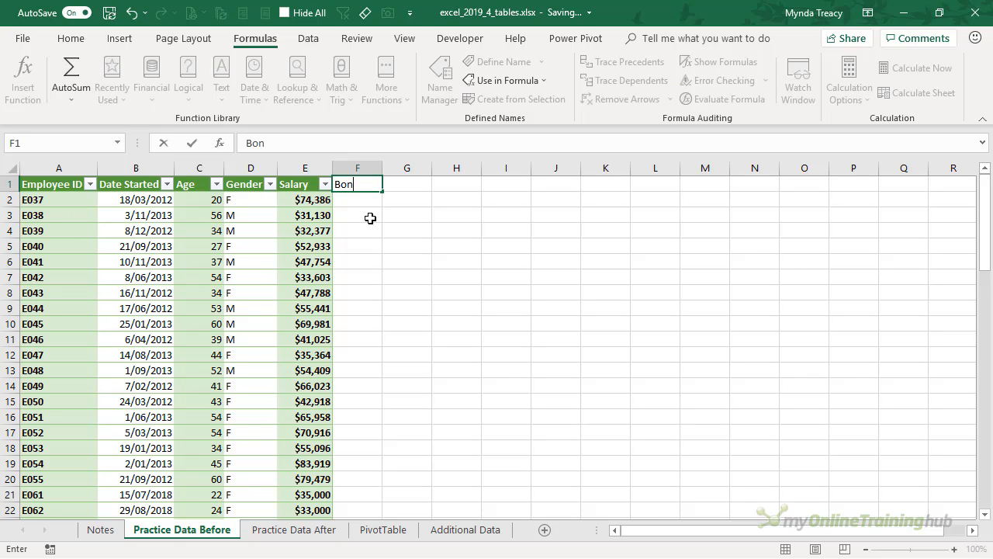
pyautogui.write('us')
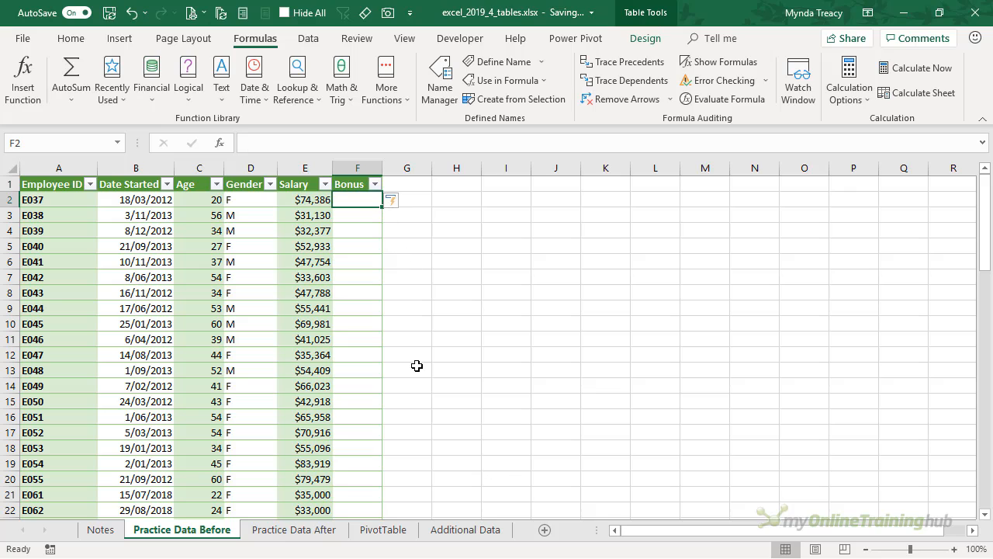
pyautogui.moveTo(348, 234)
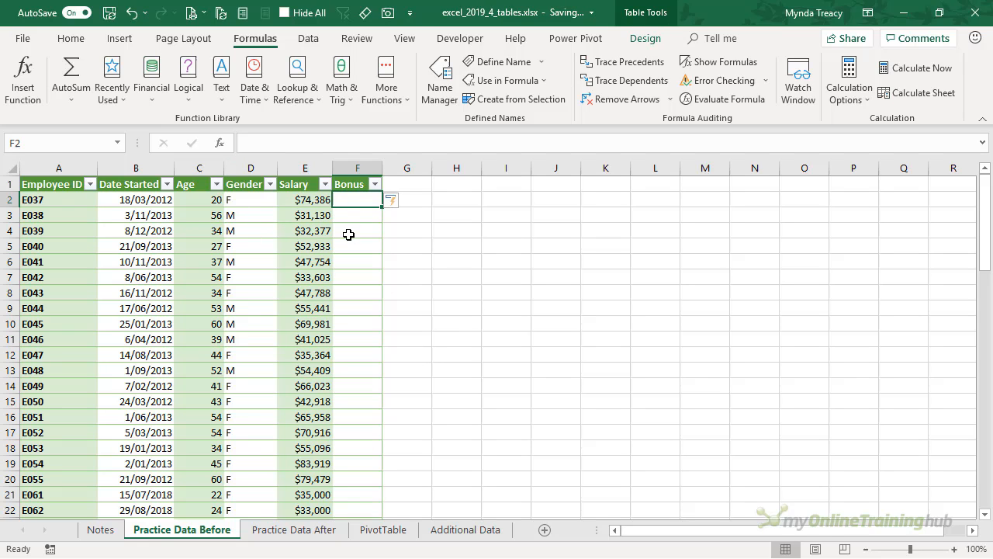
pyautogui.moveTo(359, 214)
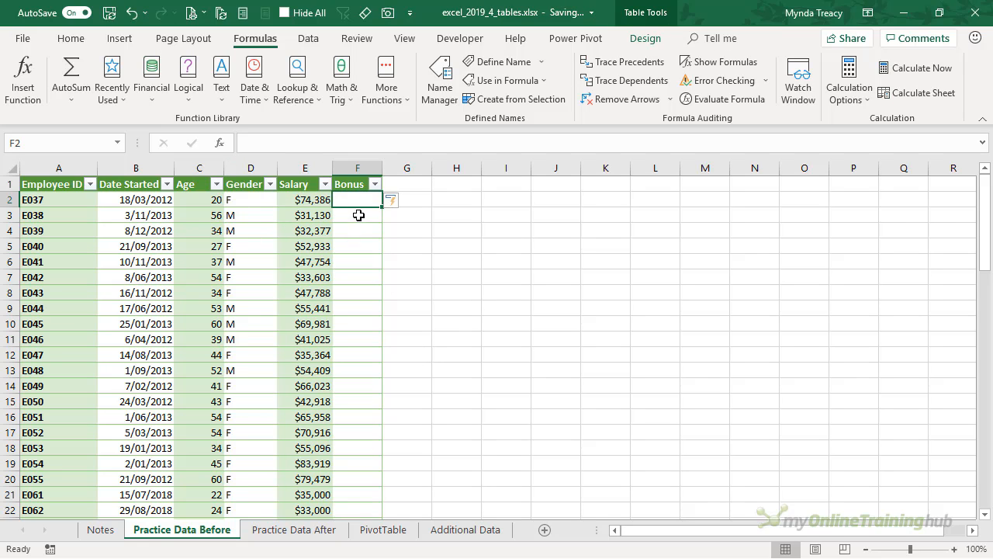
pyautogui.scroll(-3)
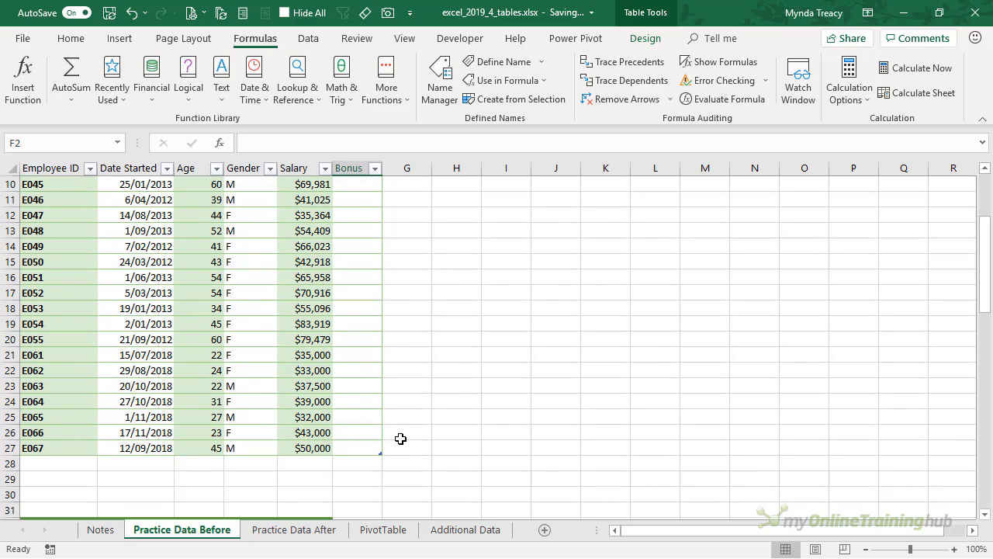
pyautogui.moveTo(407, 472)
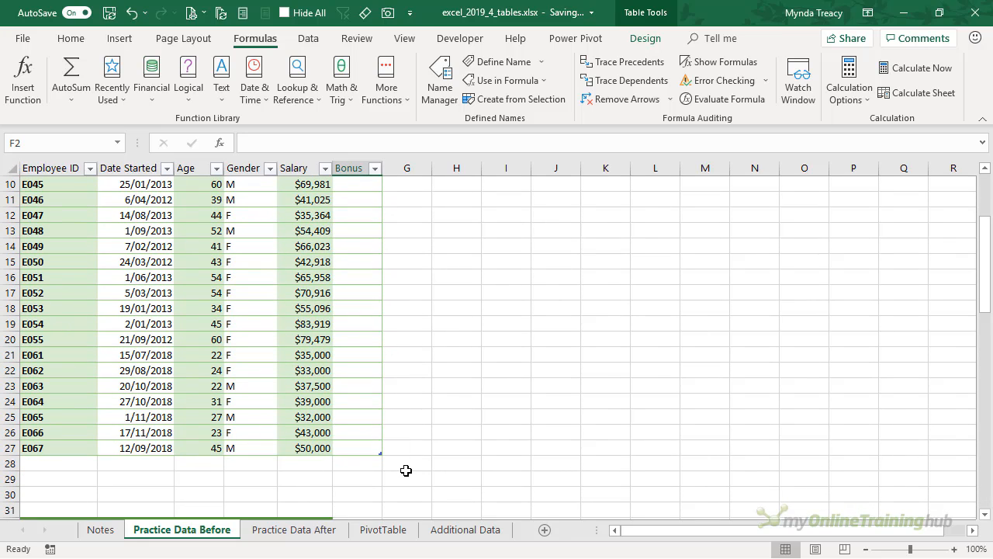
pyautogui.click(356, 447)
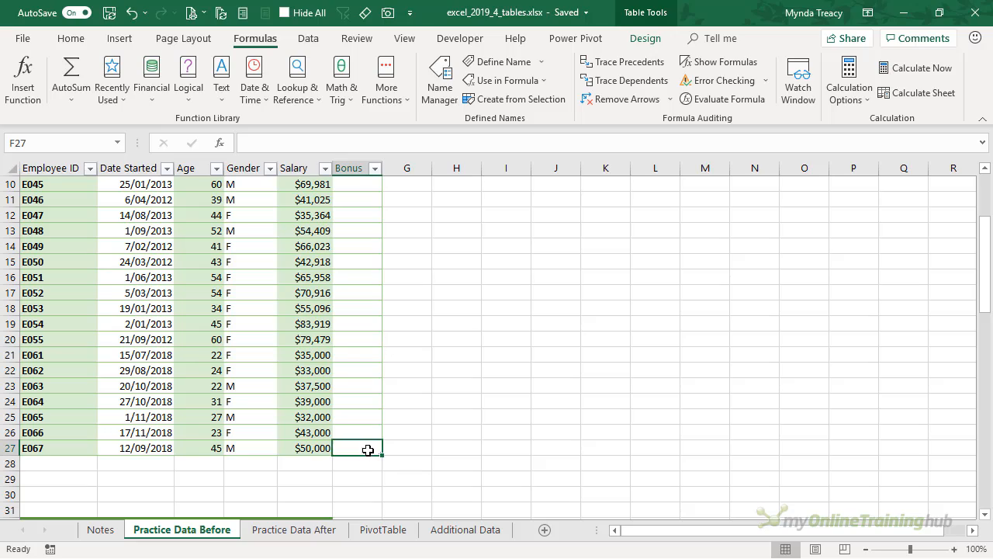
pyautogui.moveTo(360, 441)
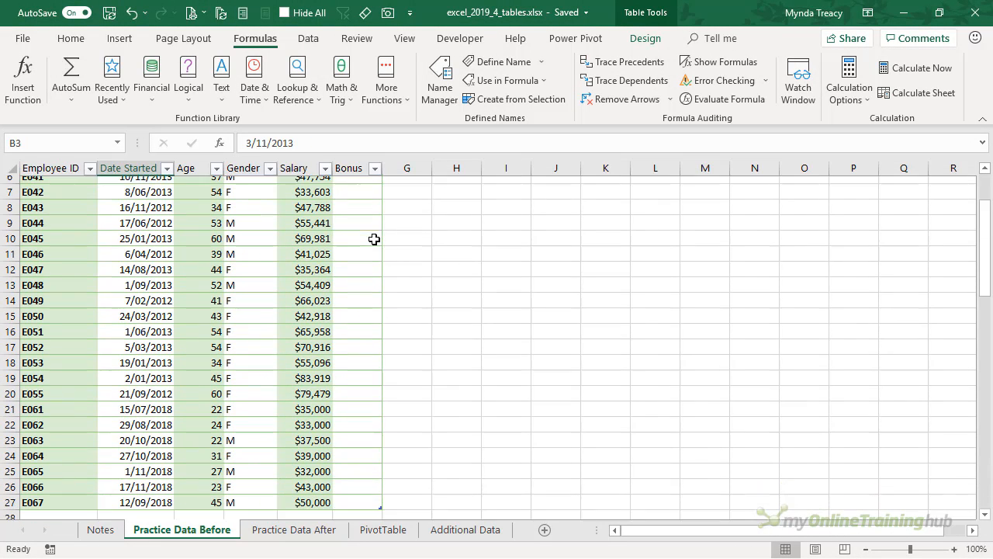
# Step: Undo the Bonus column joining the table, leaving it as plain text outside
pyautogui.scroll(-3)
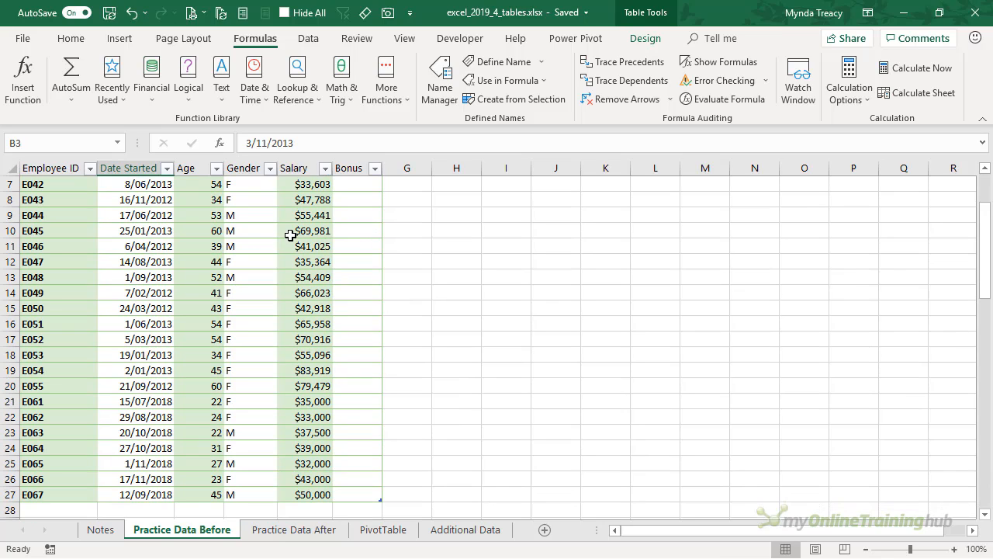
pyautogui.scroll(3)
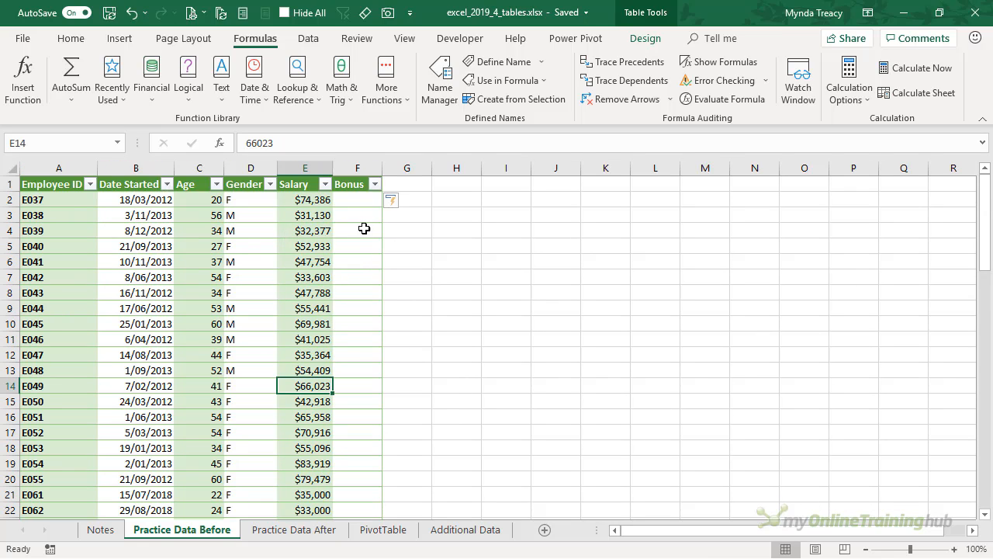
pyautogui.press('ctrl+z')
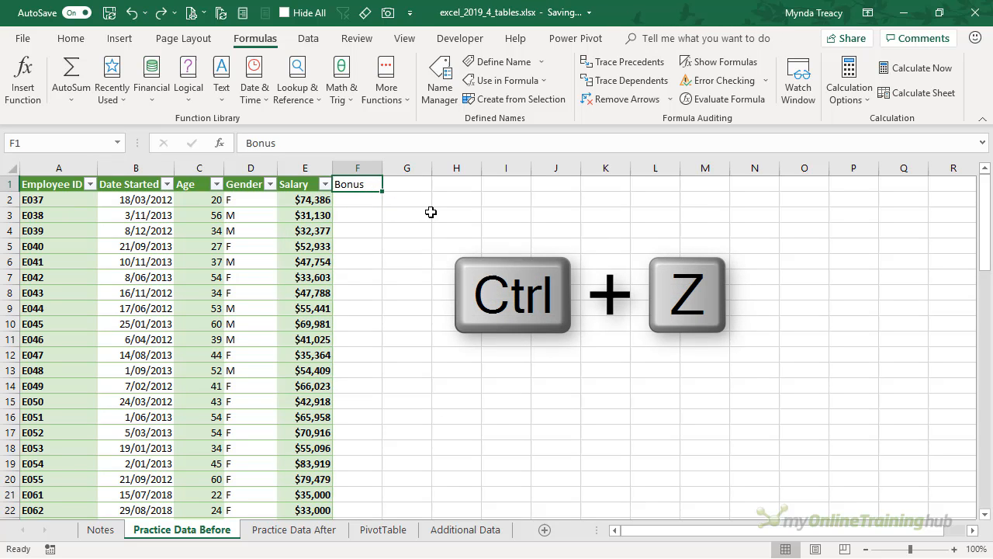
pyautogui.press('ctrl+z')
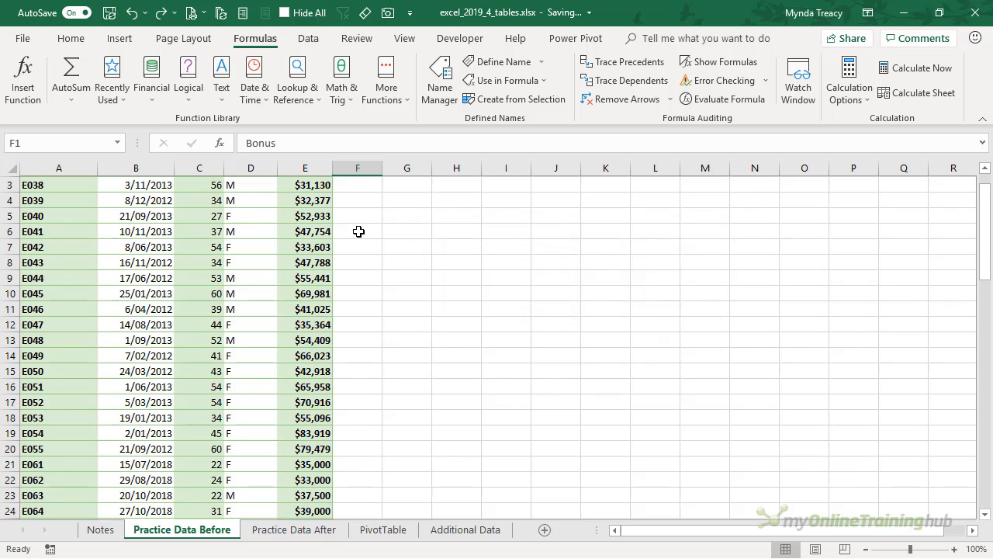
pyautogui.scroll(-3)
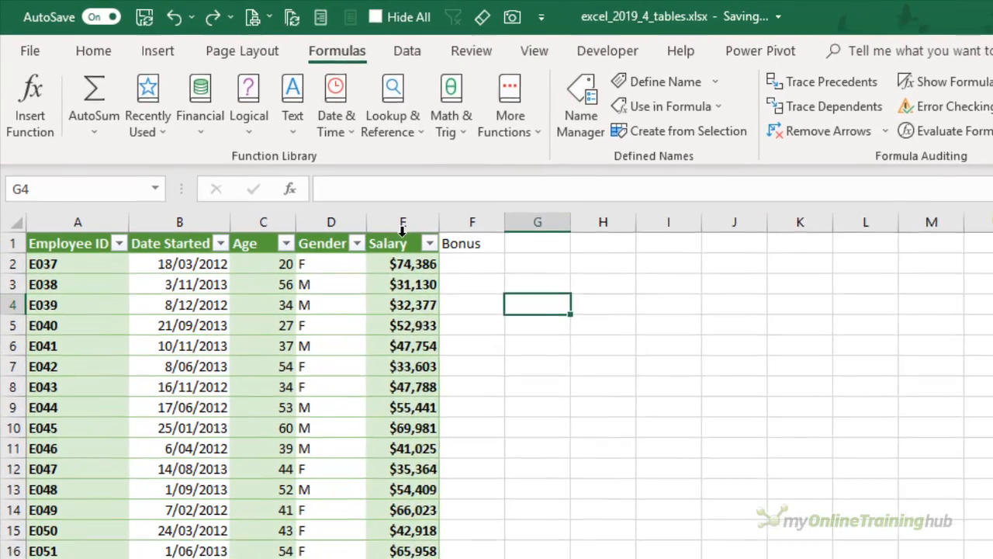
# Step: Drag the Salary column between Date Started and Age, then return it after Gender
pyautogui.click(402, 242)
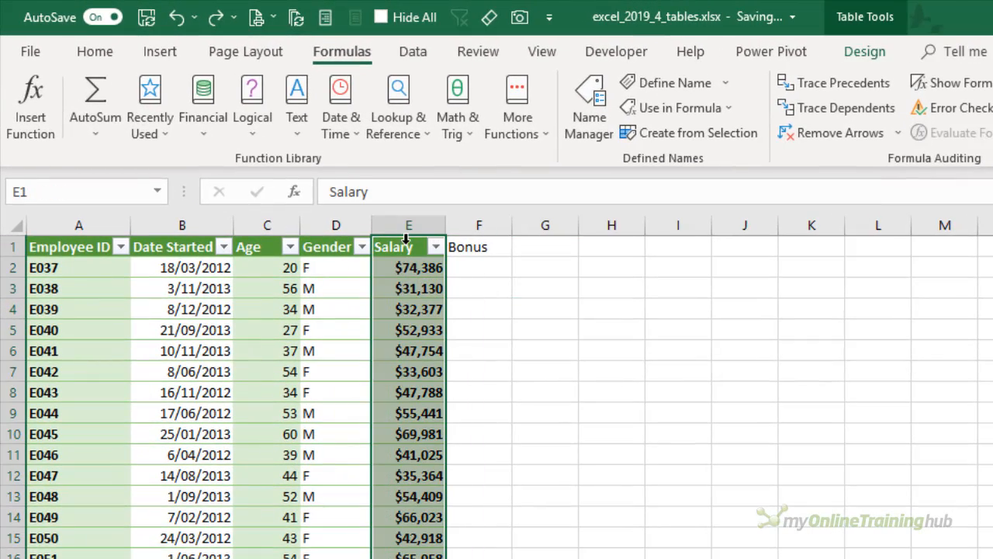
pyautogui.moveTo(371, 287)
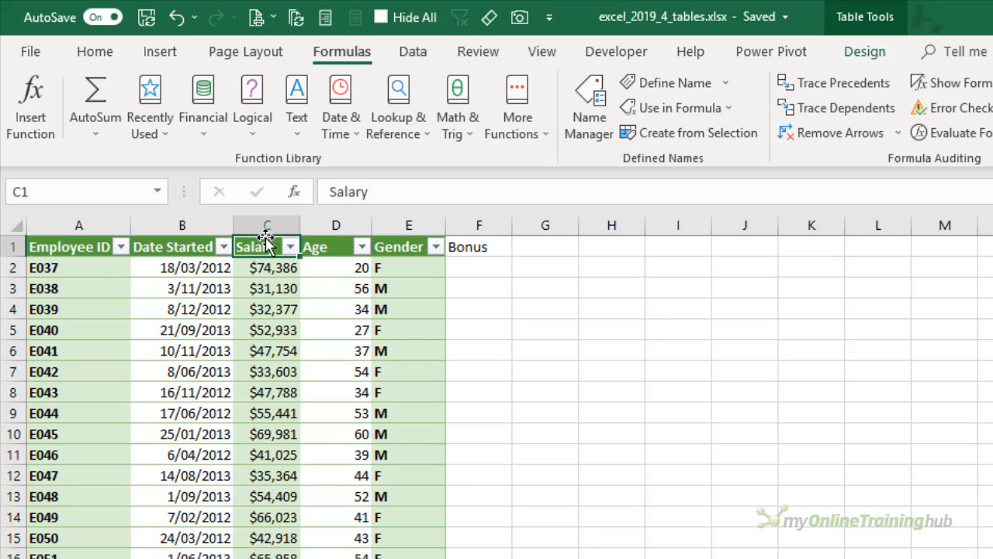
pyautogui.click(267, 267)
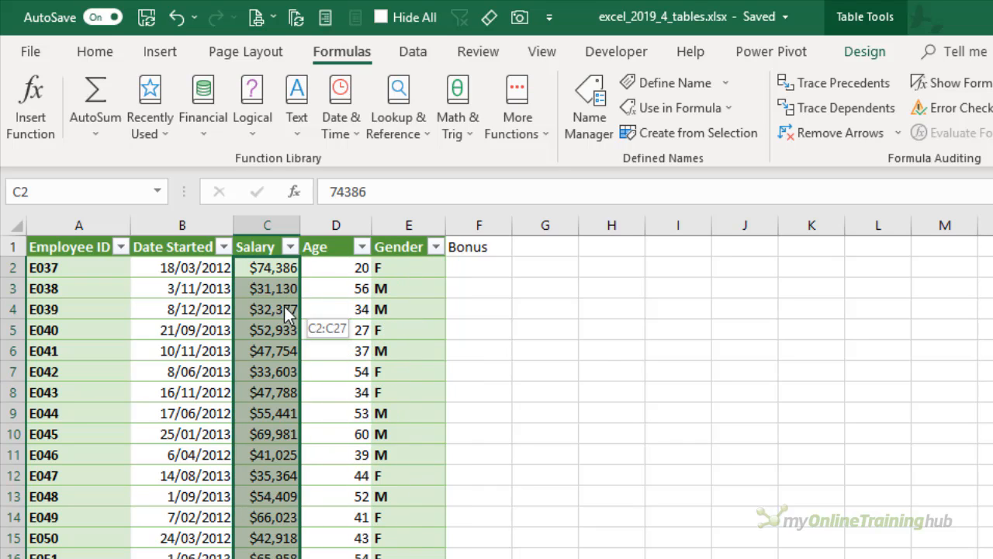
pyautogui.click(256, 245)
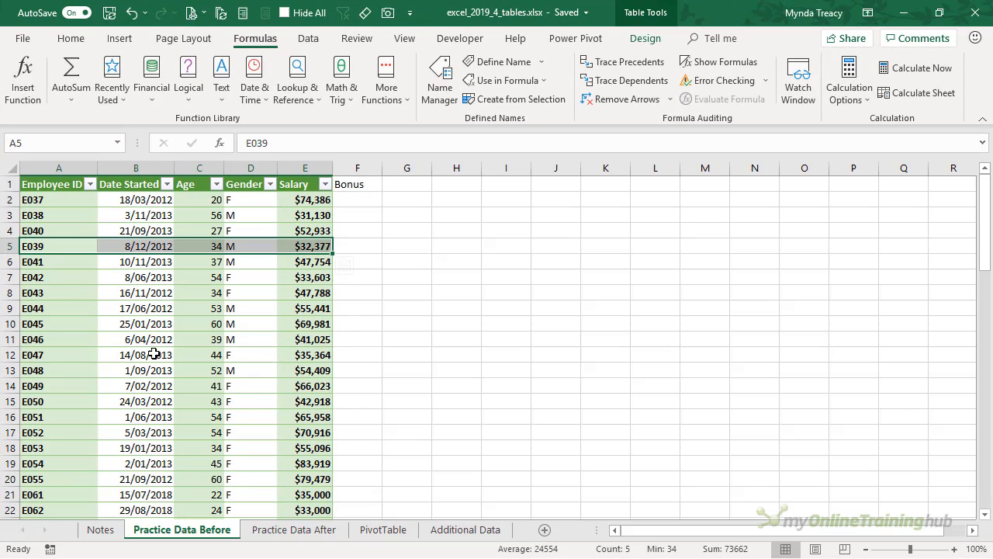
pyautogui.scroll(-3)
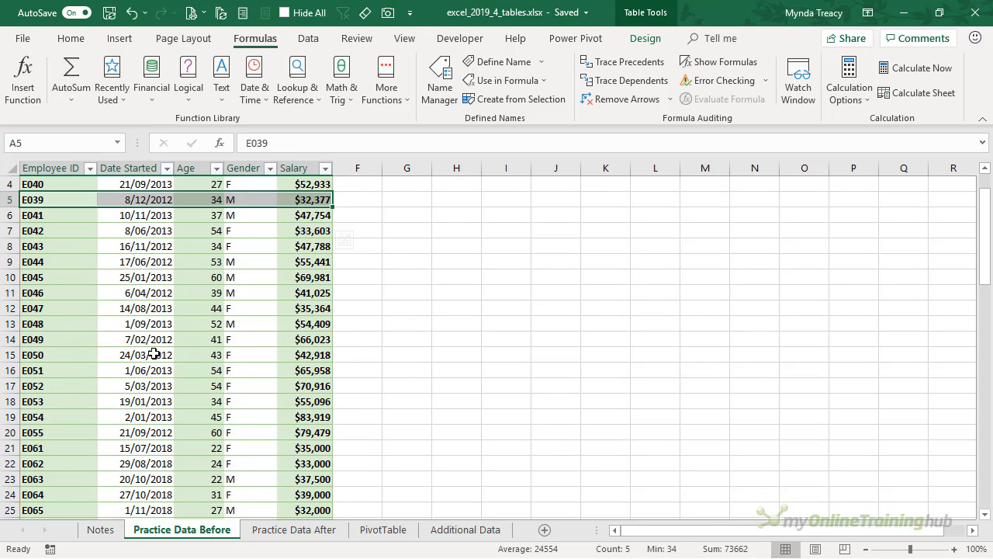
pyautogui.moveTo(225, 236)
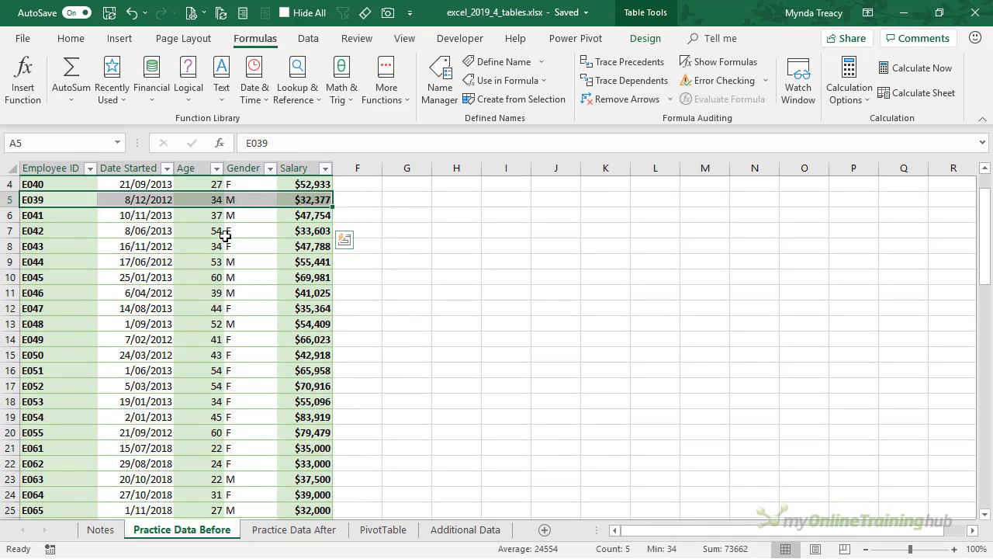
pyautogui.click(646, 38)
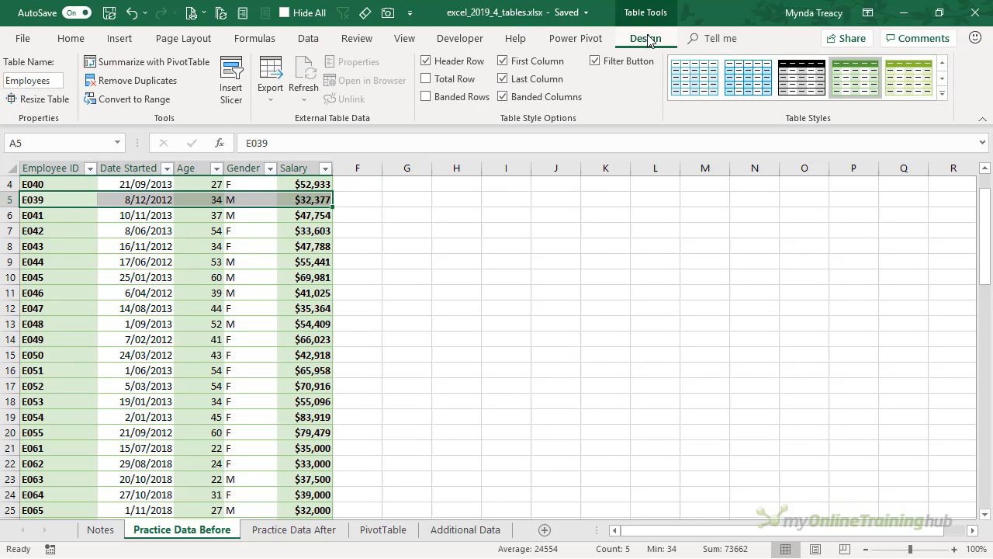
pyautogui.moveTo(54, 107)
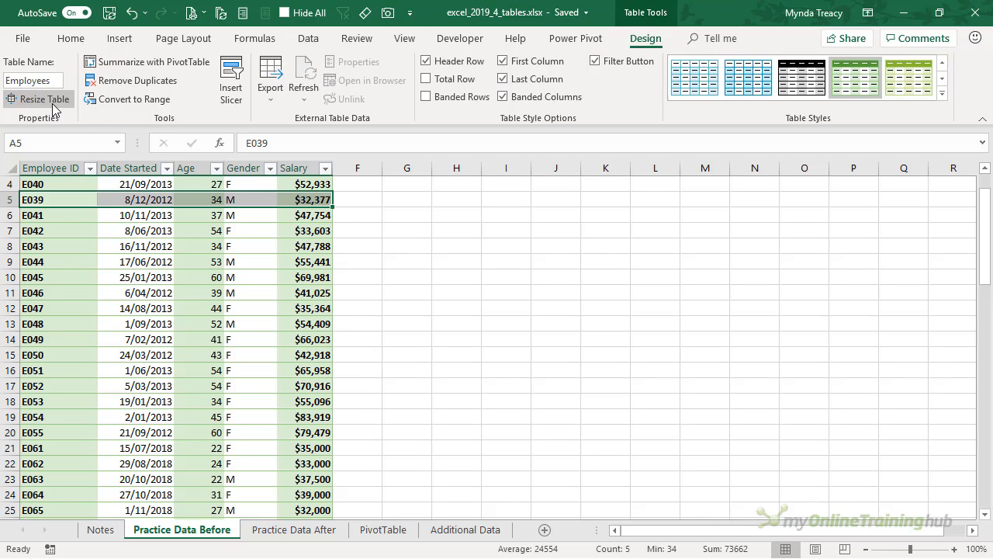
pyautogui.click(43, 99)
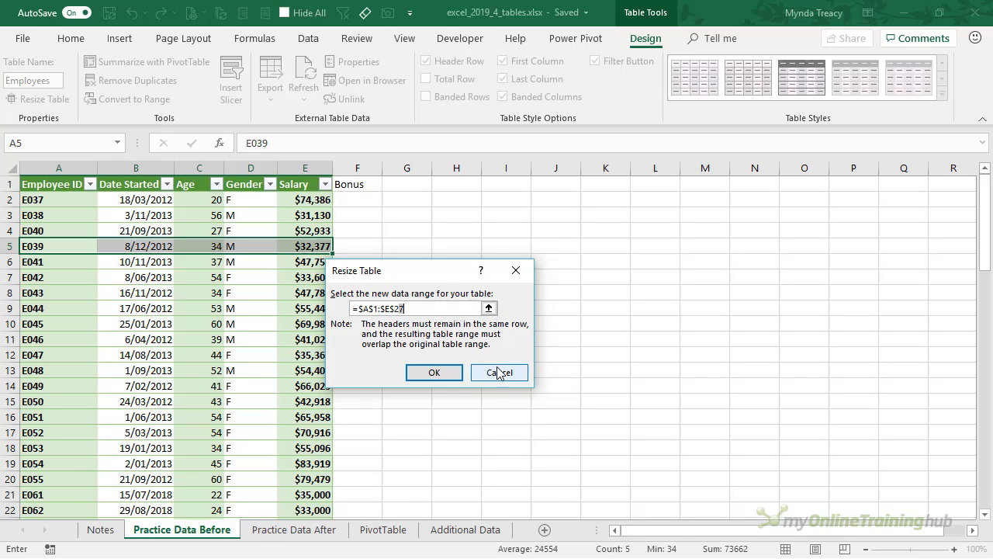
pyautogui.click(494, 372)
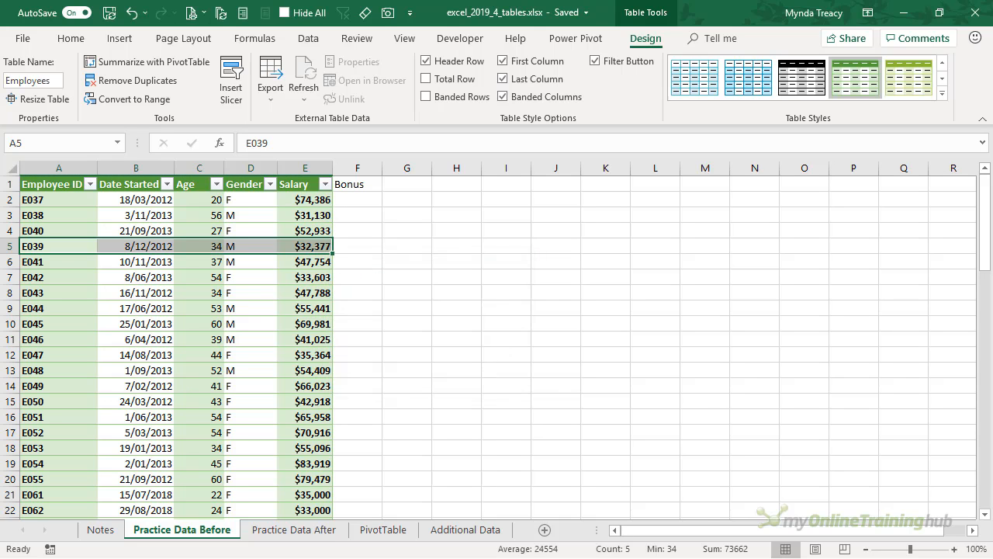
pyautogui.scroll(-3)
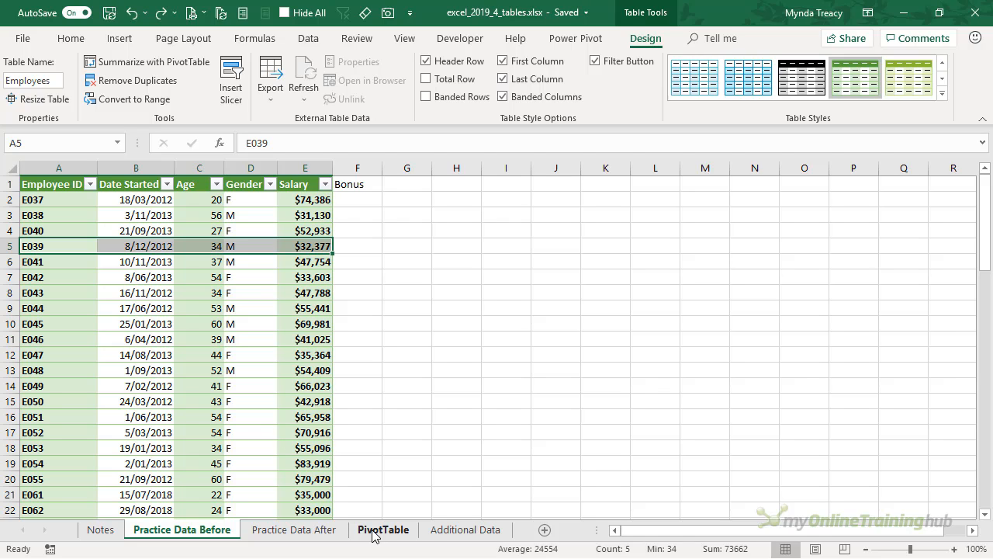
# Step: On the PivotTable sheet, confirm via Change Data Source that the pivot reads from Employee_Data
pyautogui.click(382, 529)
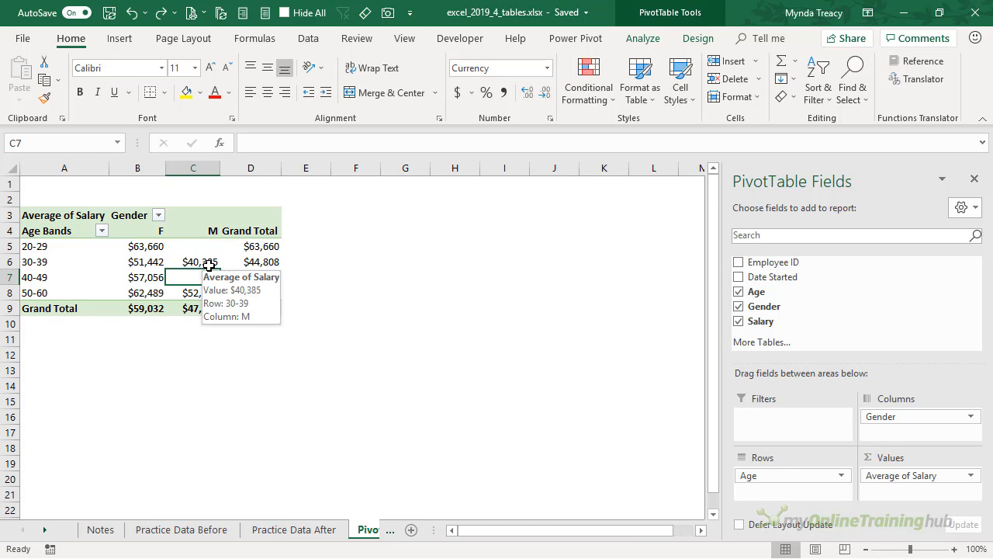
pyautogui.moveTo(518, 207)
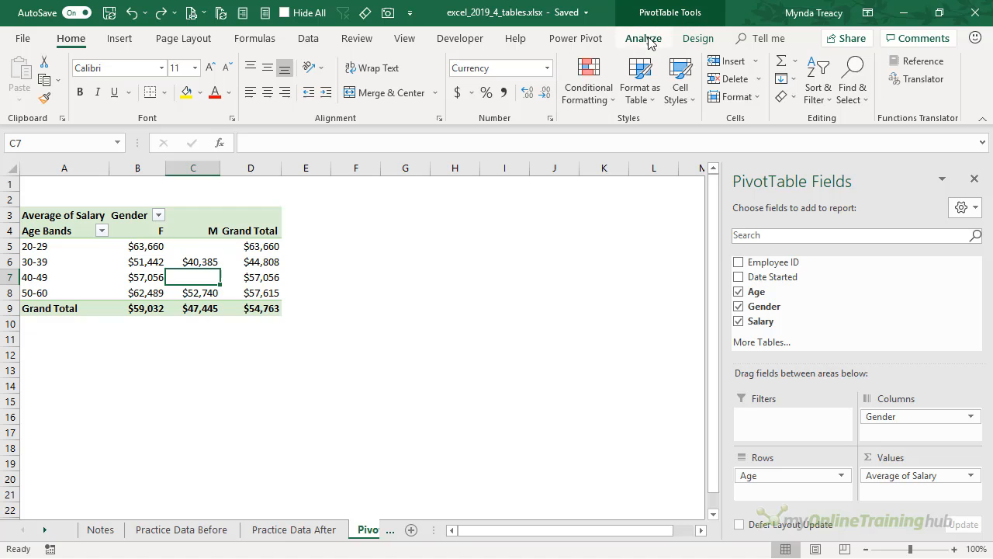
pyautogui.click(643, 37)
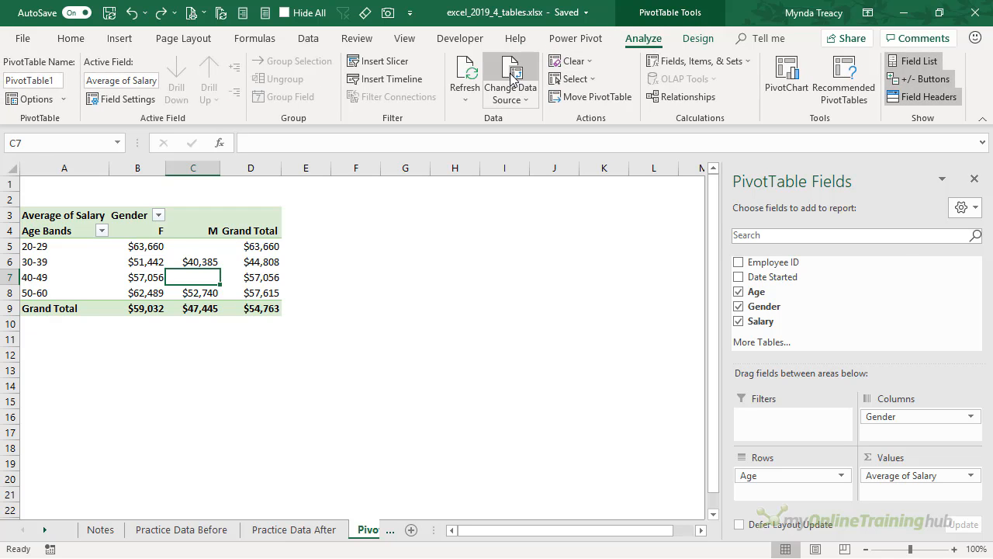
pyautogui.click(509, 74)
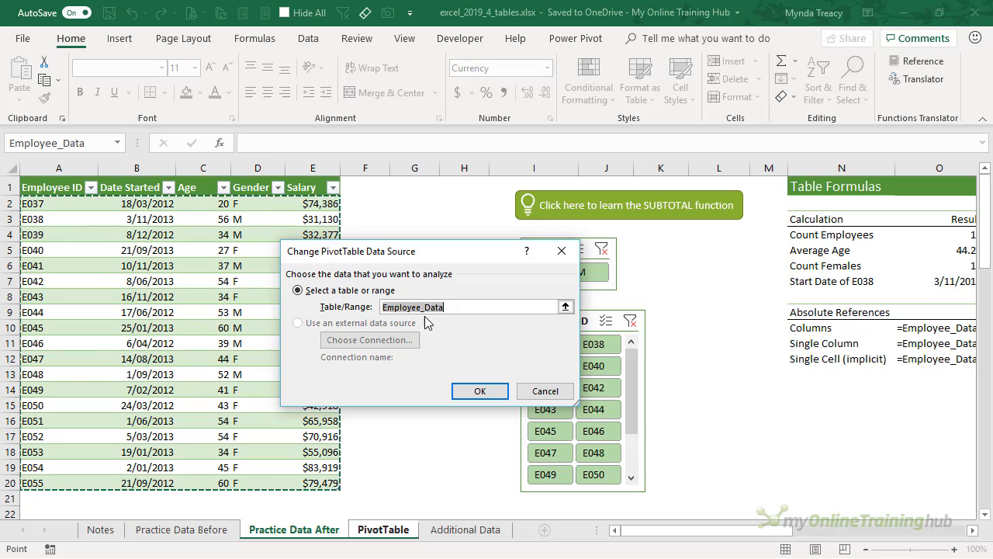
pyautogui.moveTo(495, 374)
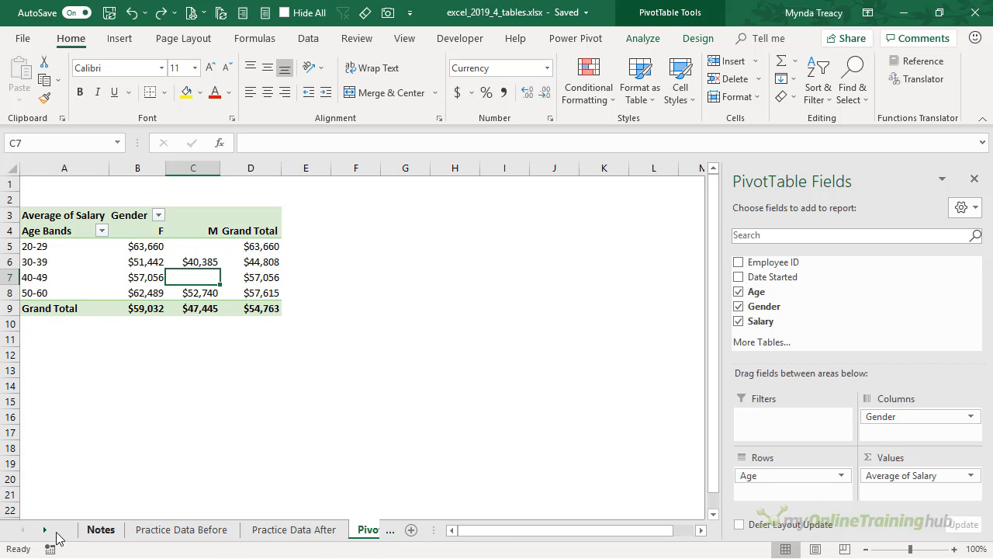
# Step: Copy rows E061–E066 from Additional Data and paste them below the table on Practice Data After
pyautogui.click(43, 529)
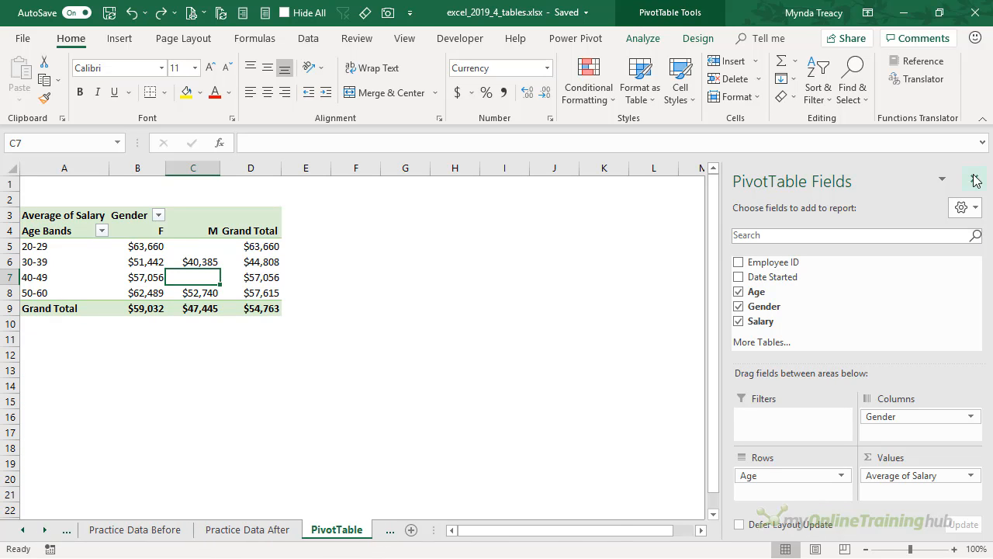
pyautogui.click(419, 529)
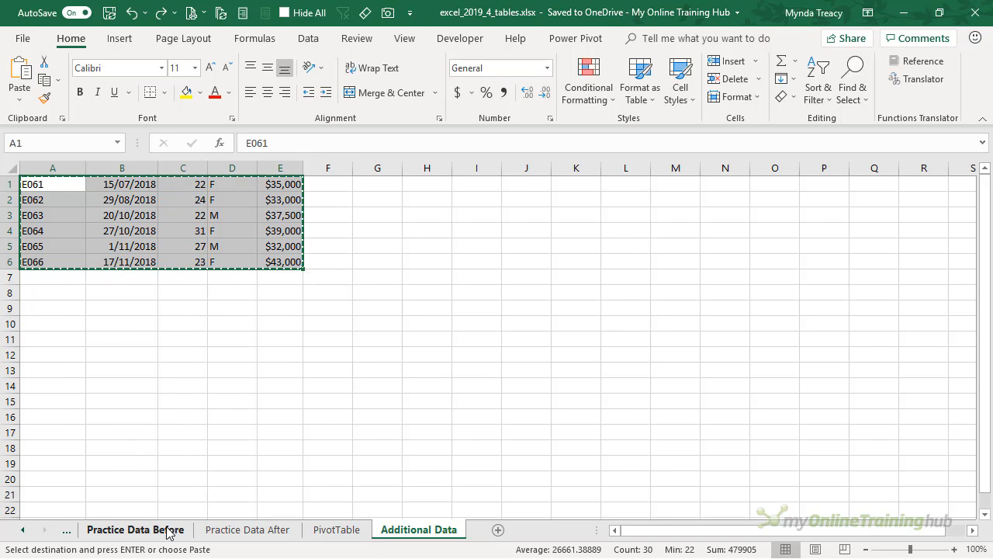
pyautogui.click(248, 530)
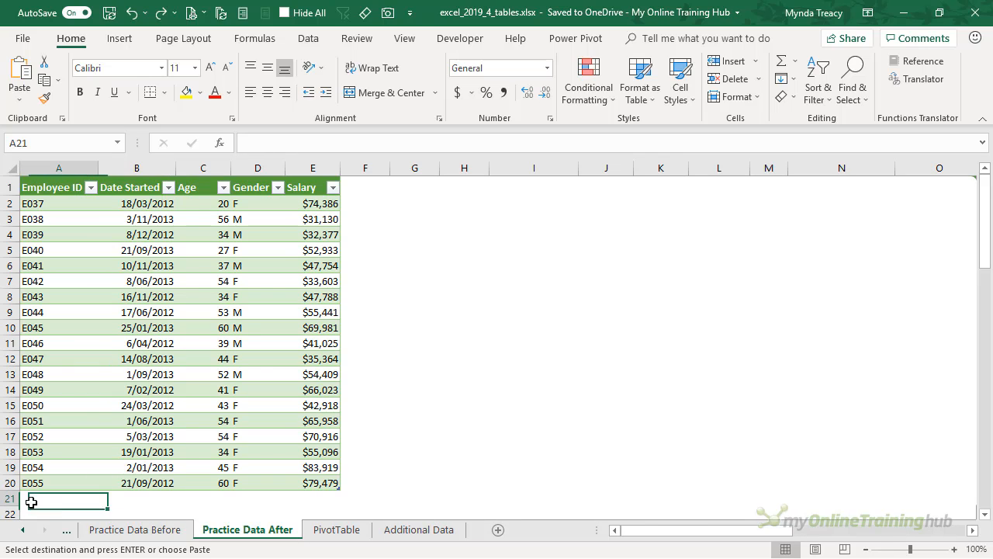
pyautogui.scroll(-3)
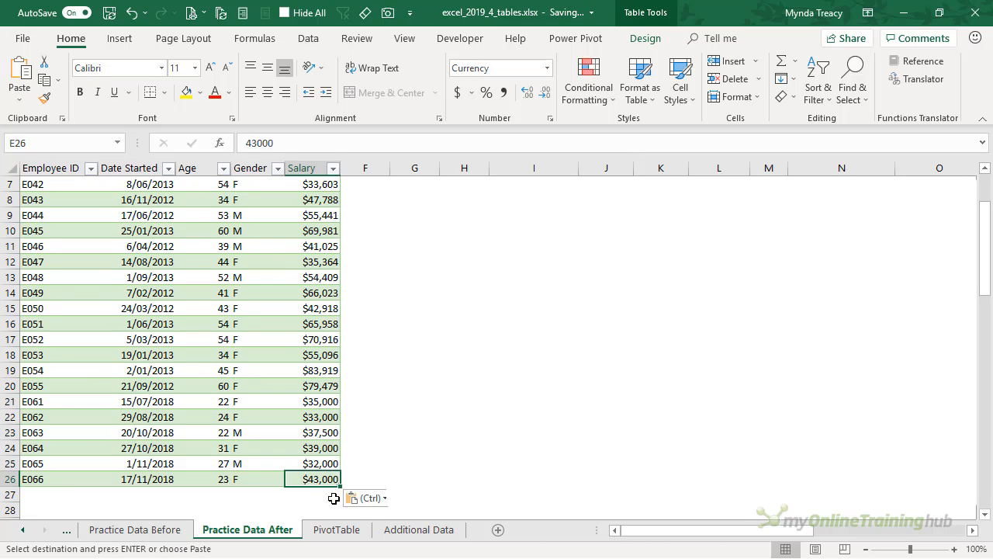
# Step: Refresh the PivotTable so the Grand Total updates to $50,400 with the new rows
pyautogui.click(335, 530)
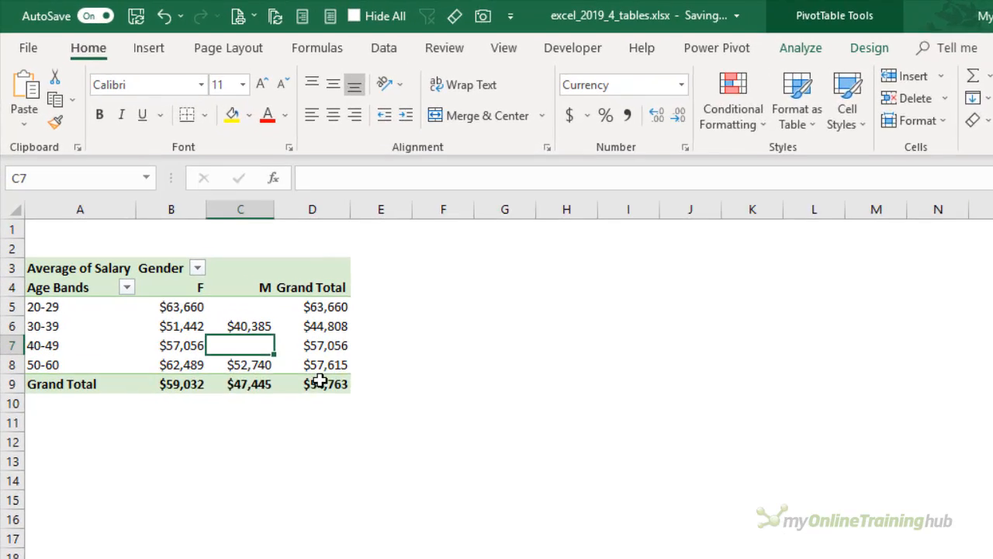
pyautogui.rightClick(248, 345)
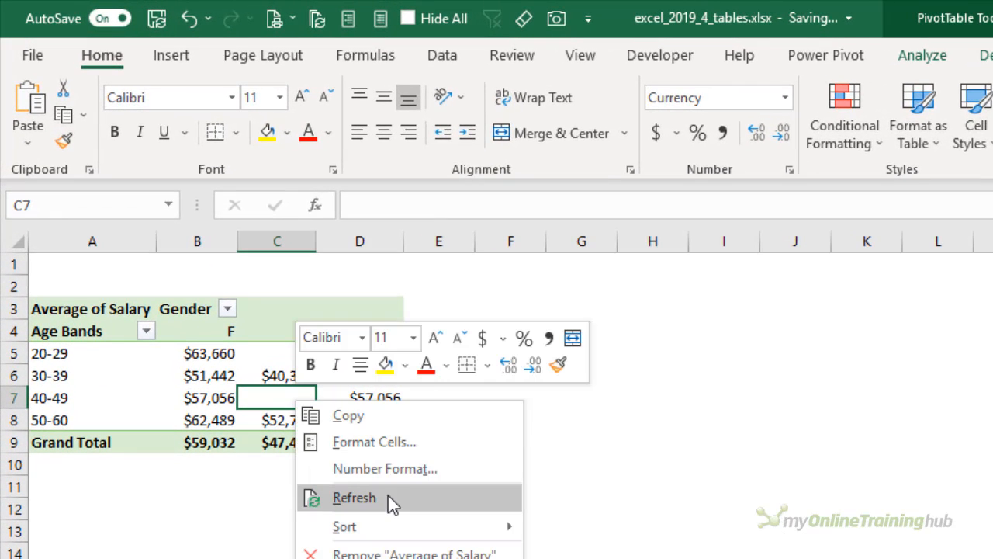
pyautogui.click(354, 497)
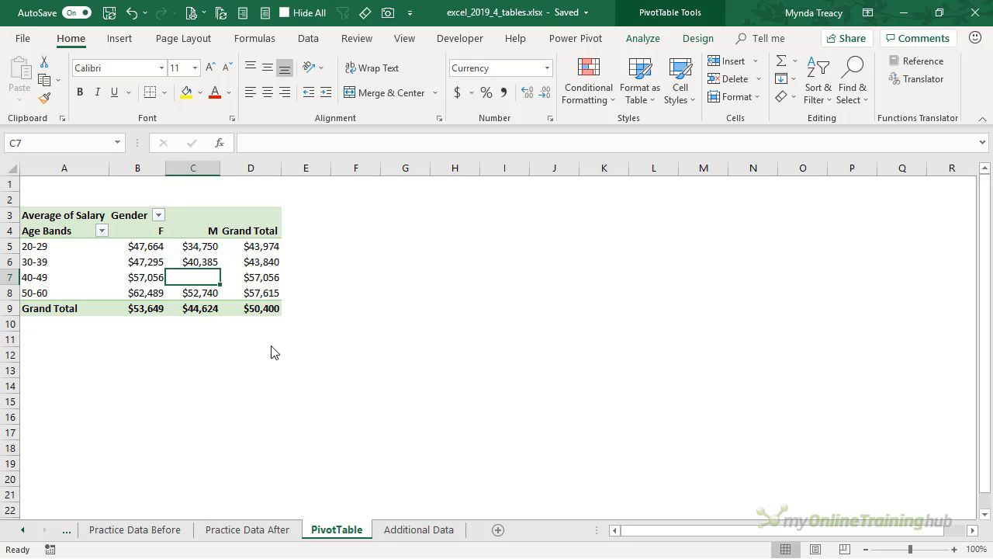
pyautogui.moveTo(333, 530)
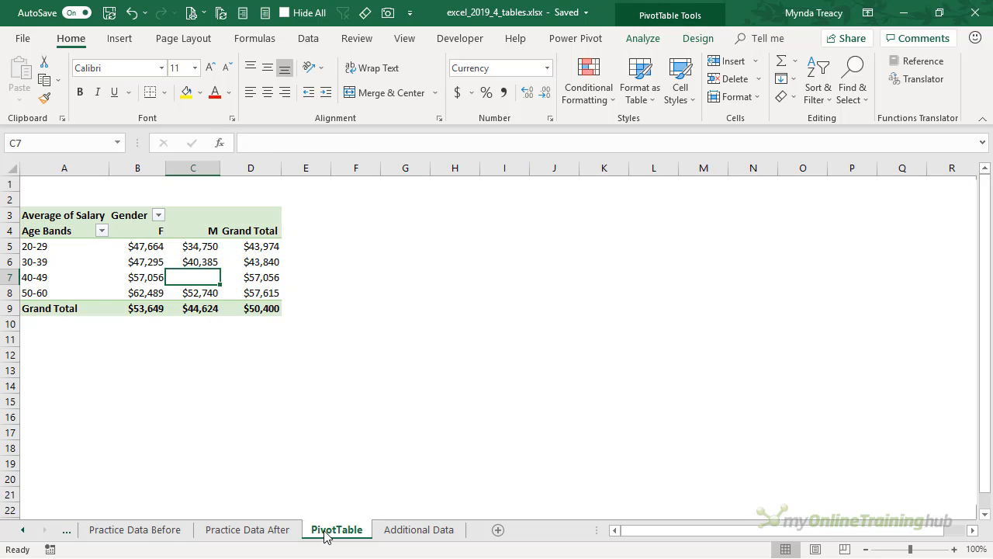
pyautogui.click(309, 37)
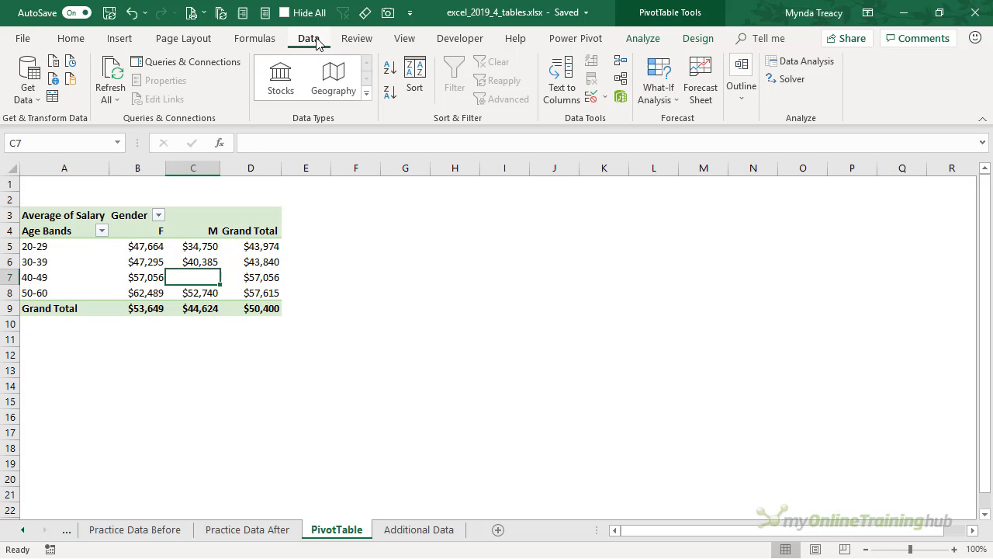
pyautogui.moveTo(109, 81)
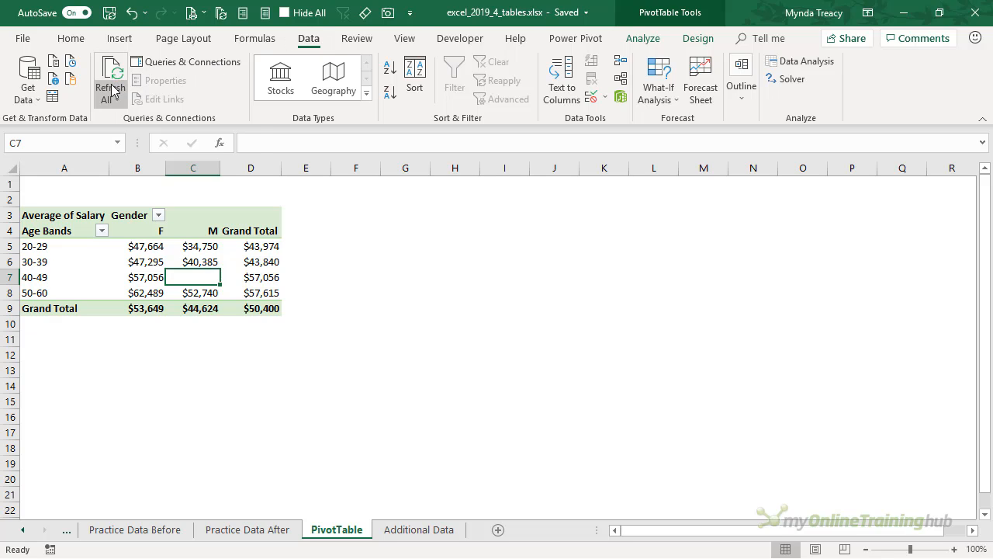